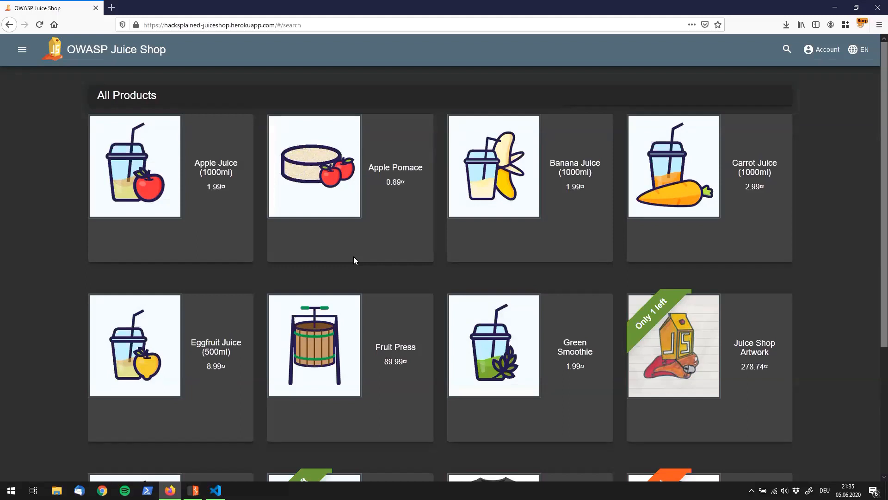
{"action": "mouse_move", "coordinate": [589, 144]}
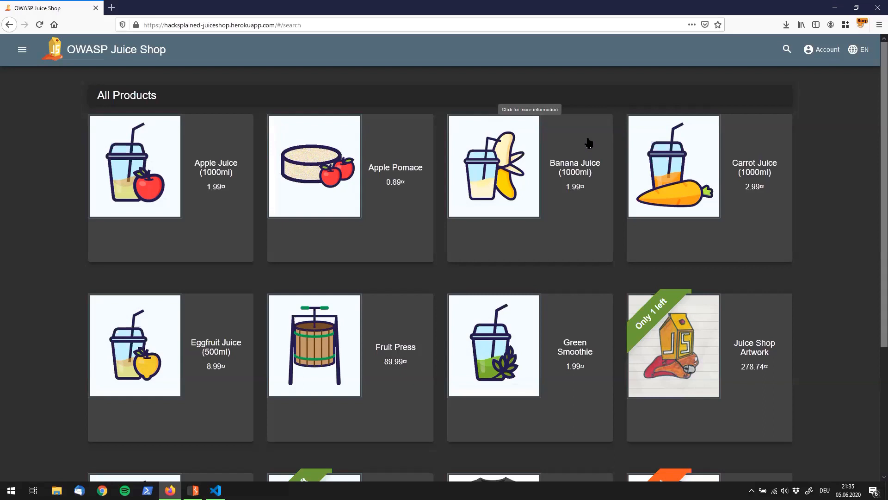
{"action": "mouse_move", "coordinate": [524, 107]}
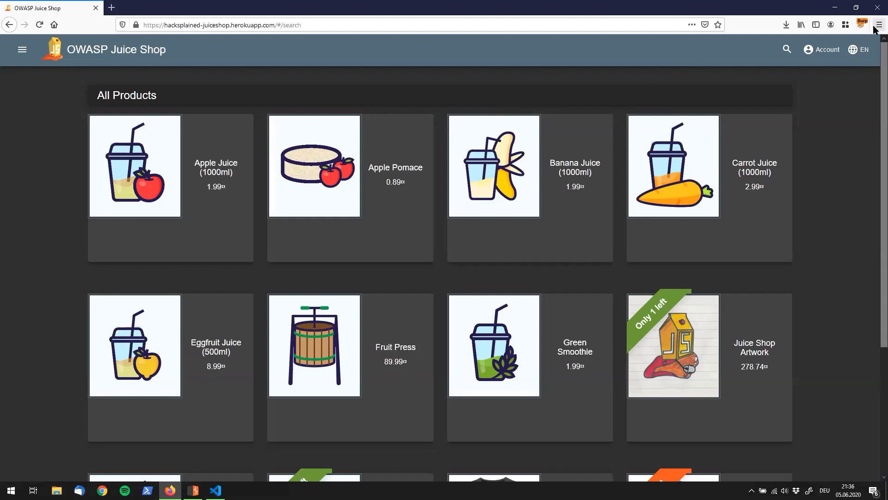
- Open the Add-ons manager in a new tab from the Firefox main menu
{"action": "left_click", "coordinate": [877, 24]}
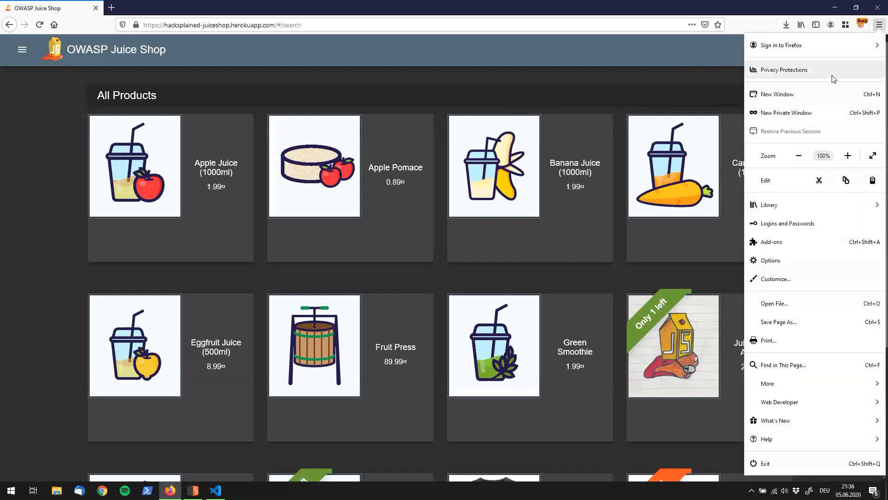
{"action": "mouse_move", "coordinate": [874, 32]}
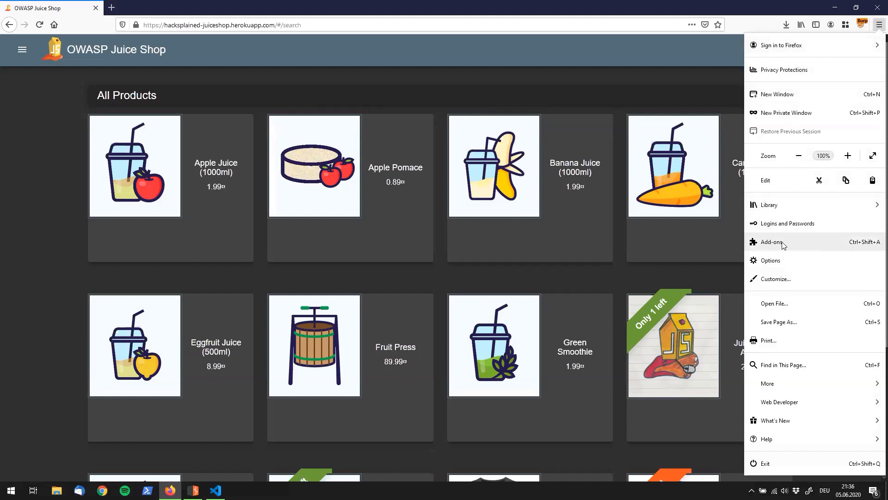
{"action": "left_click", "coordinate": [770, 242]}
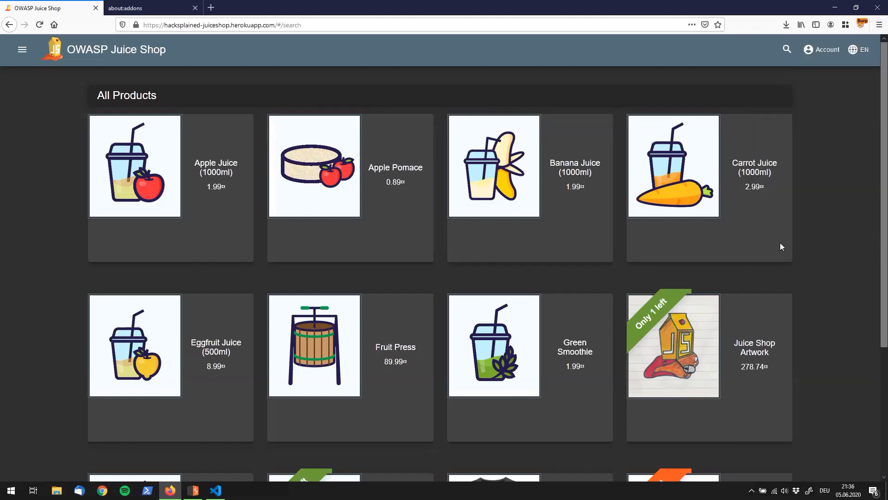
- Search addons.mozilla.org for 'firefox multi-account containers' from the Add-ons manager
{"action": "left_click", "coordinate": [139, 8]}
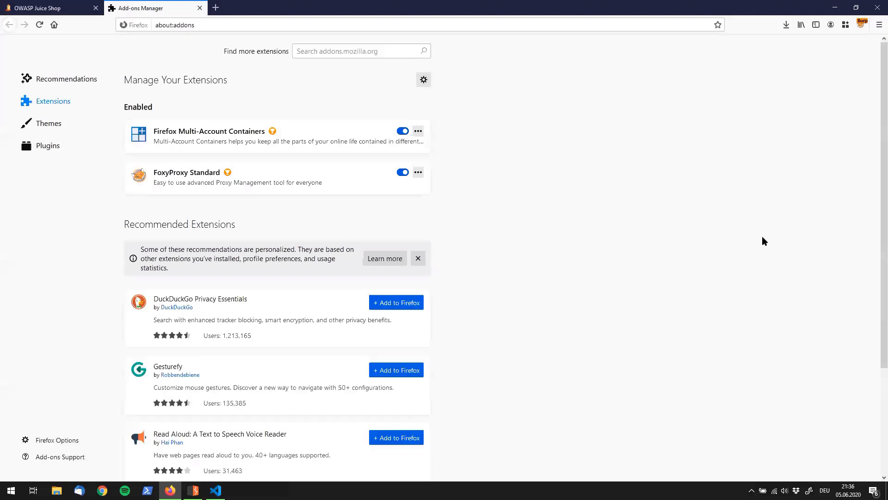
{"action": "mouse_move", "coordinate": [325, 62]}
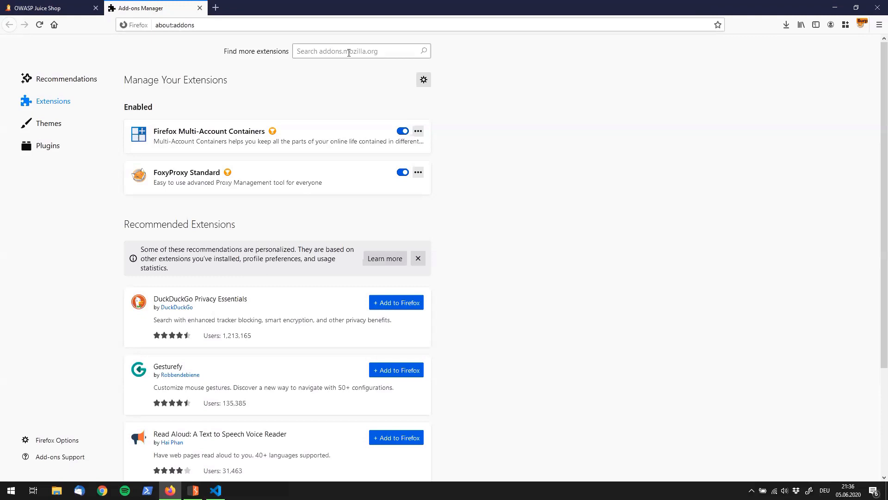
{"action": "left_click", "coordinate": [352, 50]}
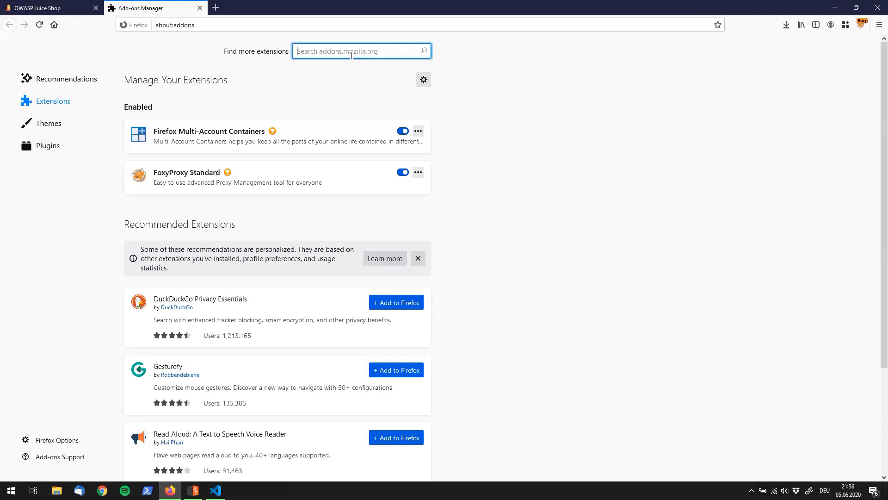
{"action": "type", "text": "firefox mu"}
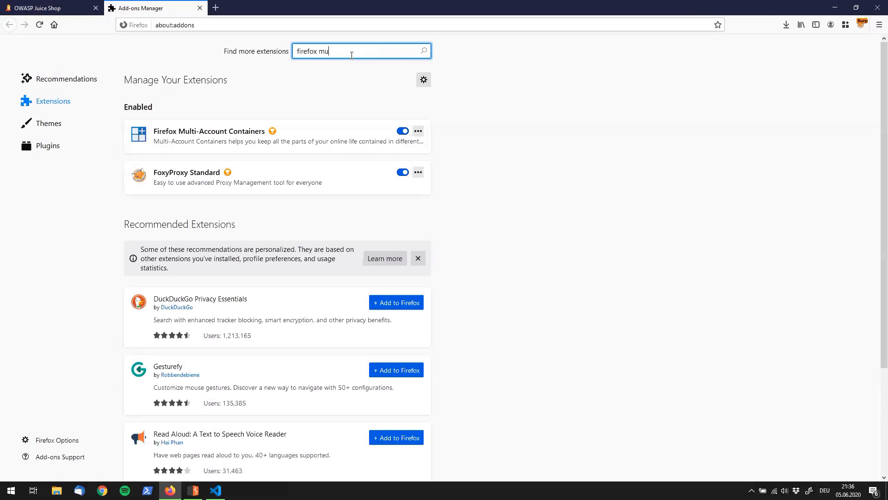
{"action": "type", "text": "lti-acc"}
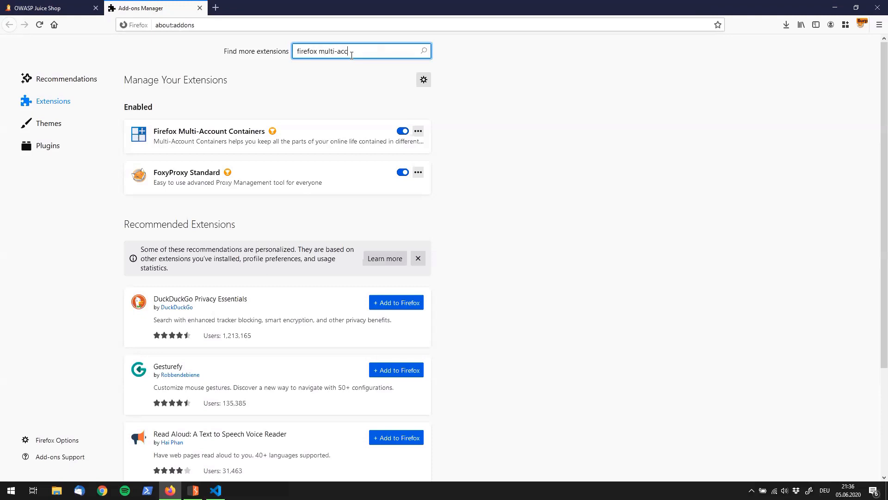
{"action": "type", "text": "ount containers"}
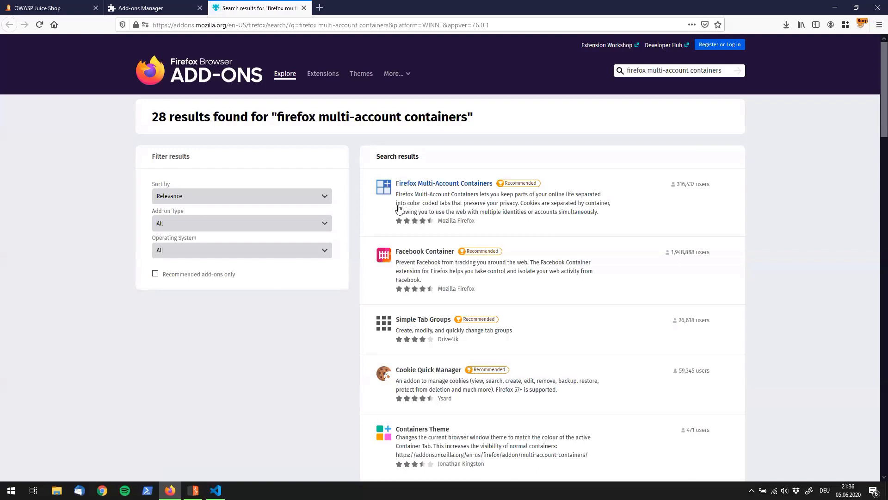
{"action": "mouse_move", "coordinate": [413, 189]}
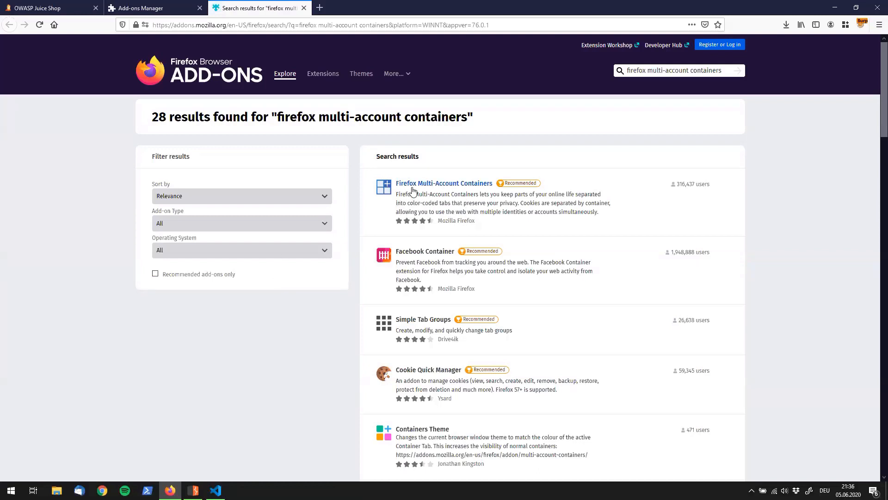
{"action": "mouse_move", "coordinate": [526, 191]}
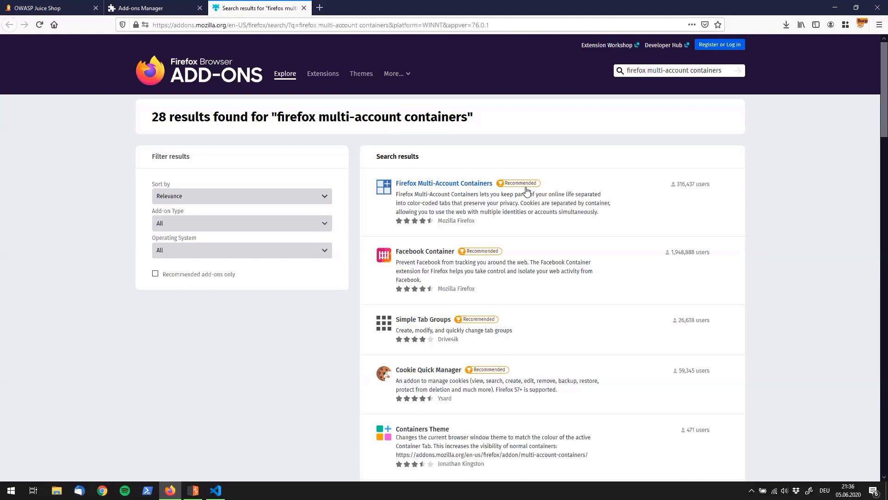
{"action": "mouse_move", "coordinate": [491, 213]}
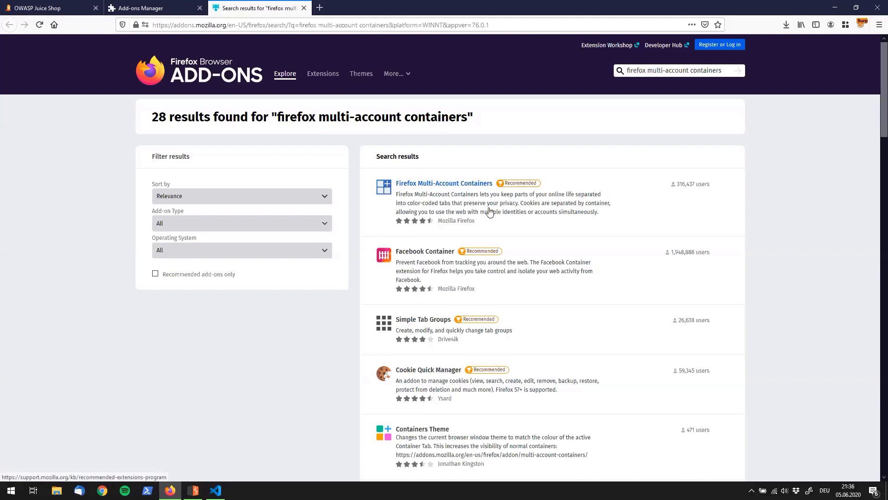
{"action": "mouse_move", "coordinate": [465, 229]}
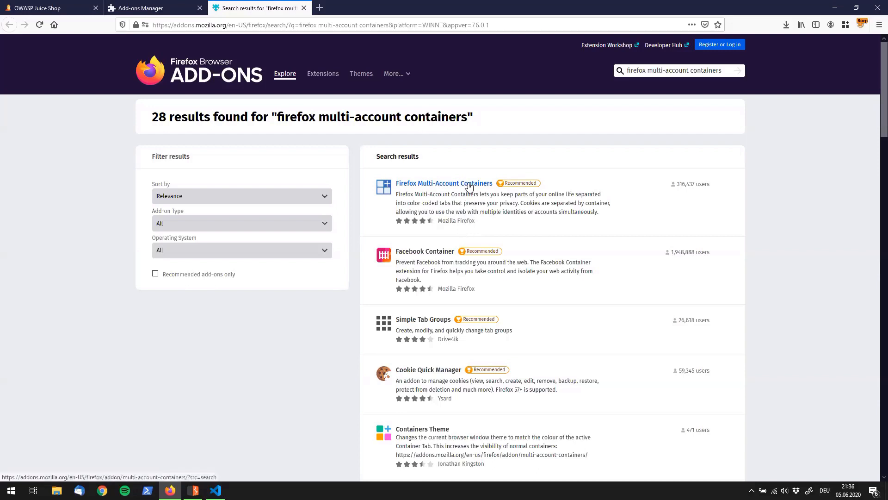
- Open the Firefox Multi-Account Containers extension detail page from the results
{"action": "left_click", "coordinate": [444, 184]}
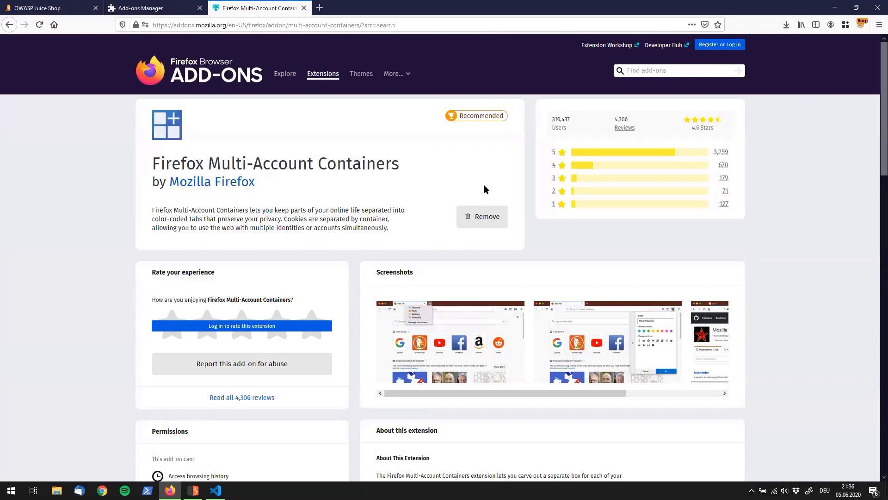
{"action": "mouse_move", "coordinate": [334, 185]}
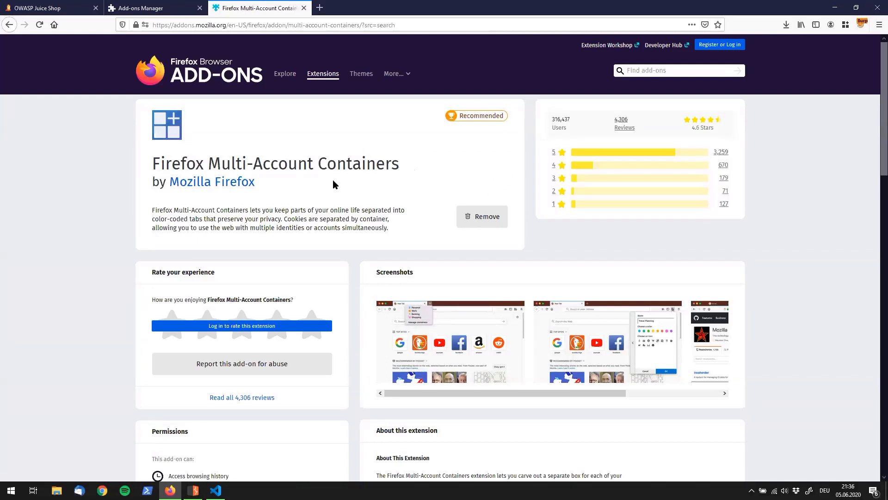
{"action": "mouse_move", "coordinate": [482, 215]}
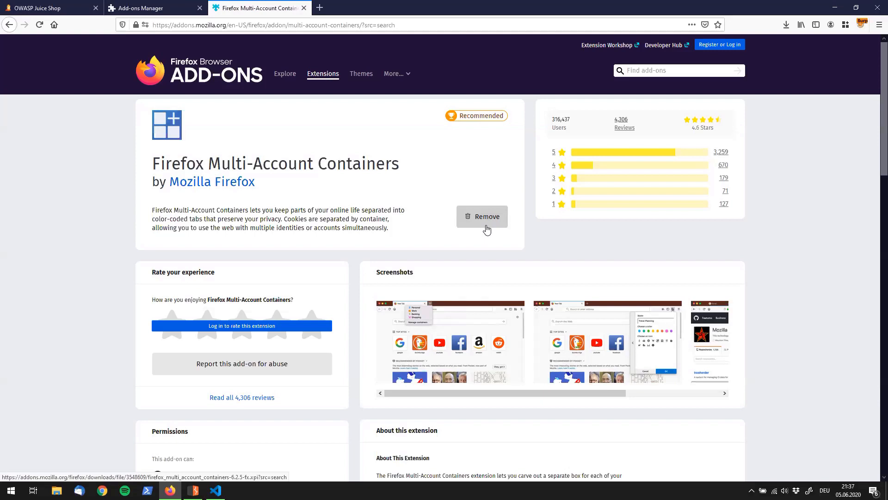
{"action": "mouse_move", "coordinate": [496, 221]}
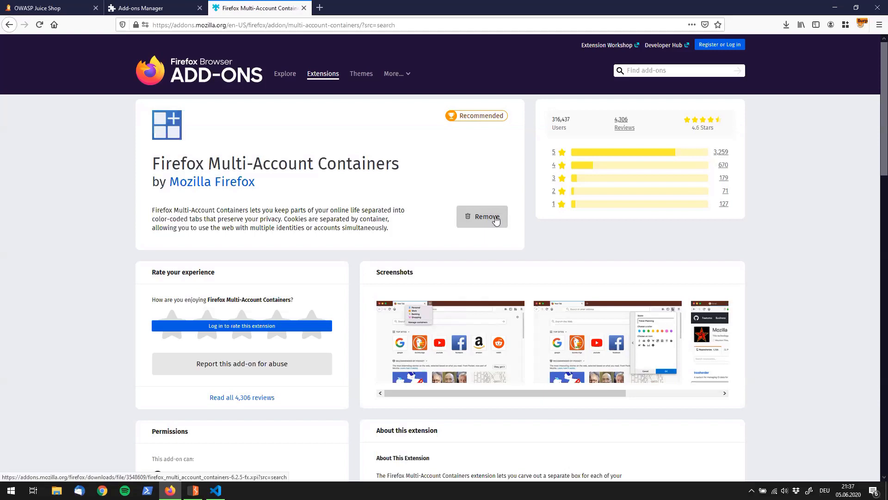
{"action": "mouse_move", "coordinate": [305, 5]}
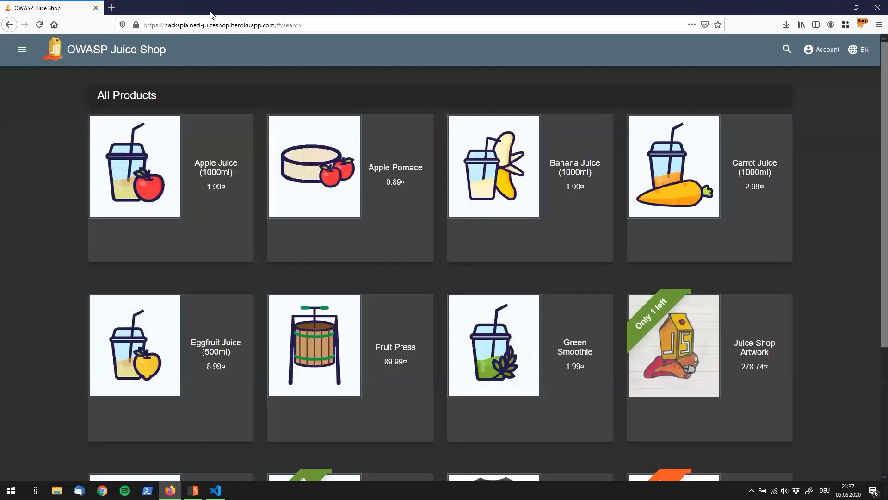
{"action": "mouse_move", "coordinate": [269, 67]}
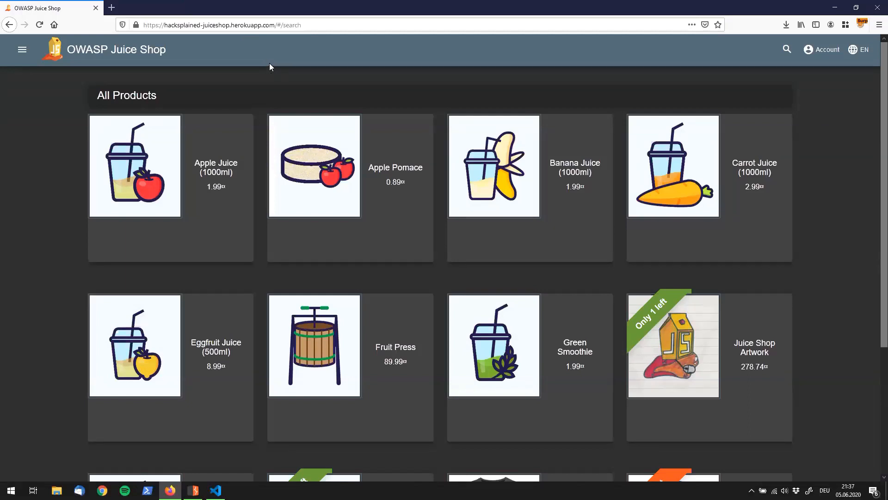
{"action": "mouse_move", "coordinate": [598, 147]}
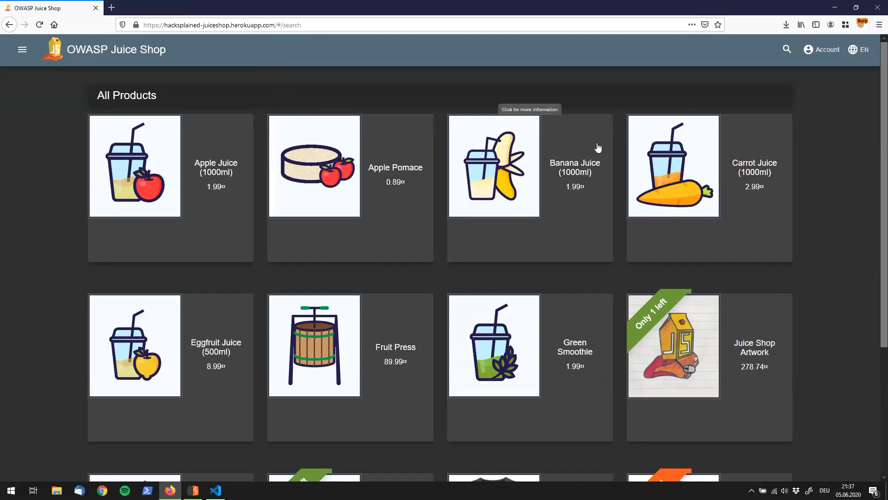
{"action": "mouse_move", "coordinate": [849, 33]}
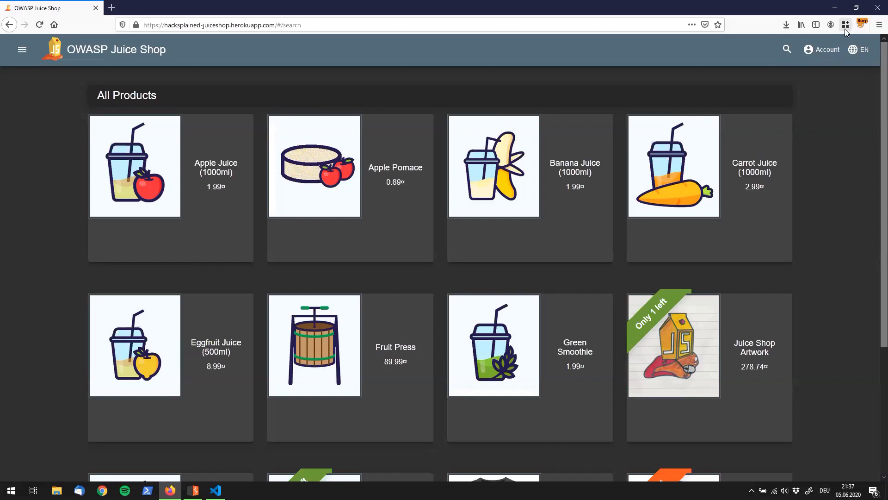
{"action": "mouse_move", "coordinate": [845, 24]}
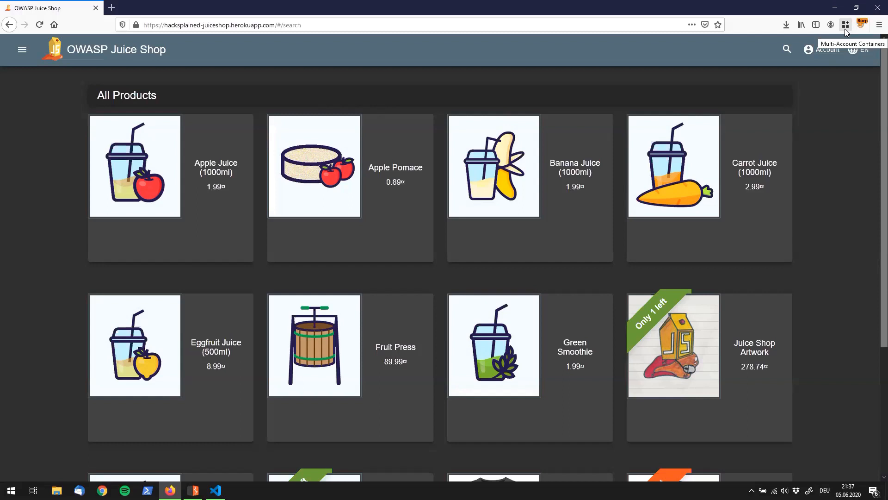
{"action": "mouse_move", "coordinate": [515, 87]}
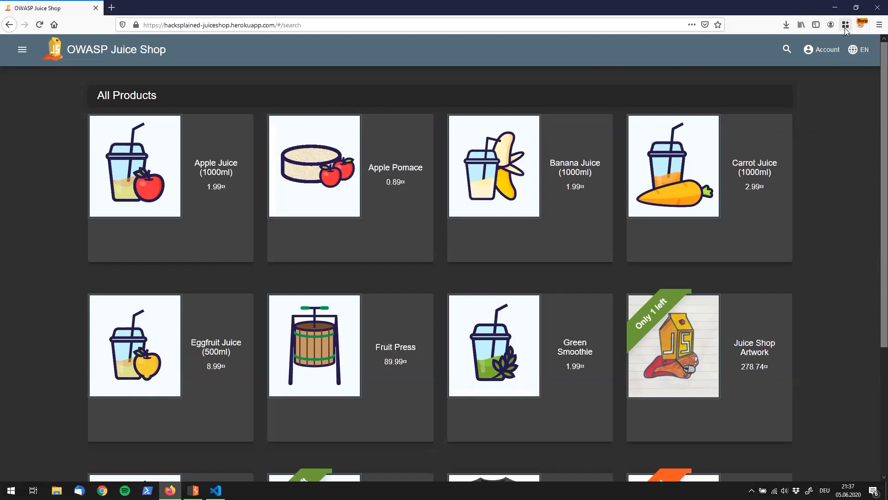
- Enter the Multi-Account Containers edit mode listing Admin, Low Priv, Banking and Shopping
{"action": "left_click", "coordinate": [846, 24]}
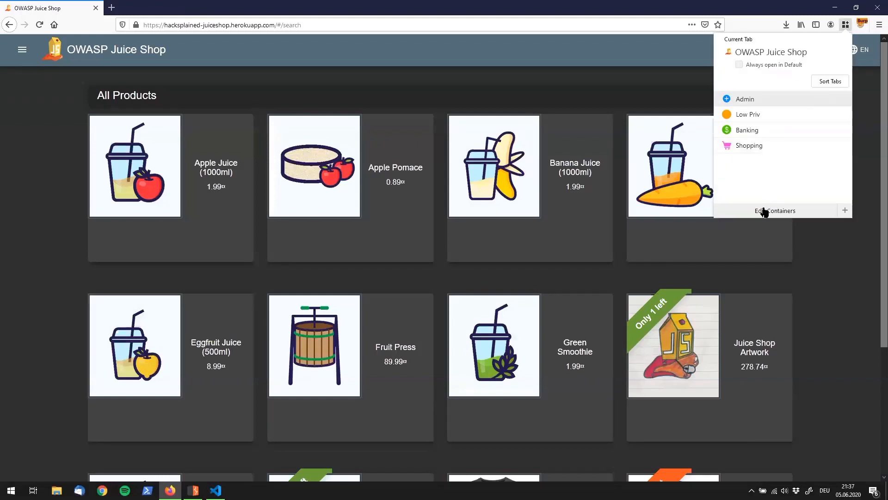
{"action": "left_click", "coordinate": [776, 211]}
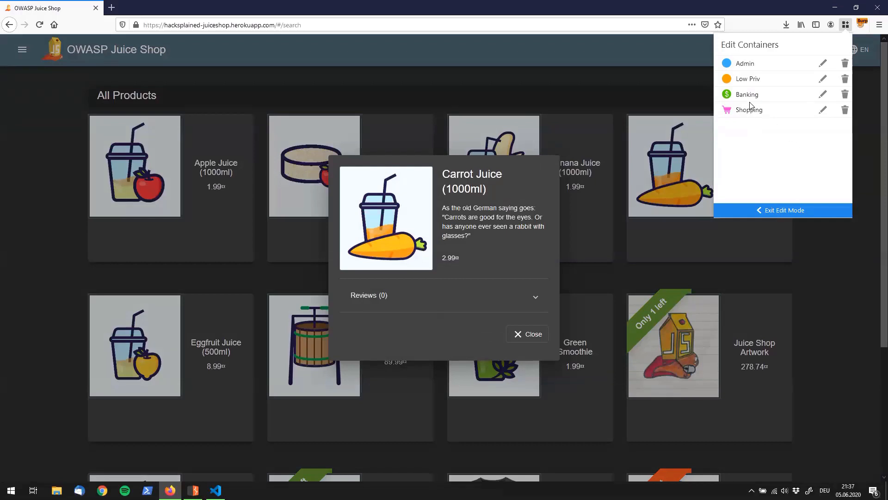
{"action": "mouse_move", "coordinate": [763, 133]}
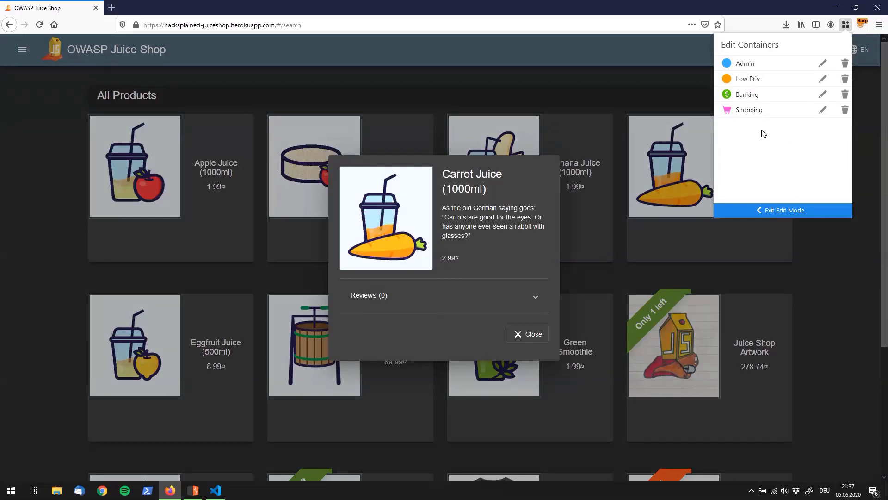
{"action": "mouse_move", "coordinate": [801, 68]}
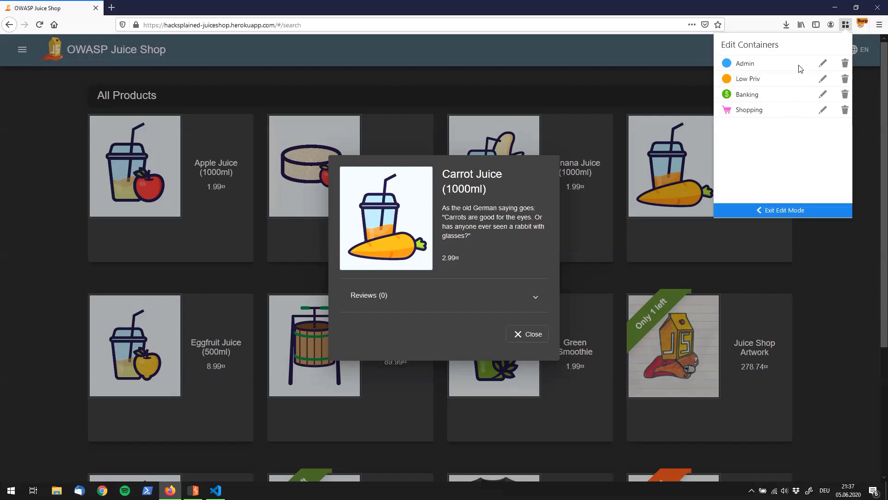
{"action": "mouse_move", "coordinate": [760, 71]}
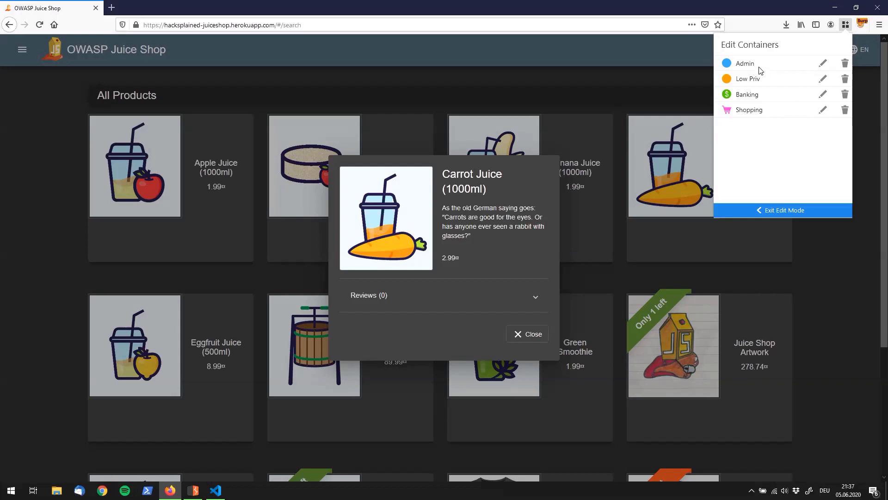
{"action": "mouse_move", "coordinate": [748, 72]}
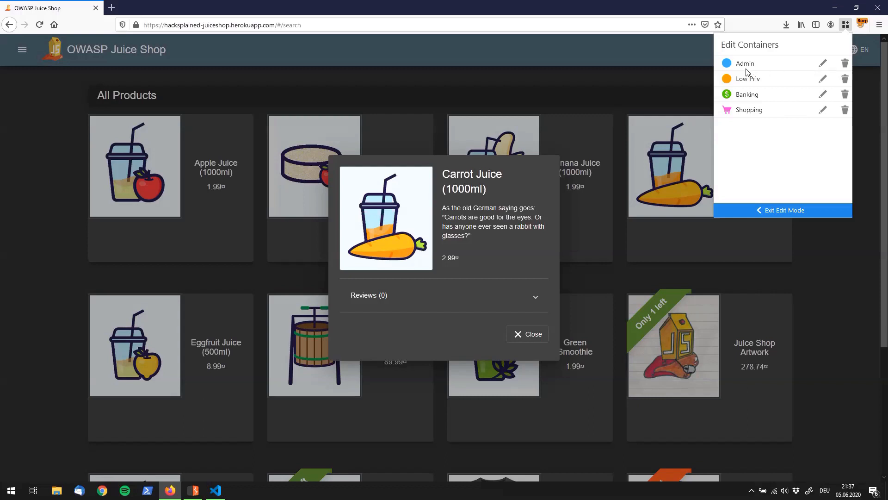
{"action": "mouse_move", "coordinate": [751, 72]}
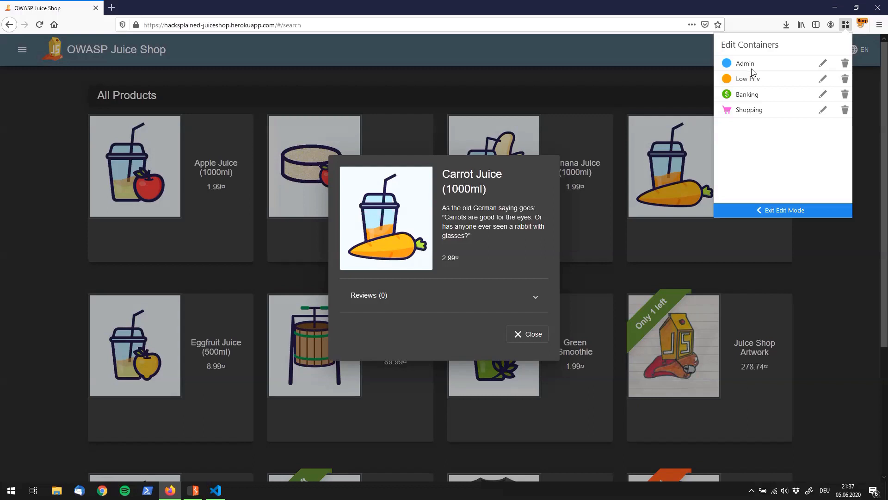
{"action": "mouse_move", "coordinate": [764, 87]}
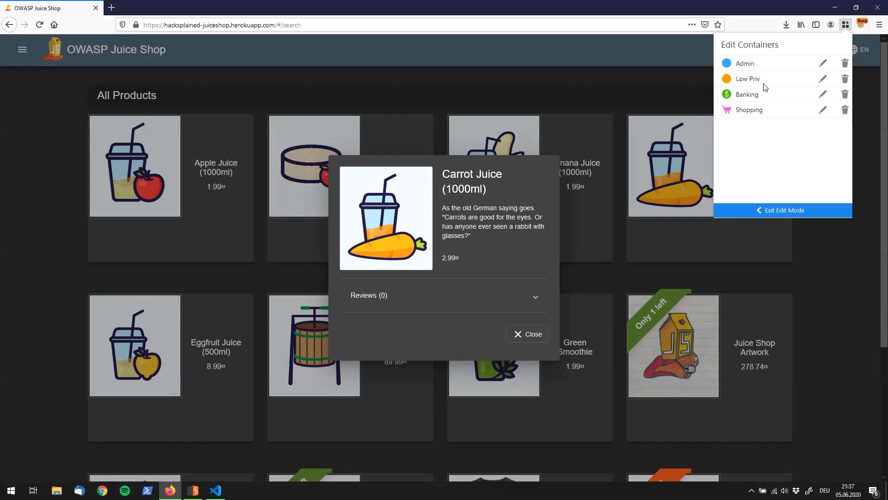
{"action": "mouse_move", "coordinate": [763, 88]}
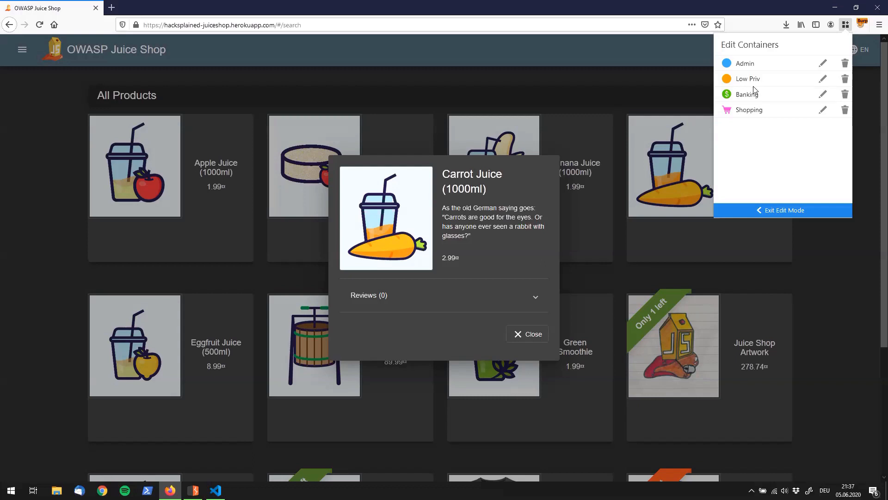
{"action": "mouse_move", "coordinate": [807, 95]}
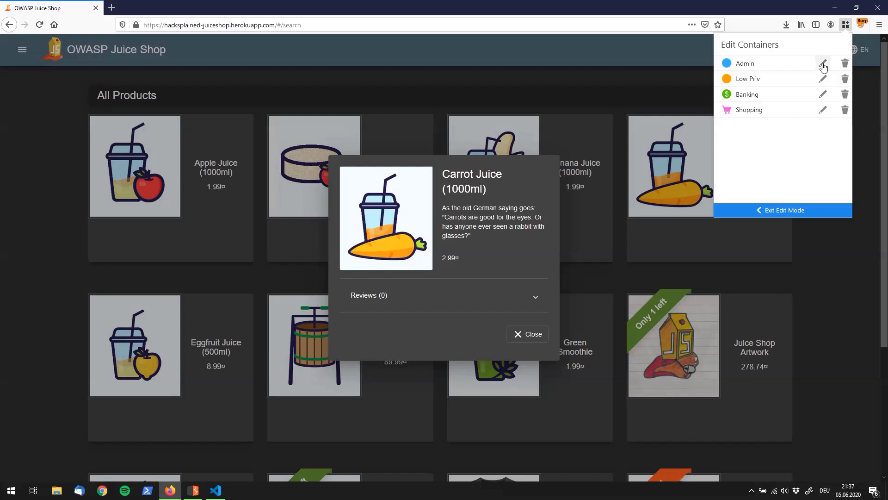
{"action": "mouse_move", "coordinate": [823, 64]}
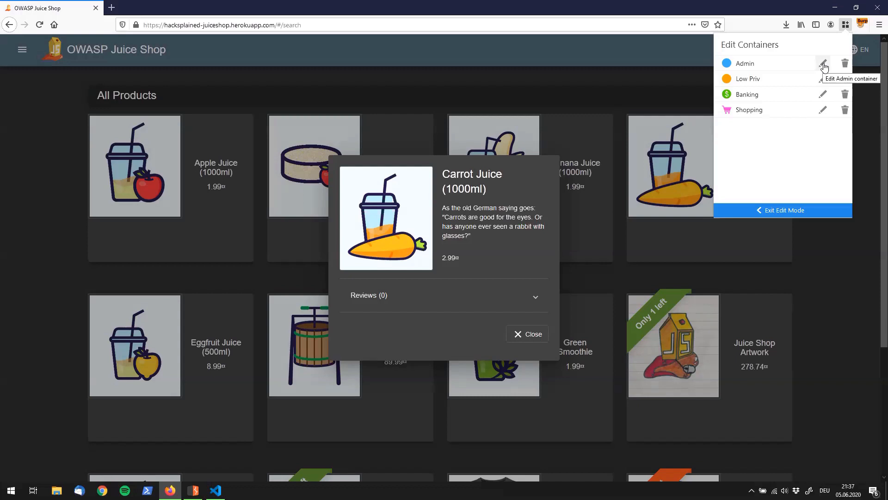
- Rename the Admin container to 'Admin User'
{"action": "left_click", "coordinate": [823, 64]}
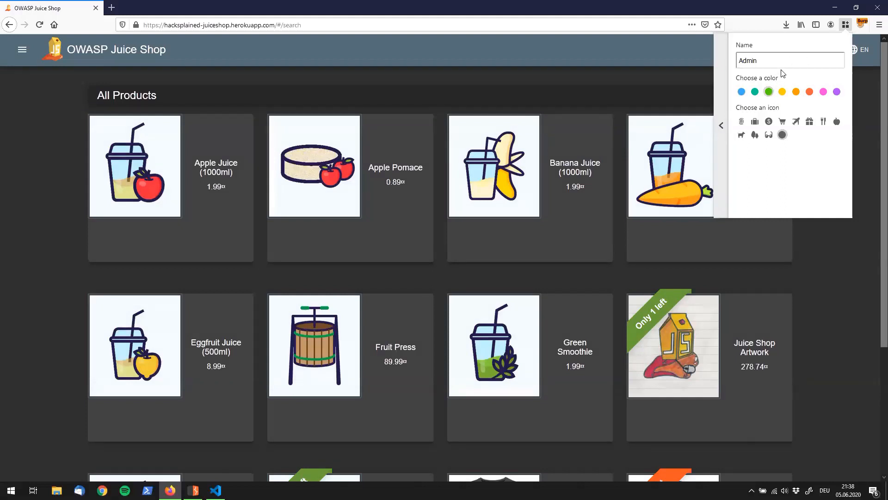
{"action": "left_click", "coordinate": [790, 60]}
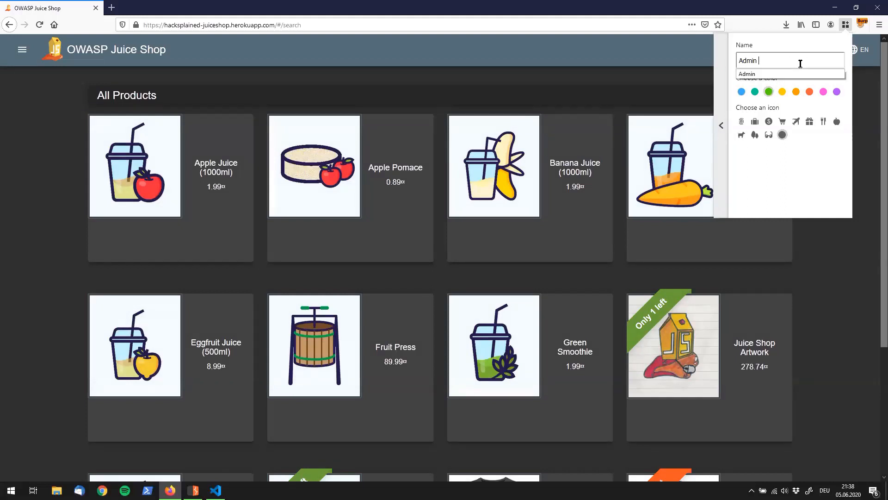
{"action": "type", "text": "User"}
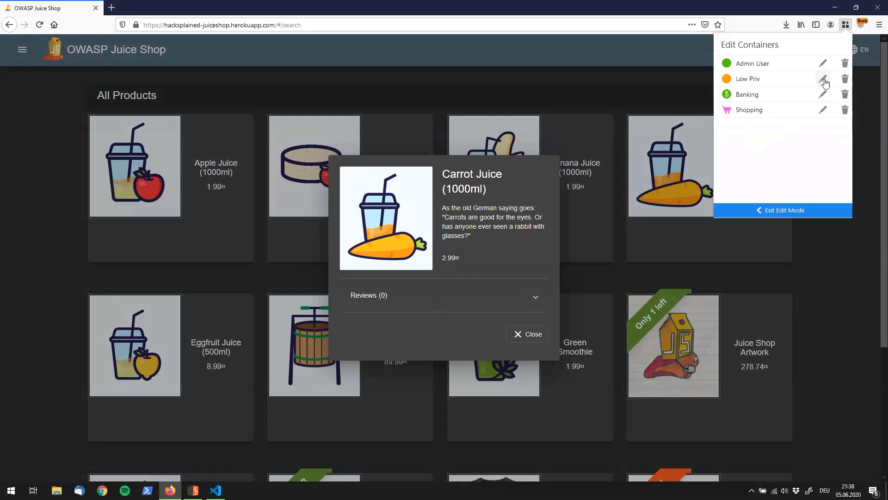
- Rename Low Priv to 'Low Priv User' with a pink colour and exit edit mode
{"action": "left_click", "coordinate": [823, 79]}
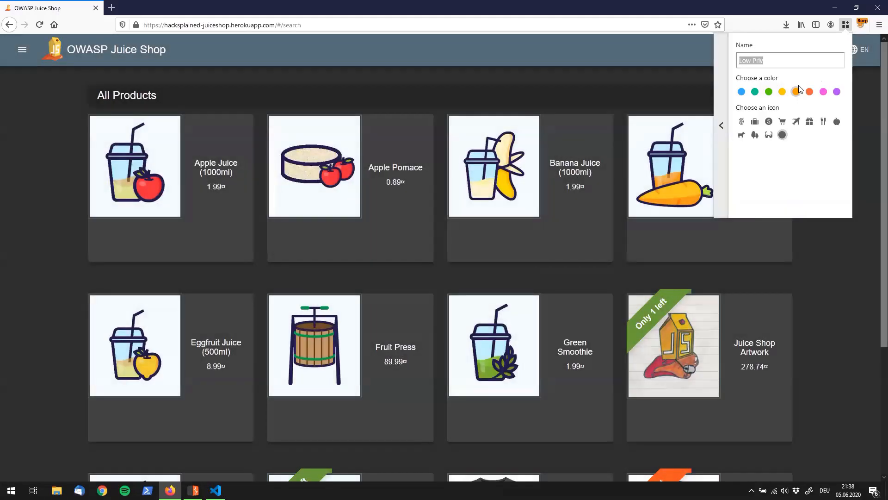
{"action": "scroll", "scroll_direction": "down", "scroll_amount": 3}
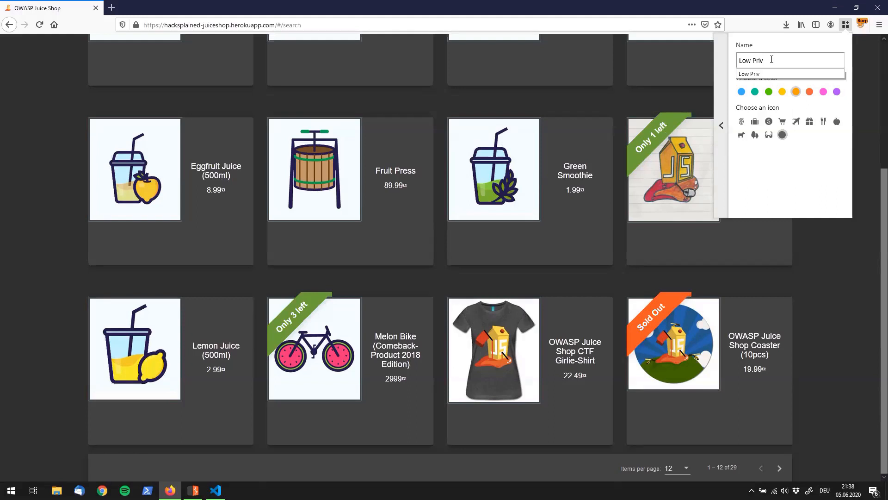
{"action": "type", "text": "User"}
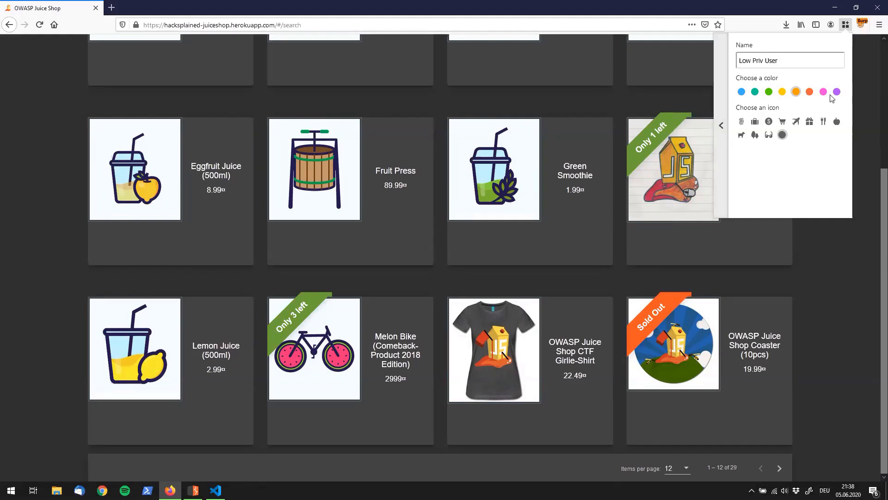
{"action": "left_click", "coordinate": [768, 92]}
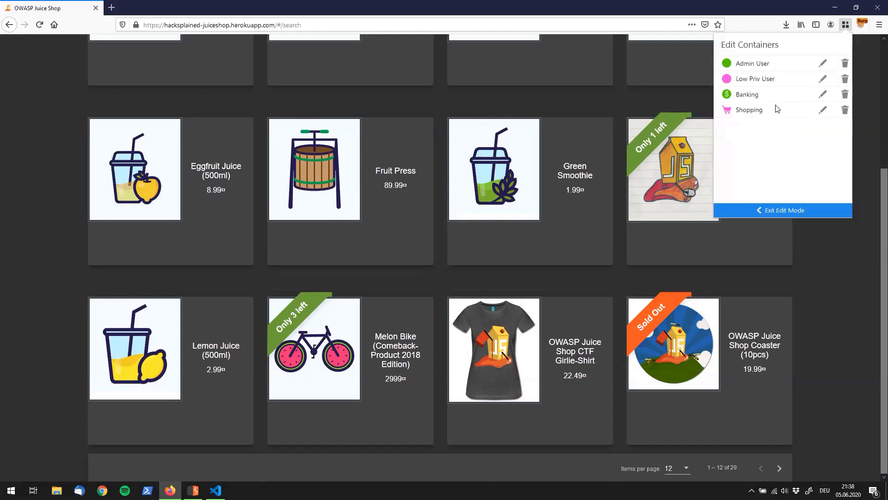
{"action": "mouse_move", "coordinate": [784, 213]}
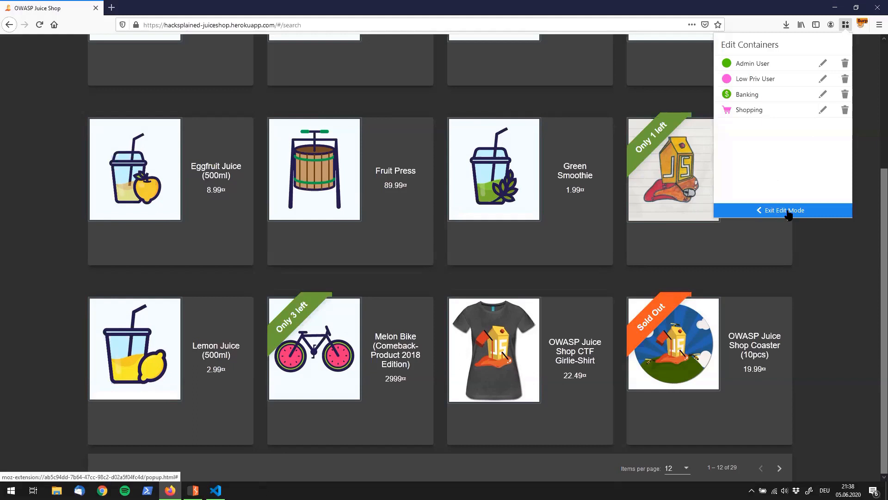
{"action": "left_click", "coordinate": [783, 210]}
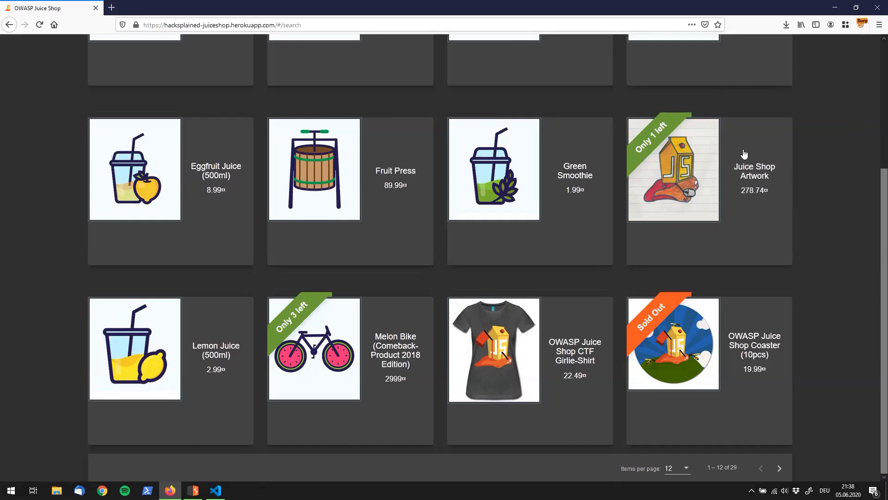
{"action": "mouse_move", "coordinate": [844, 25]}
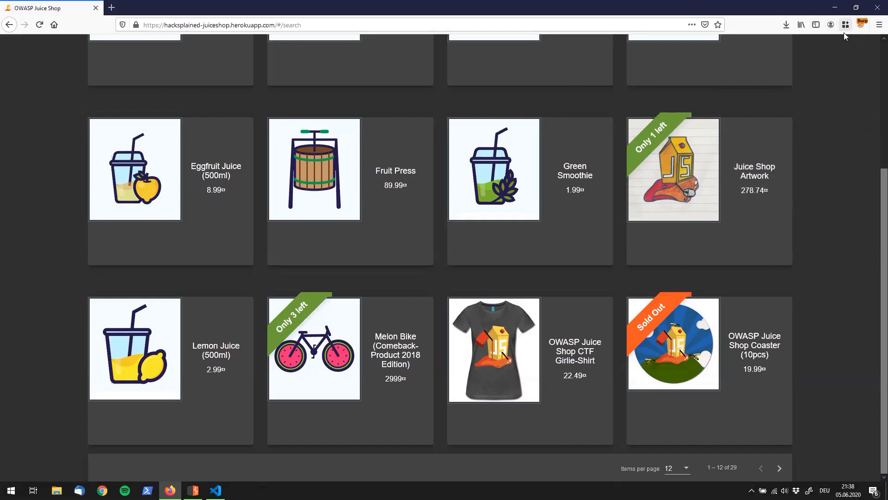
{"action": "mouse_move", "coordinate": [845, 32]}
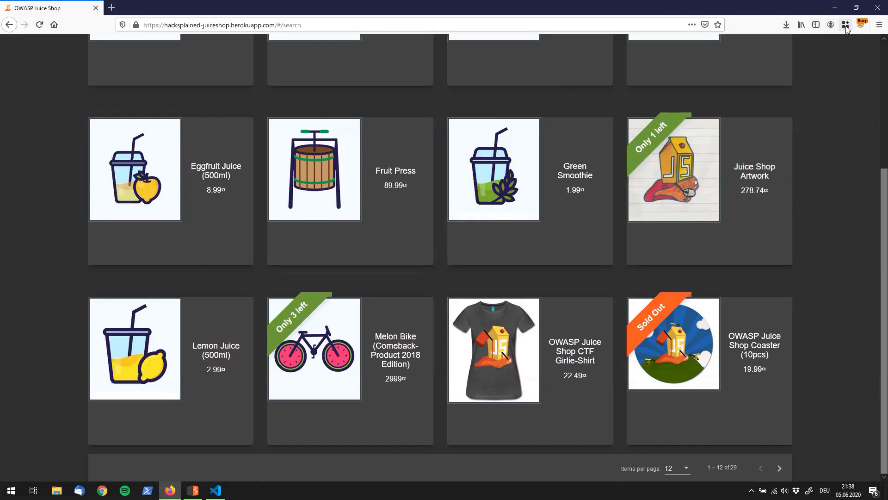
- Open new container tabs for Admin User and Low Priv User and switch to the low-privilege one
{"action": "left_click", "coordinate": [845, 24]}
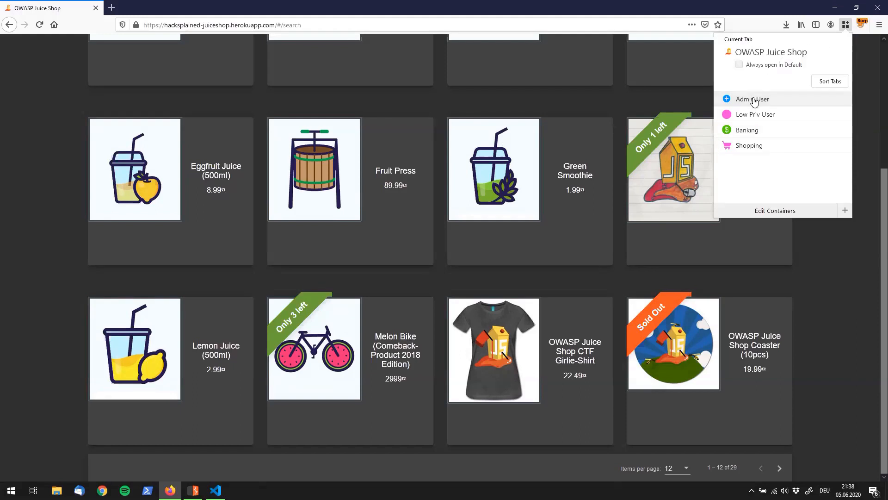
{"action": "left_click", "coordinate": [751, 99]}
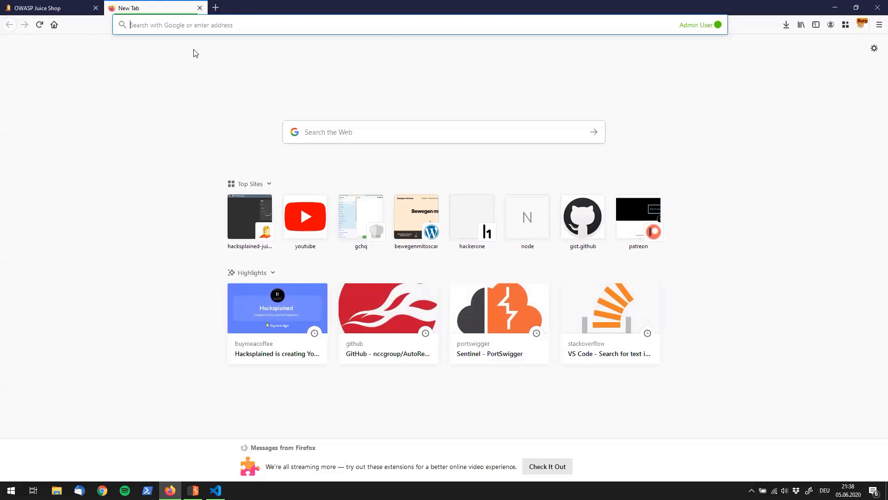
{"action": "mouse_move", "coordinate": [168, 39]}
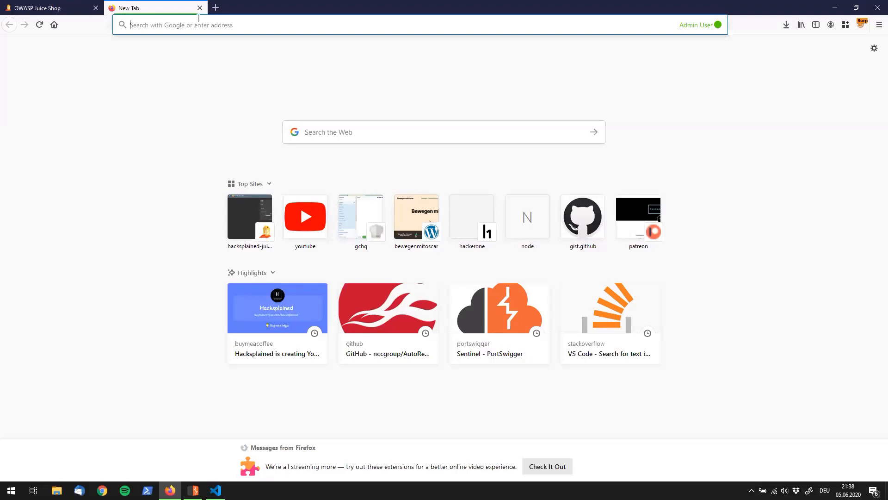
{"action": "mouse_move", "coordinate": [394, 36]}
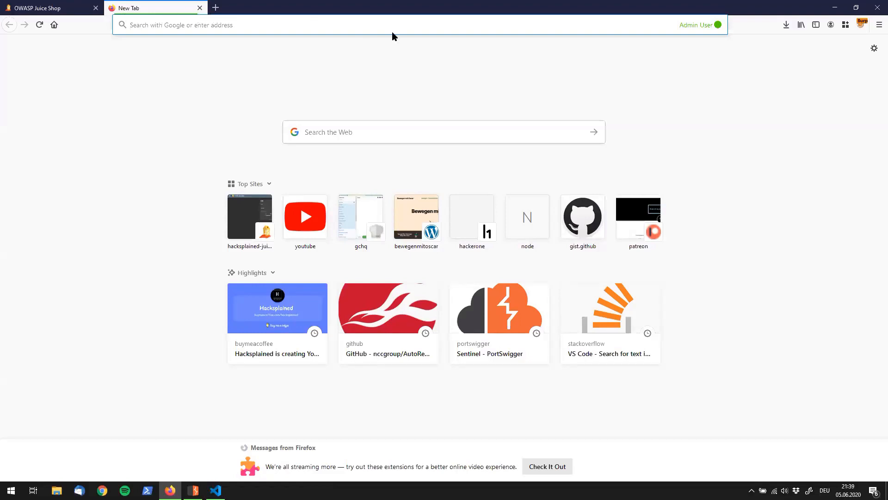
{"action": "mouse_move", "coordinate": [702, 32]}
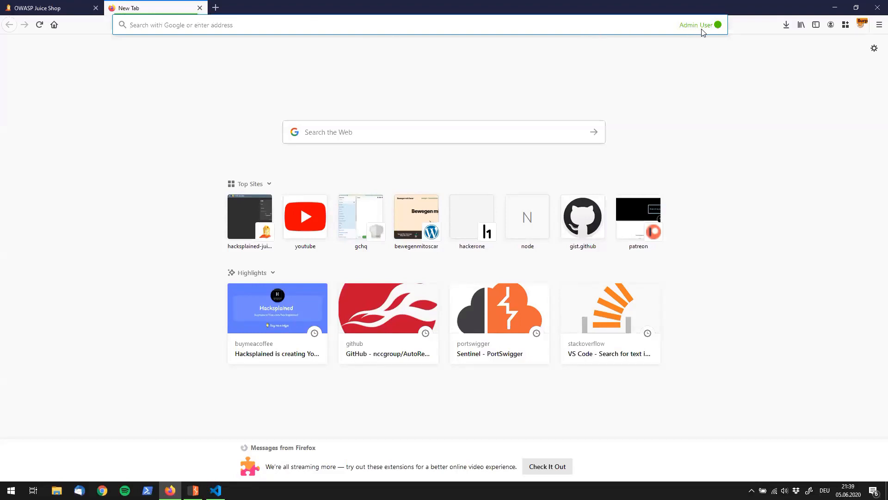
{"action": "mouse_move", "coordinate": [721, 29]}
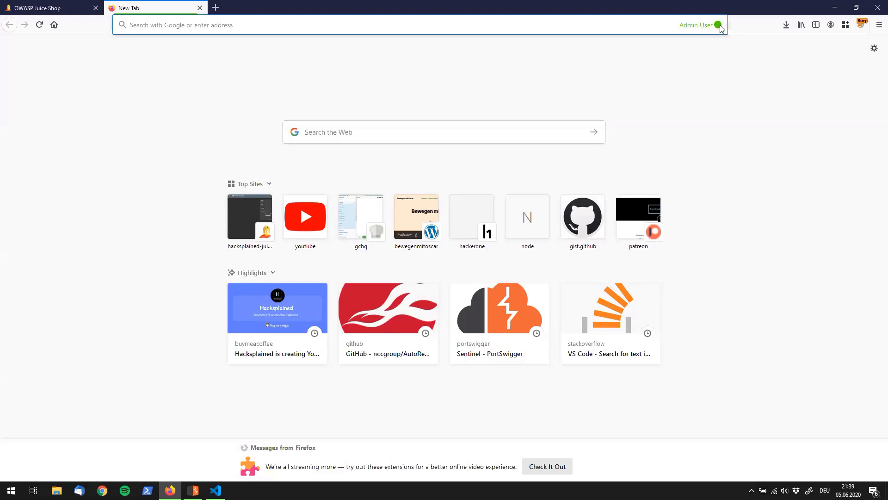
{"action": "mouse_move", "coordinate": [720, 29]}
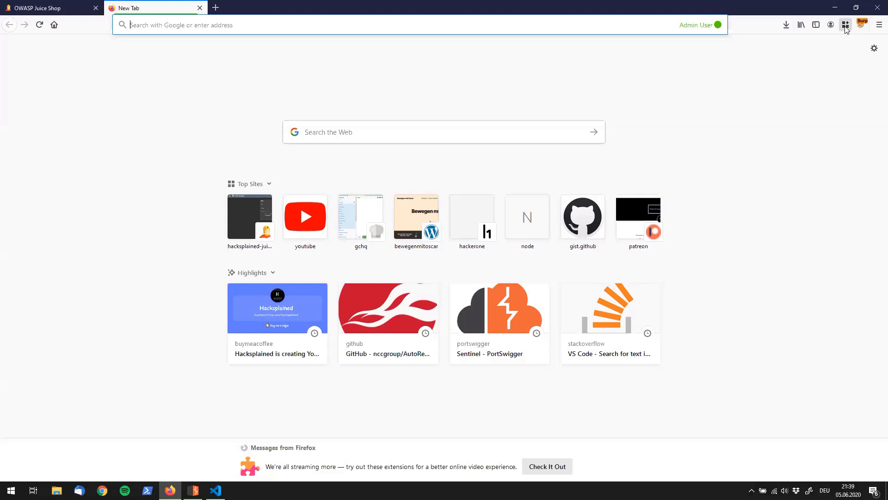
{"action": "left_click", "coordinate": [845, 24]}
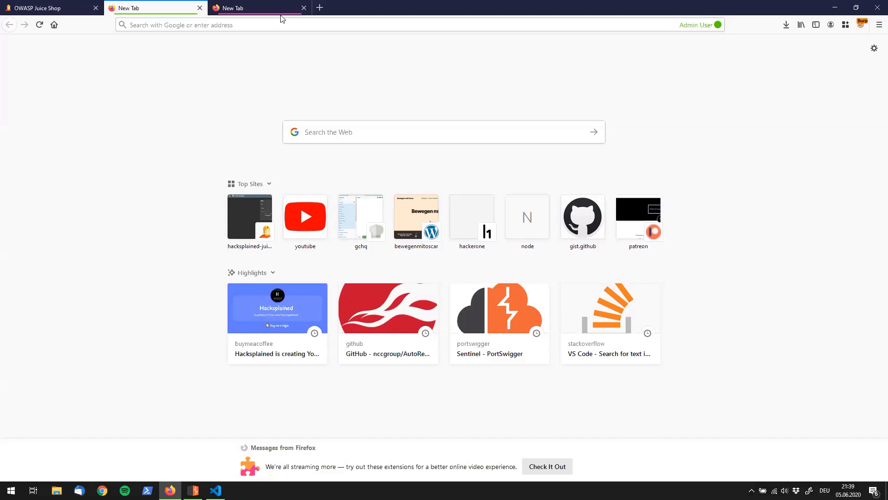
{"action": "left_click", "coordinate": [258, 8]}
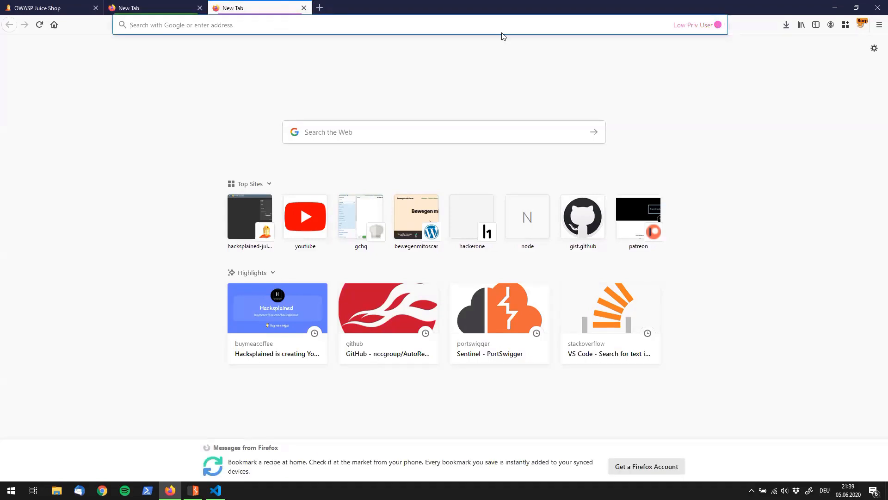
{"action": "mouse_move", "coordinate": [664, 36]}
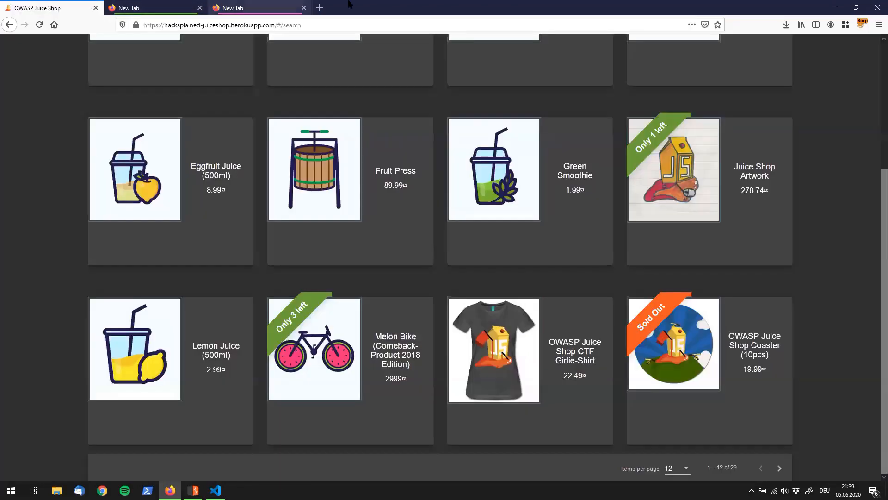
- Navigate to the Juice Shop login page via the Account menu and copy its URL
{"action": "scroll", "scroll_direction": "up", "scroll_amount": 3}
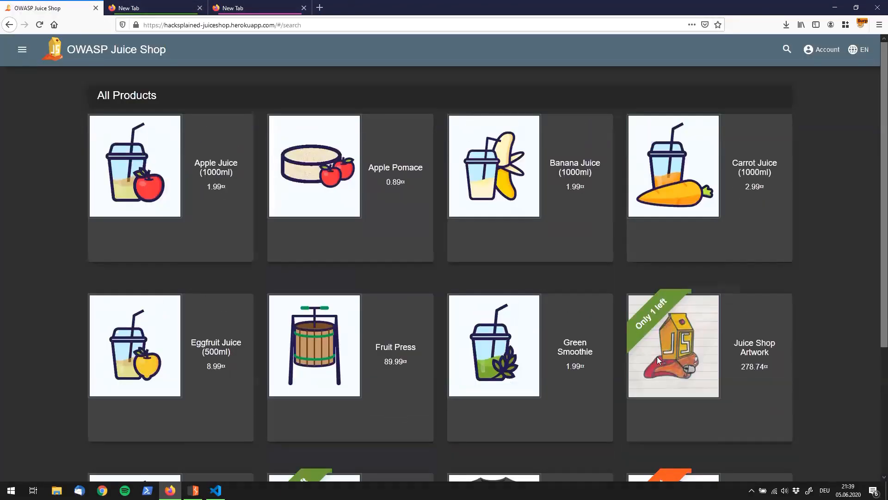
{"action": "left_click", "coordinate": [820, 49]}
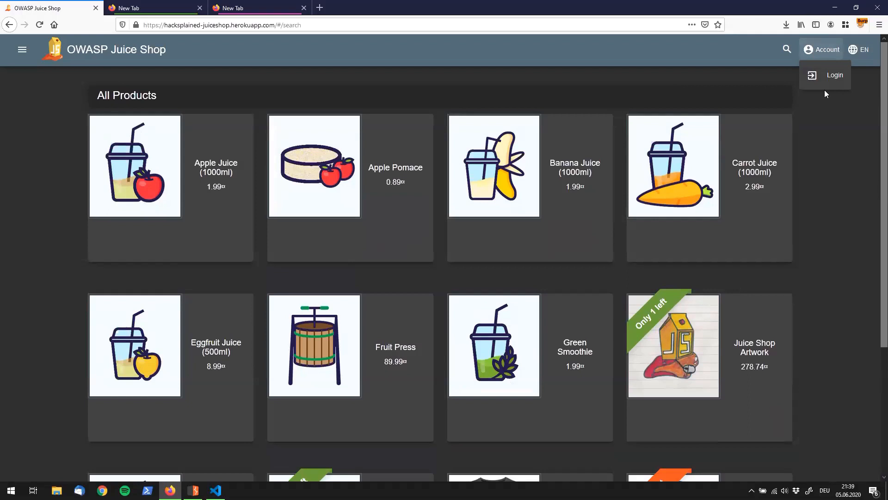
{"action": "left_click", "coordinate": [833, 75]}
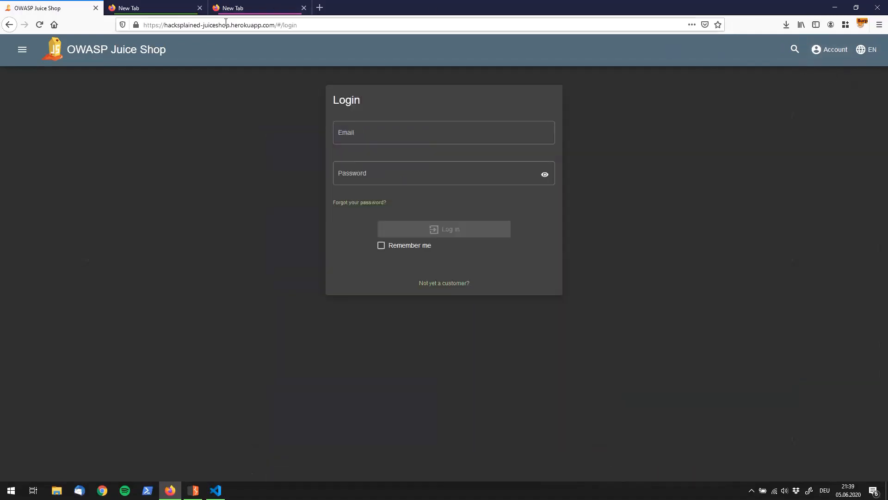
{"action": "left_click", "coordinate": [219, 24]}
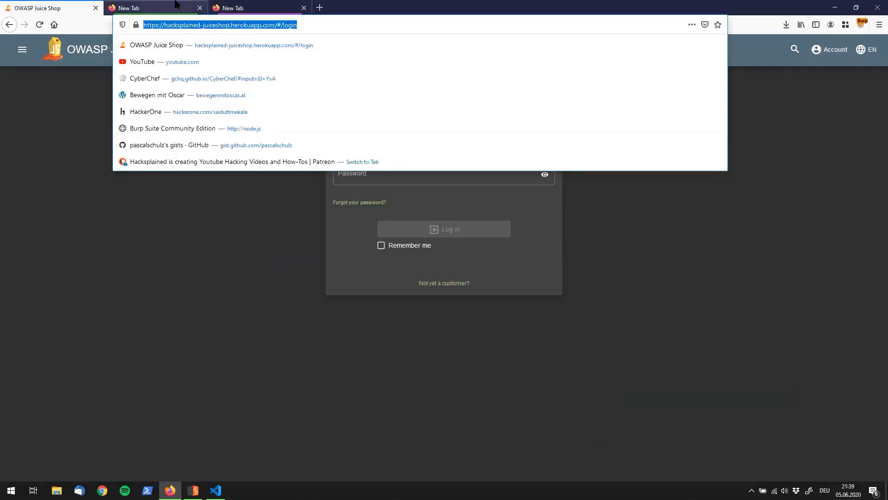
{"action": "left_click", "coordinate": [255, 7]}
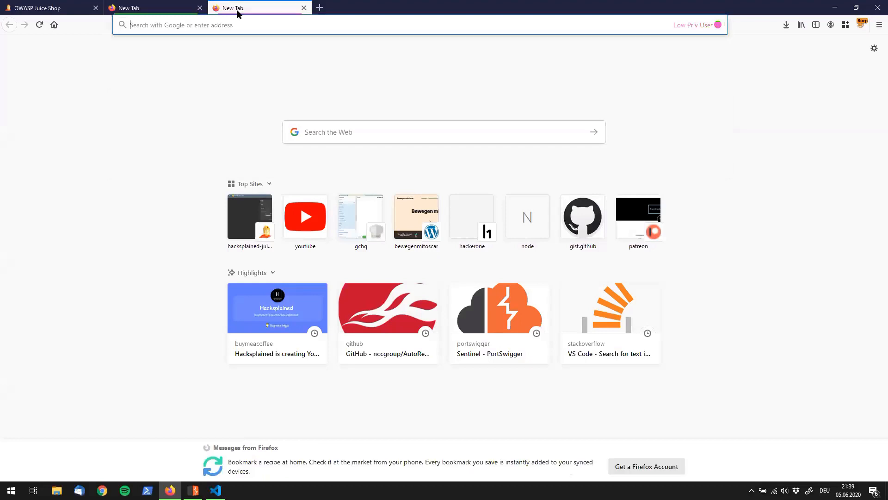
{"action": "type", "text": "https://hacksplained-juiceshop.herokuapp.com/#/login"}
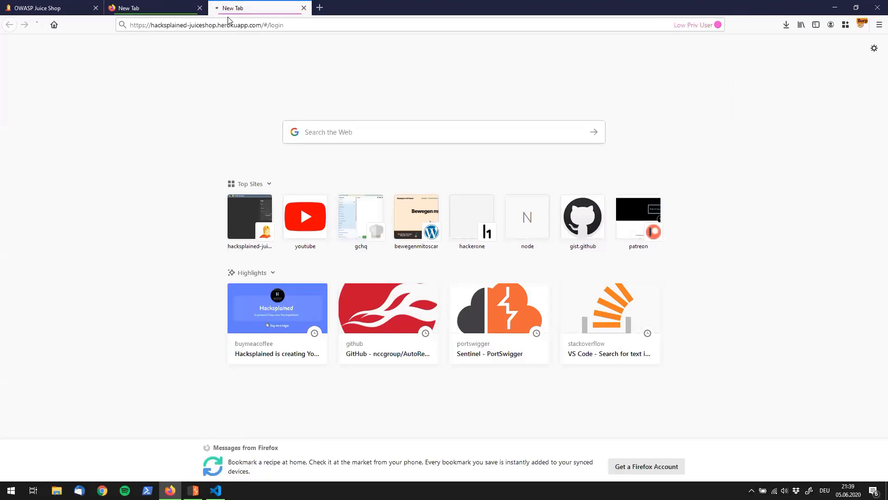
{"action": "left_click", "coordinate": [227, 24]}
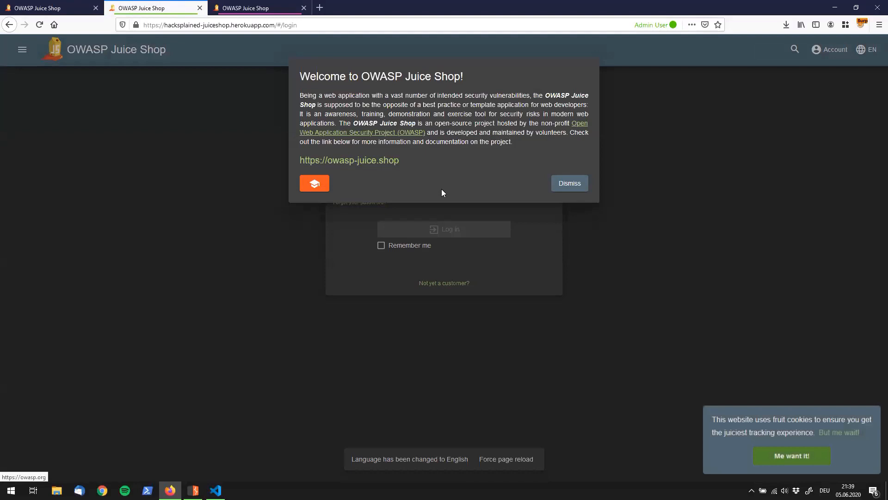
- Log into the admin tab with the SQL injection email ' or 1=1-- and switch to the low-privilege tab
{"action": "left_click", "coordinate": [569, 183]}
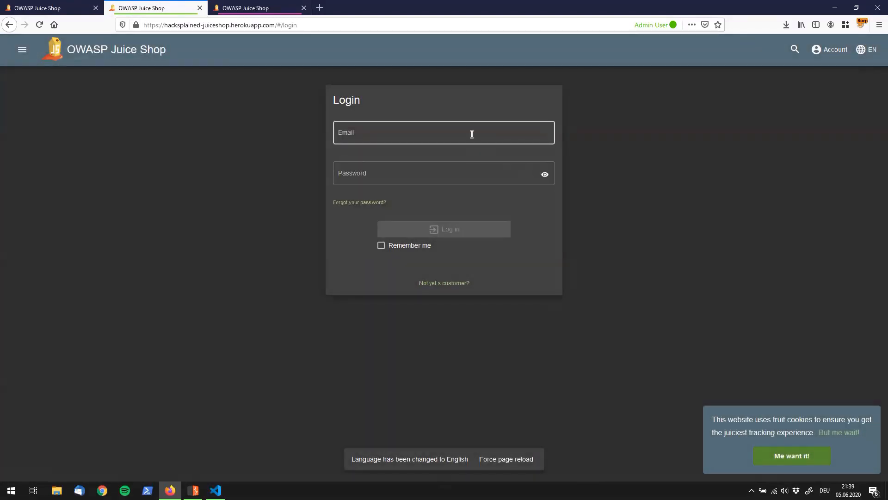
{"action": "left_click", "coordinate": [443, 133]}
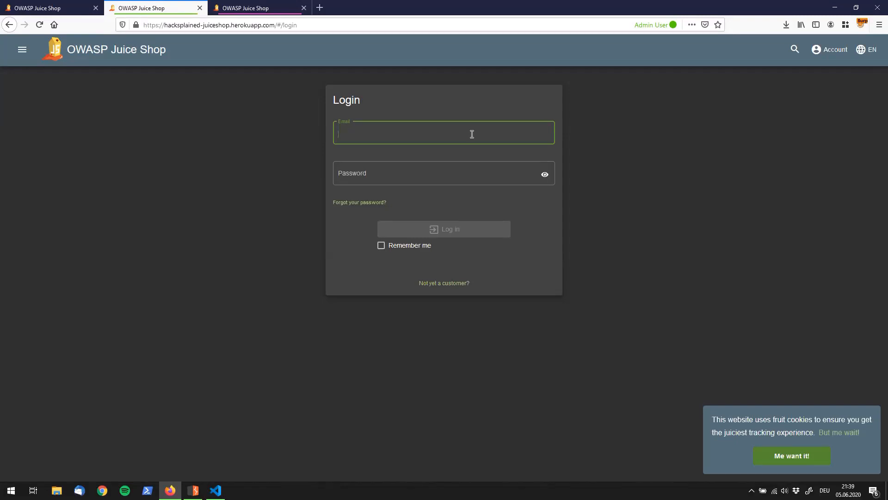
{"action": "type", "text": "'"}
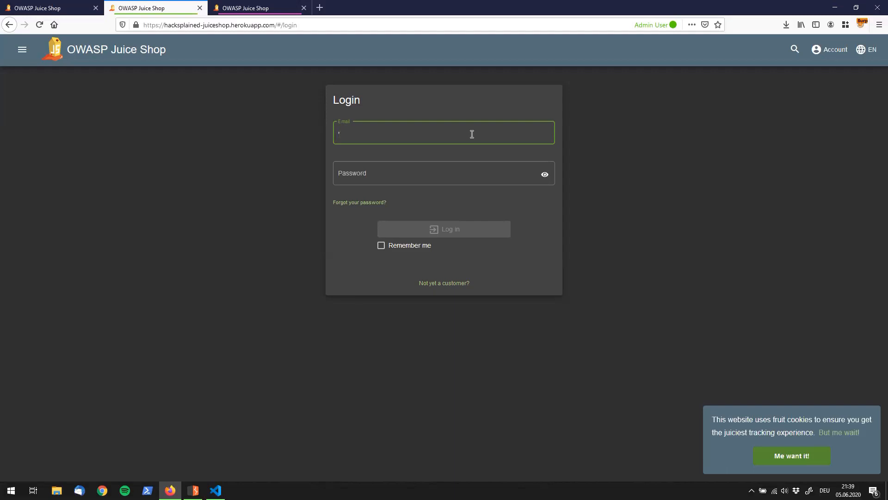
{"action": "type", "text": "or"}
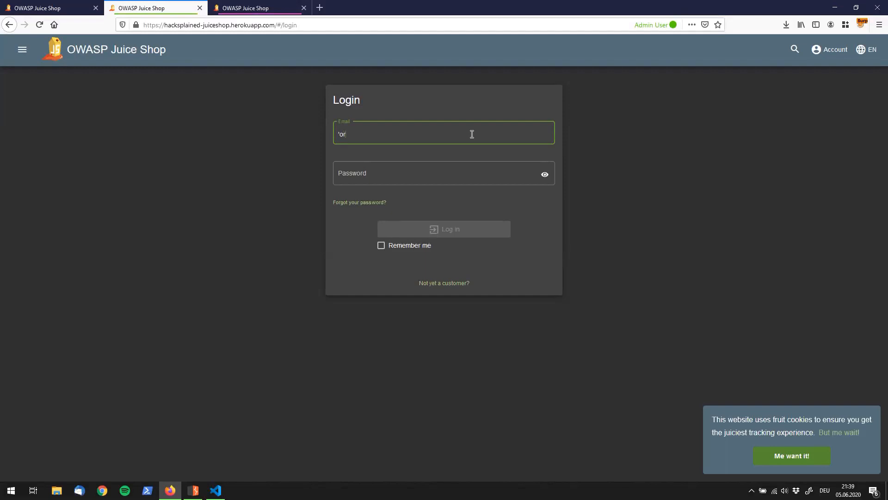
{"action": "type", "text": "=1"}
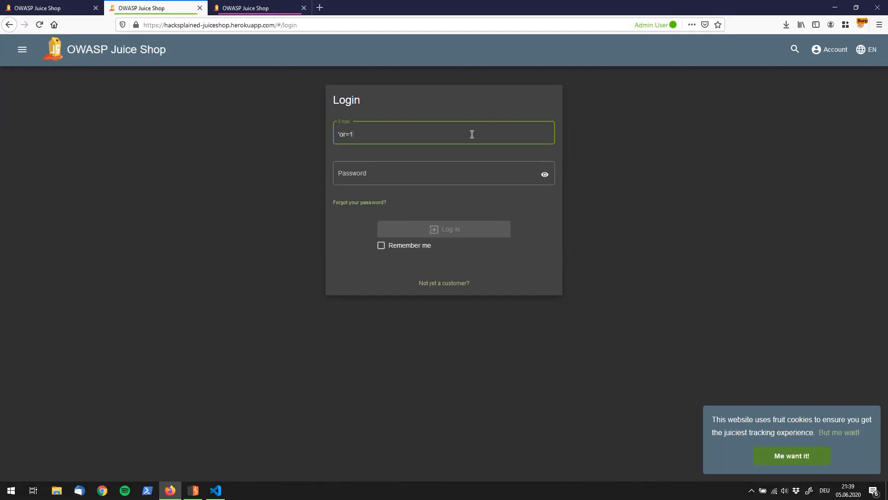
{"action": "key", "text": "Backspace"}
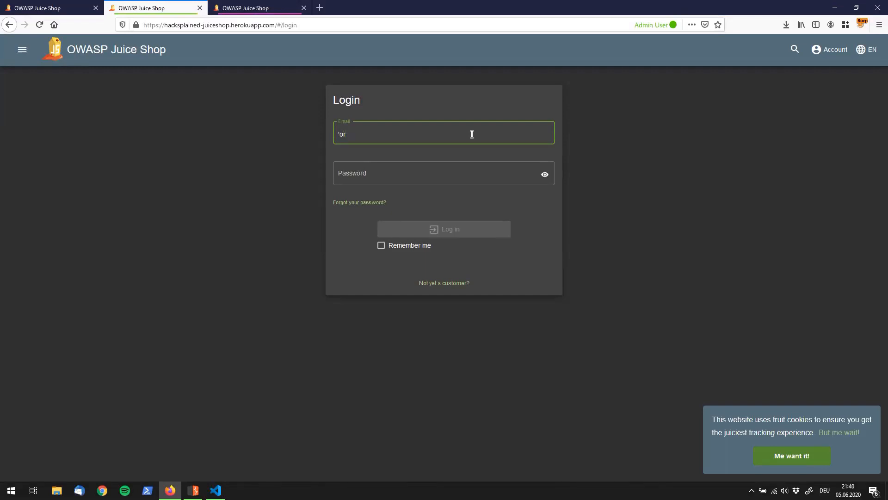
{"action": "type", "text": "1=1--"}
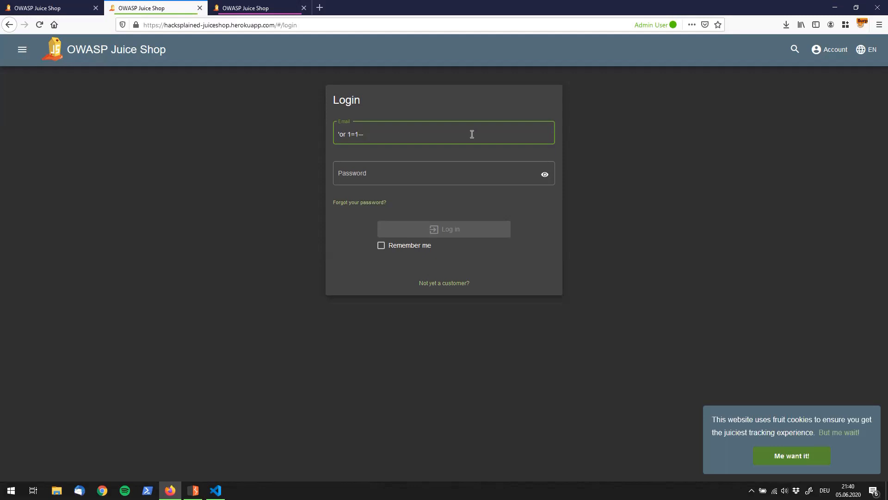
{"action": "mouse_move", "coordinate": [287, 182]}
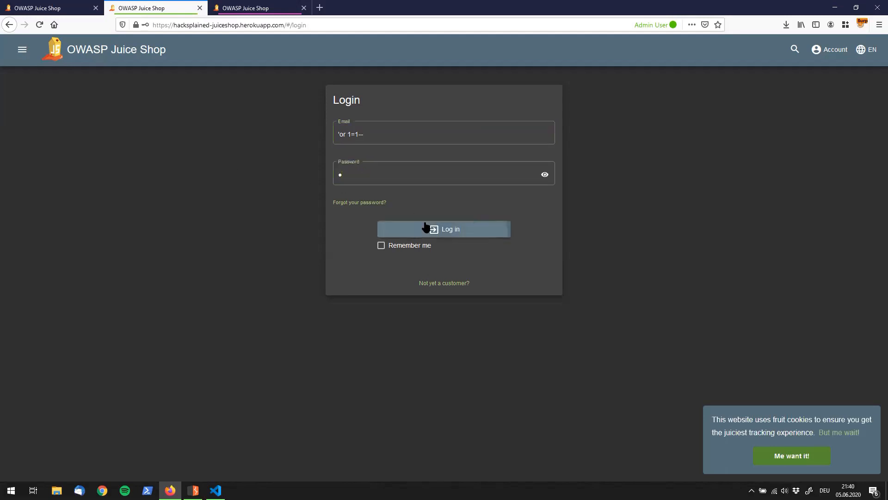
{"action": "left_click", "coordinate": [443, 229]}
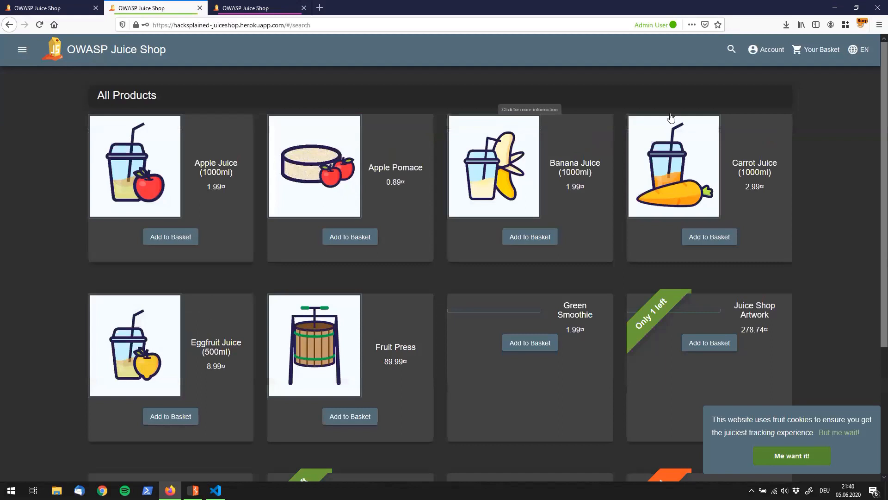
{"action": "left_click", "coordinate": [765, 49]}
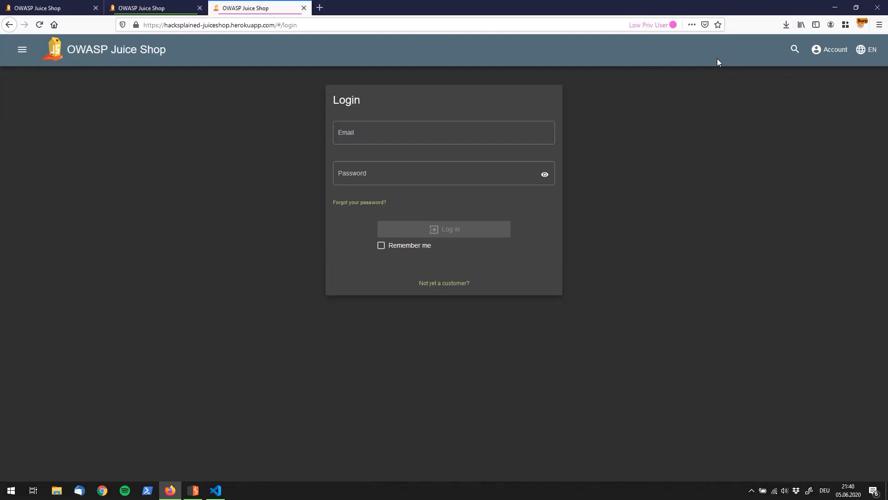
{"action": "mouse_move", "coordinate": [443, 283]}
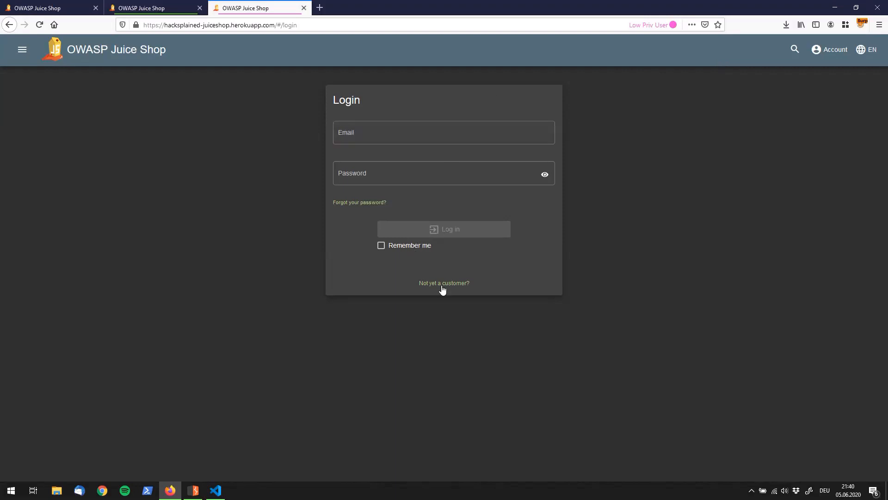
{"action": "left_click", "coordinate": [444, 283]}
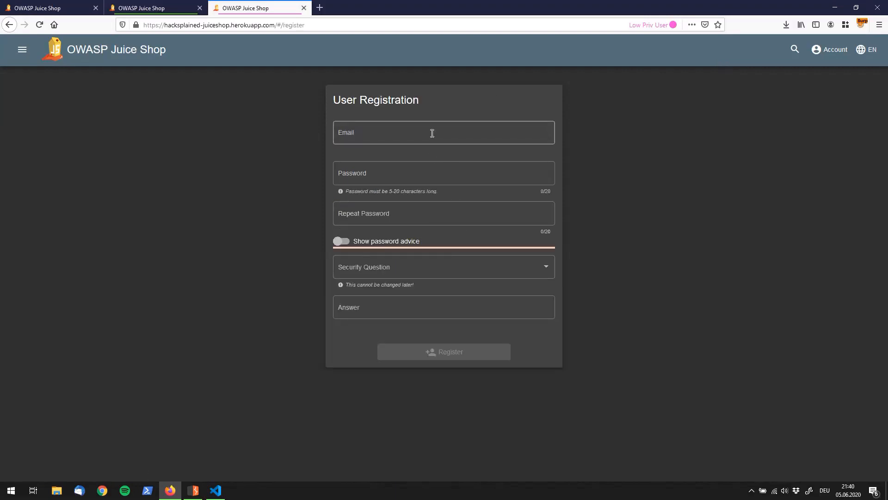
{"action": "left_click", "coordinate": [443, 133]}
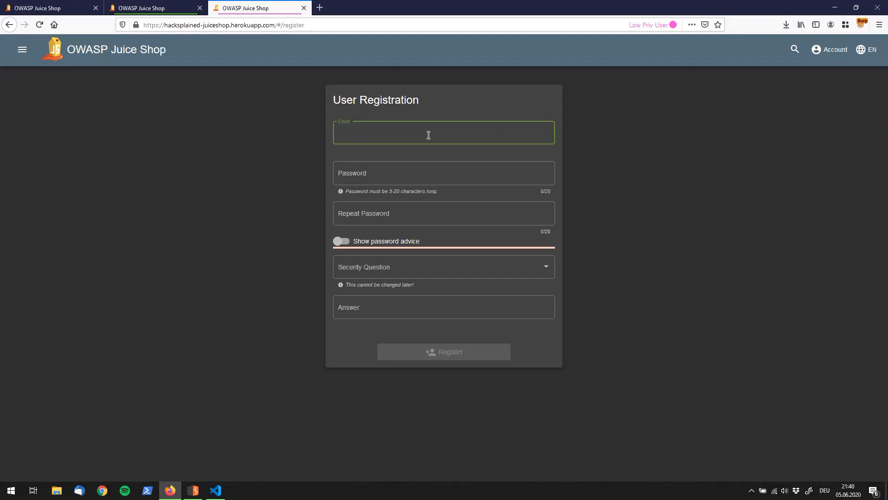
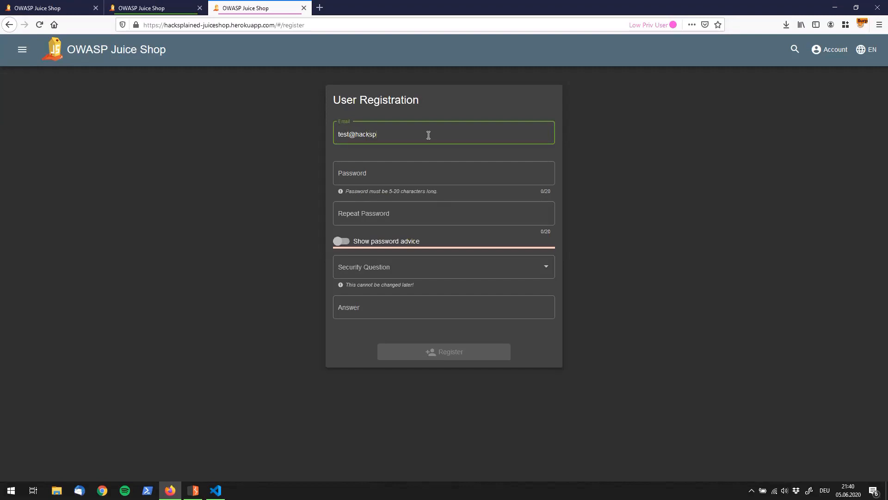
{"action": "left_click", "coordinate": [443, 173]}
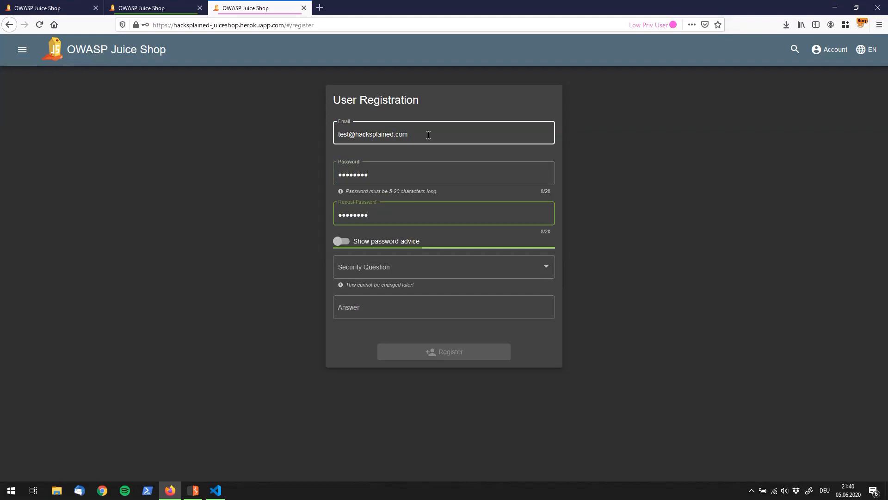
{"action": "left_click", "coordinate": [443, 267]}
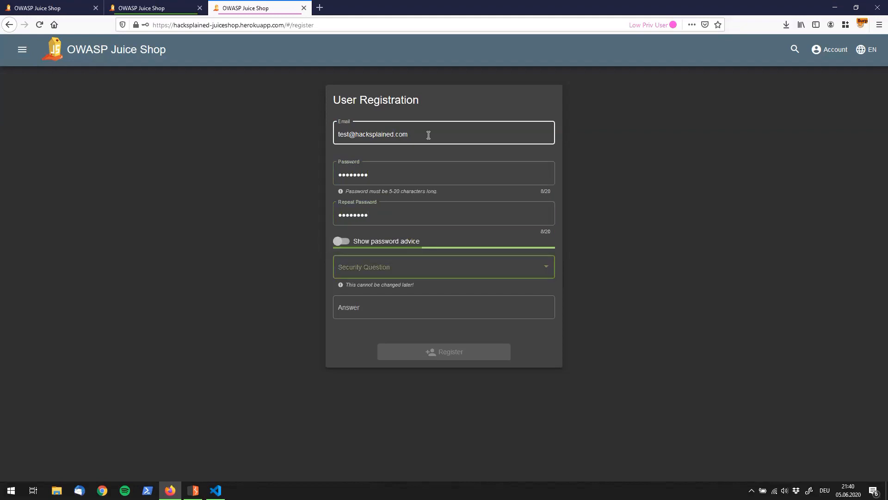
{"action": "type", "text": "asdfasdf"}
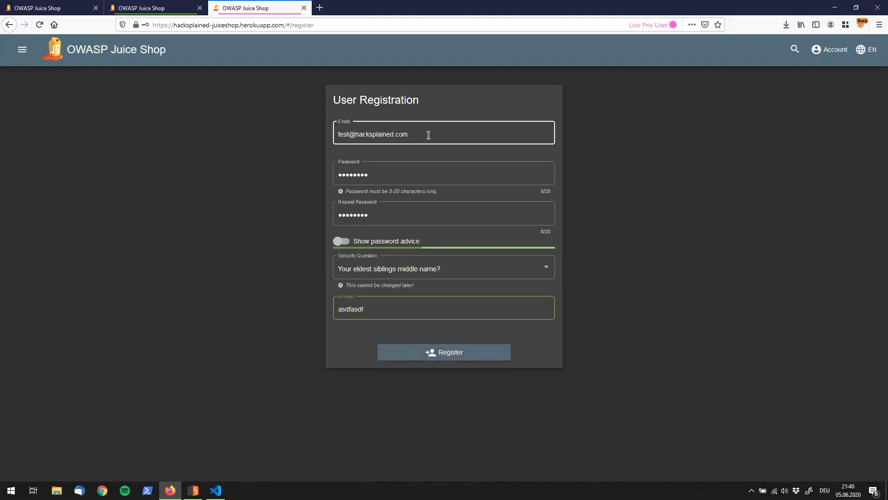
{"action": "left_click", "coordinate": [443, 352]}
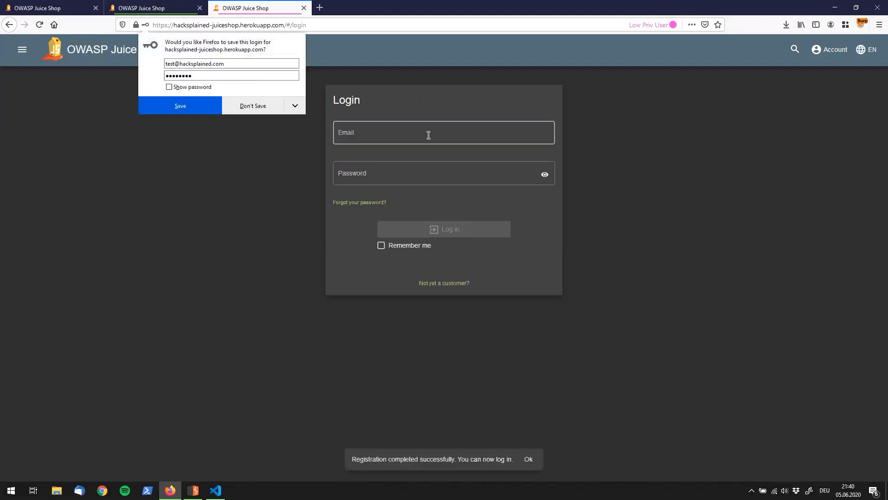
{"action": "mouse_move", "coordinate": [212, 183]}
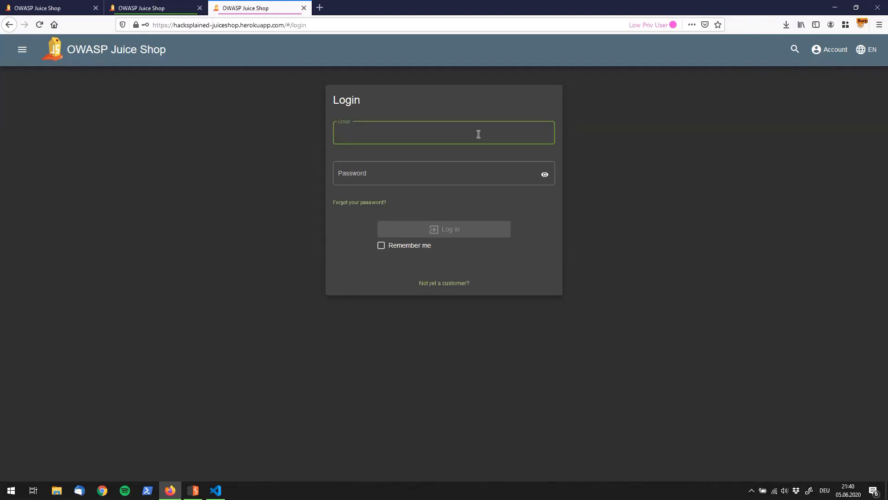
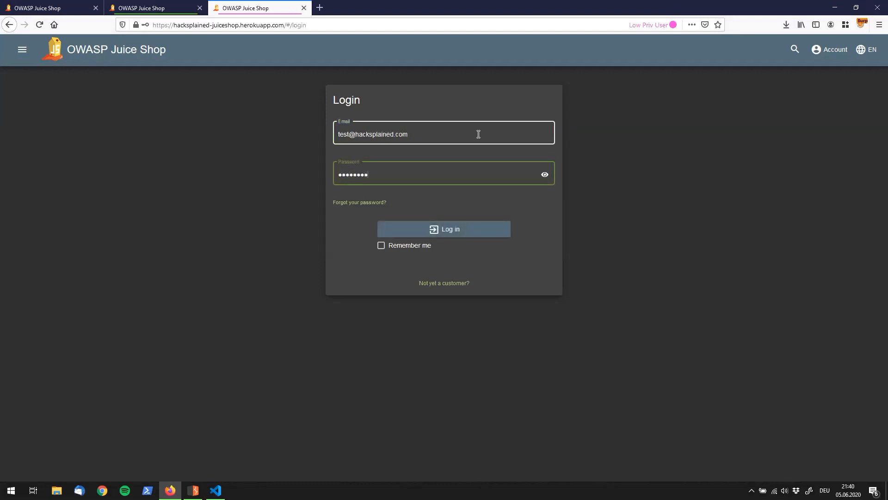
{"action": "left_click", "coordinate": [443, 228]}
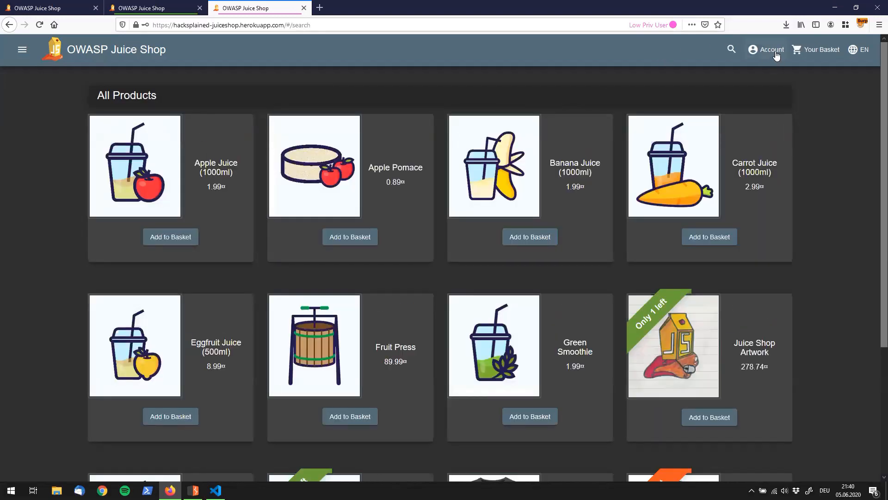
- Check the signed-in account, then dismiss the cookie notice in the admin tab
{"action": "left_click", "coordinate": [765, 49]}
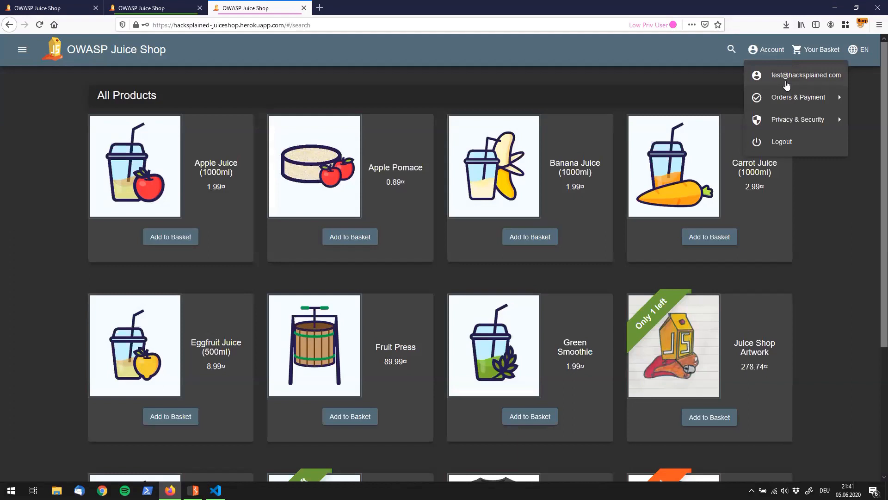
{"action": "mouse_move", "coordinate": [187, 15]}
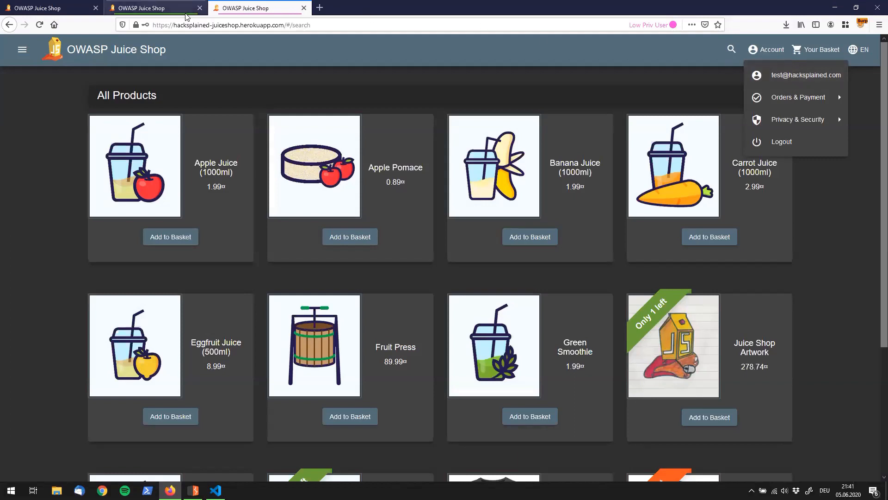
{"action": "left_click", "coordinate": [153, 9]}
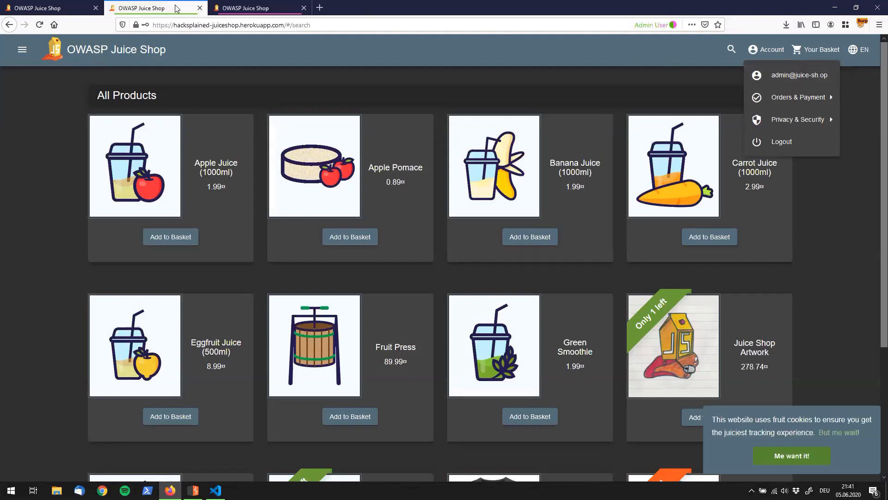
{"action": "mouse_move", "coordinate": [763, 414]}
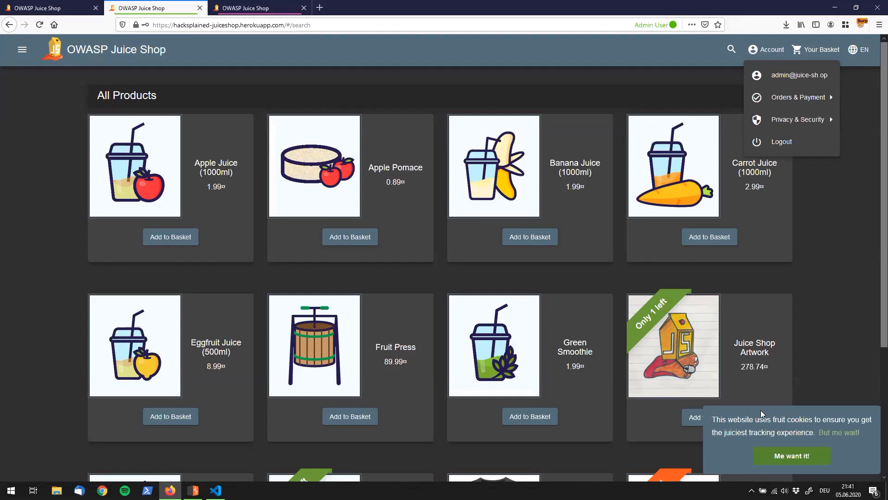
{"action": "mouse_move", "coordinate": [791, 455]}
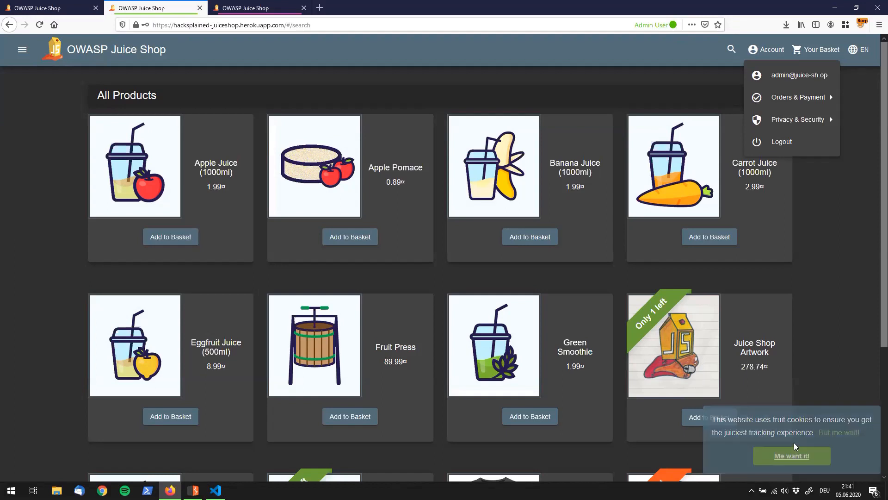
{"action": "left_click", "coordinate": [259, 7]}
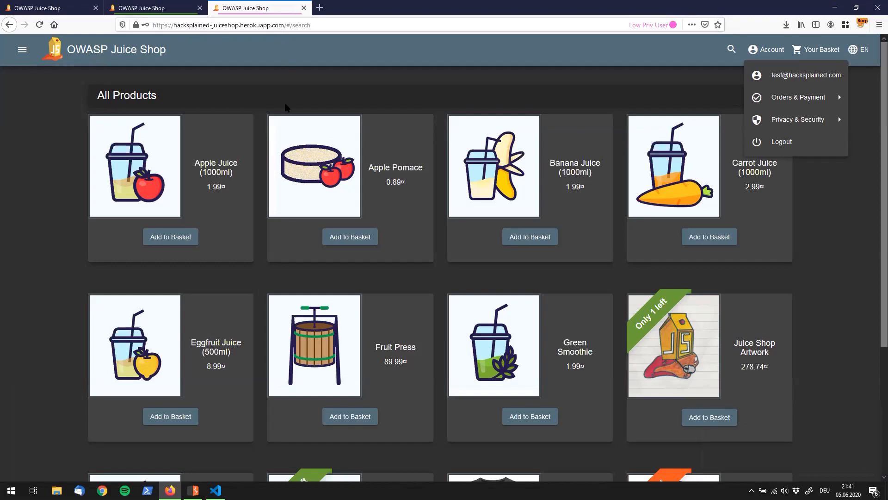
{"action": "mouse_move", "coordinate": [181, 482]}
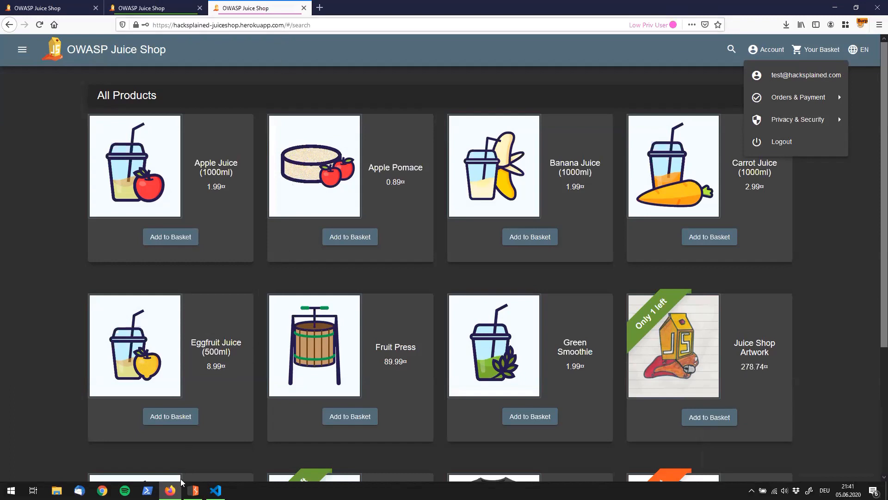
{"action": "mouse_move", "coordinate": [170, 491]}
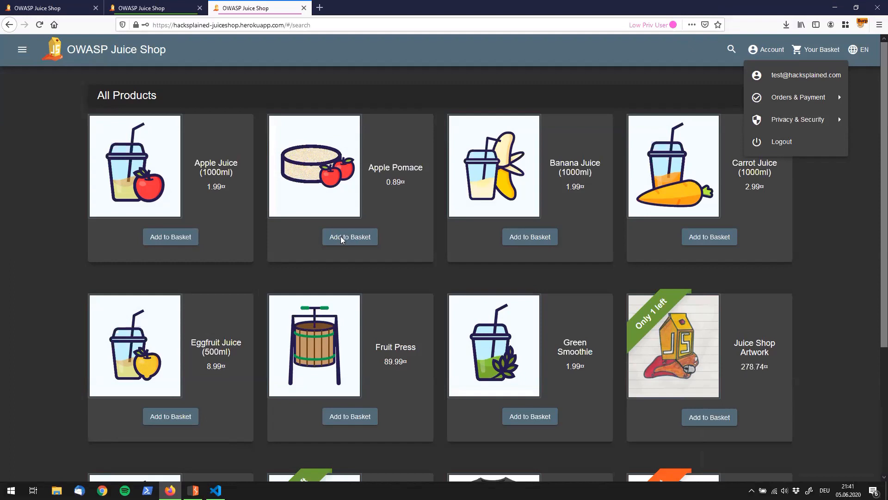
{"action": "mouse_move", "coordinate": [358, 74]}
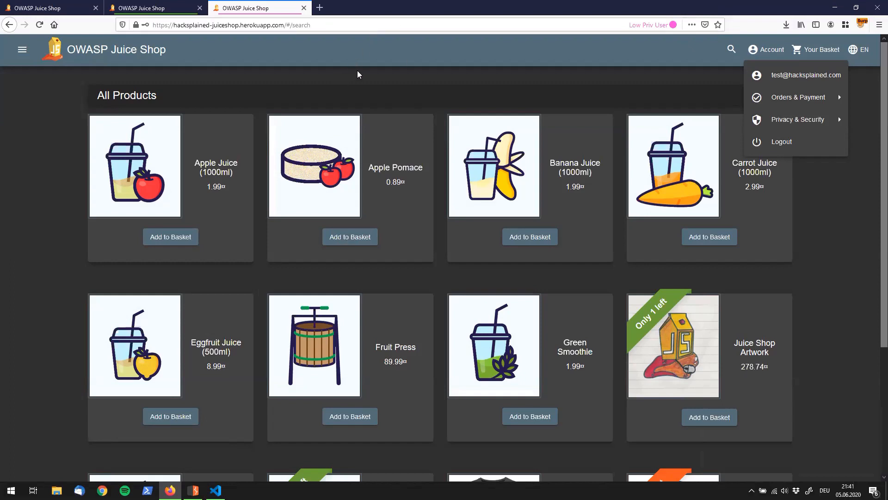
{"action": "mouse_move", "coordinate": [776, 56]}
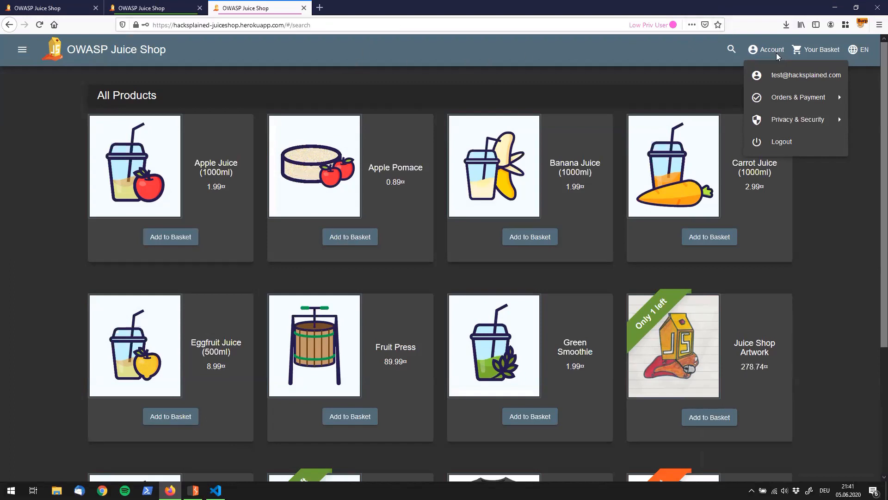
{"action": "mouse_move", "coordinate": [653, 36]}
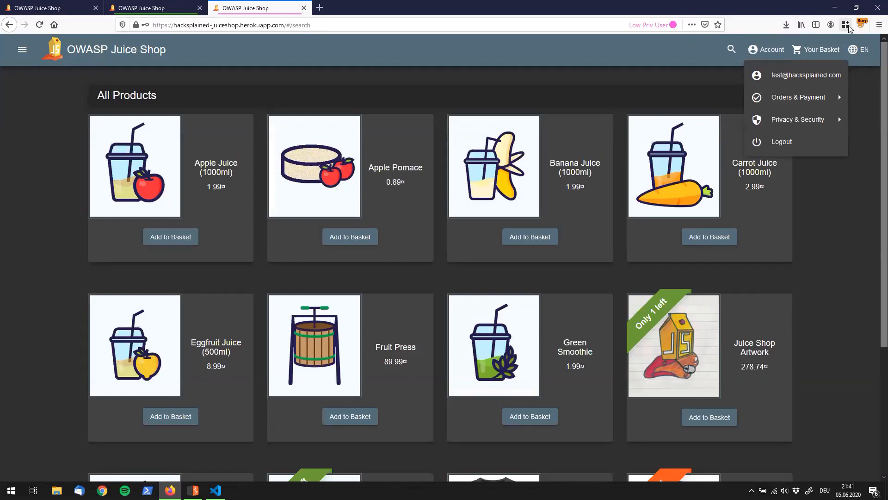
- Rename the Banking container to 'Non Priv User' via the Multi-Account Containers editor
{"action": "left_click", "coordinate": [845, 24]}
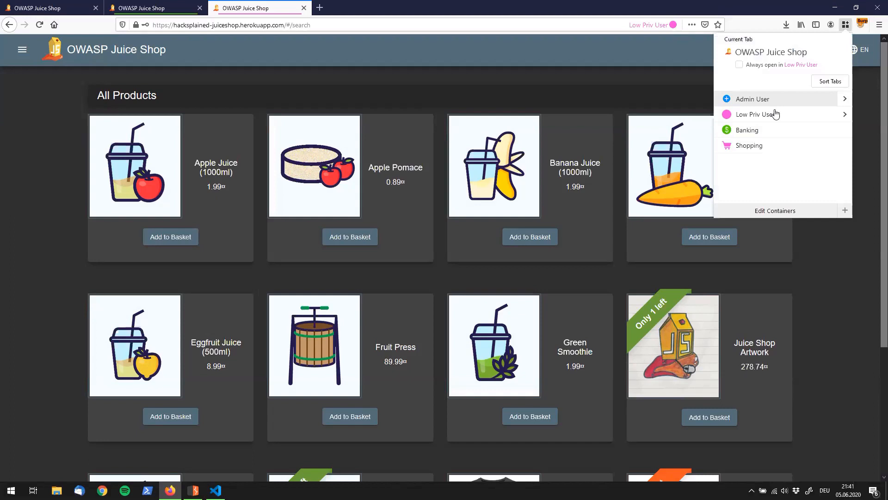
{"action": "mouse_move", "coordinate": [755, 213]}
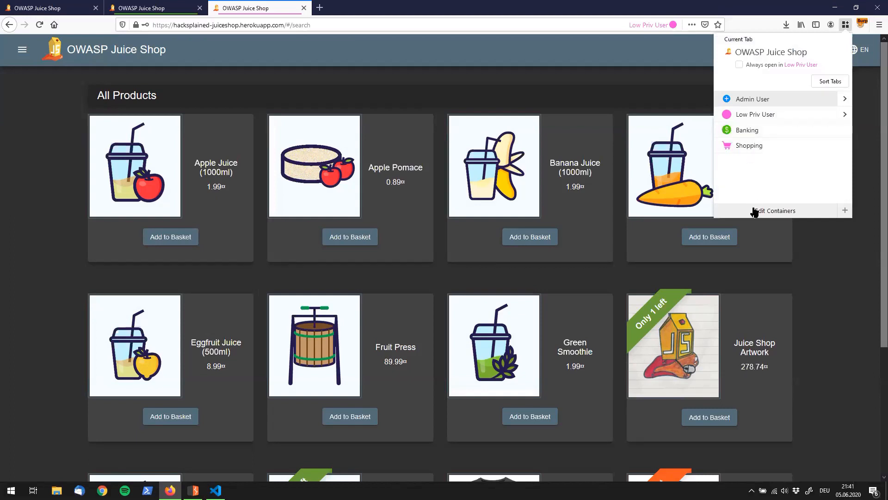
{"action": "left_click", "coordinate": [776, 210]}
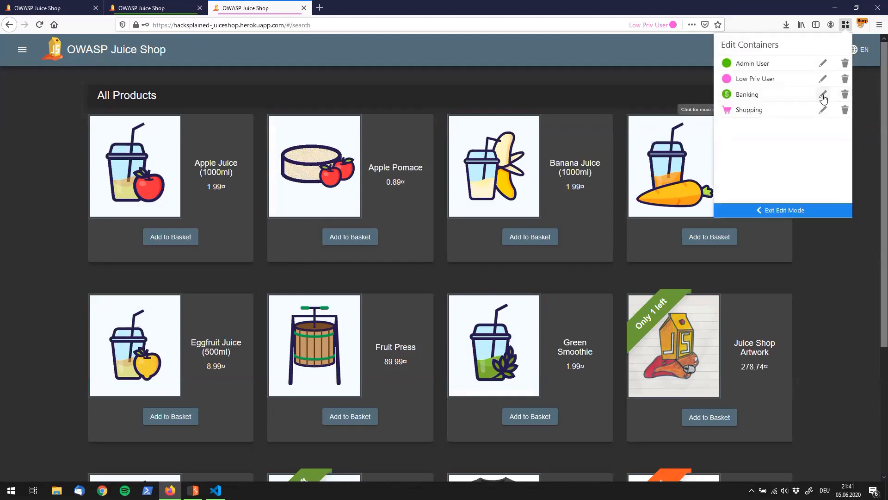
{"action": "left_click", "coordinate": [823, 95]}
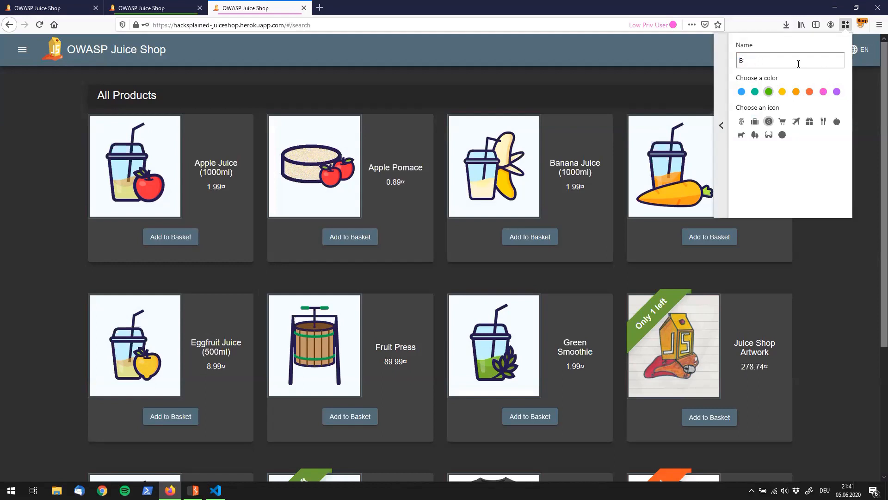
{"action": "type", "text": "N"}
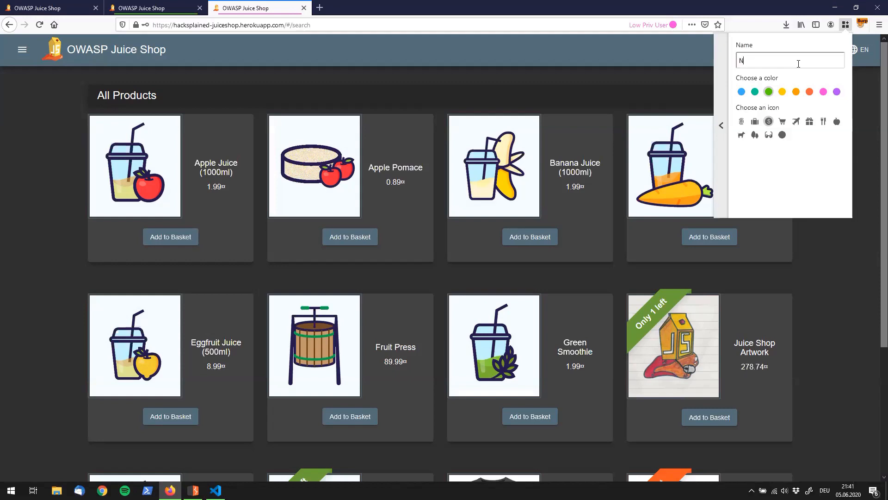
{"action": "type", "text": "on Pr"}
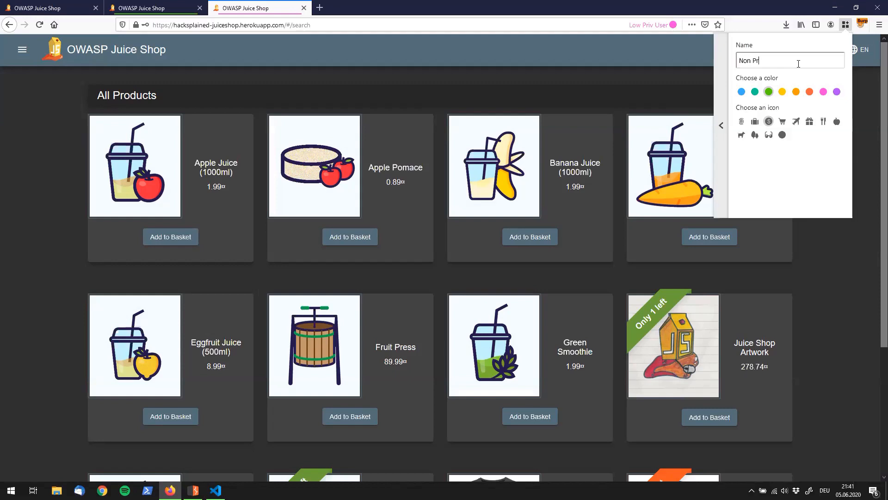
{"action": "type", "text": "iv User"}
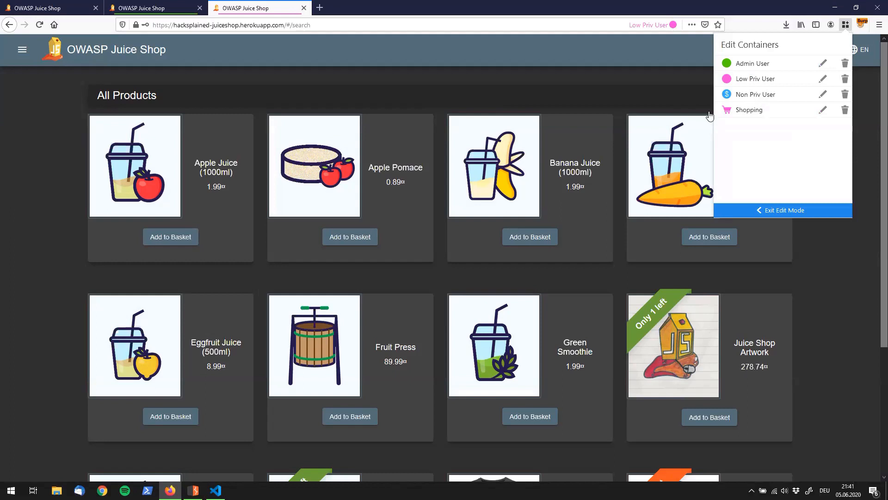
{"action": "mouse_move", "coordinate": [783, 210]}
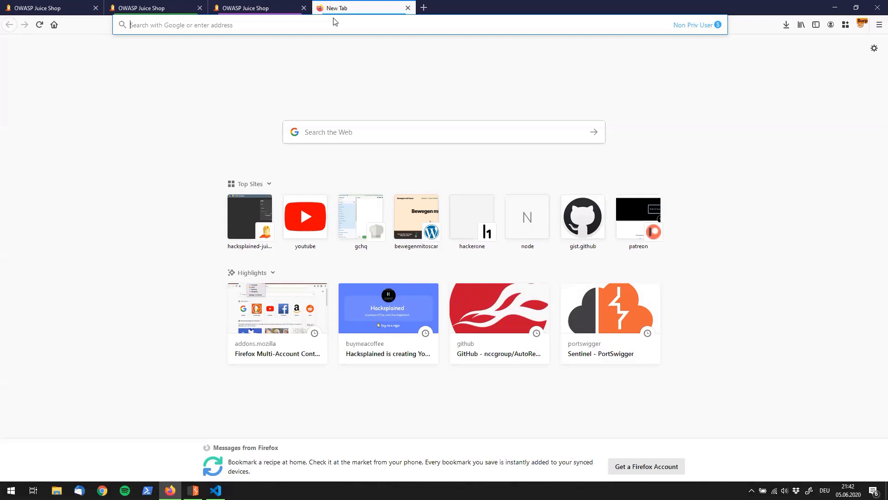
{"action": "mouse_move", "coordinate": [250, 222]}
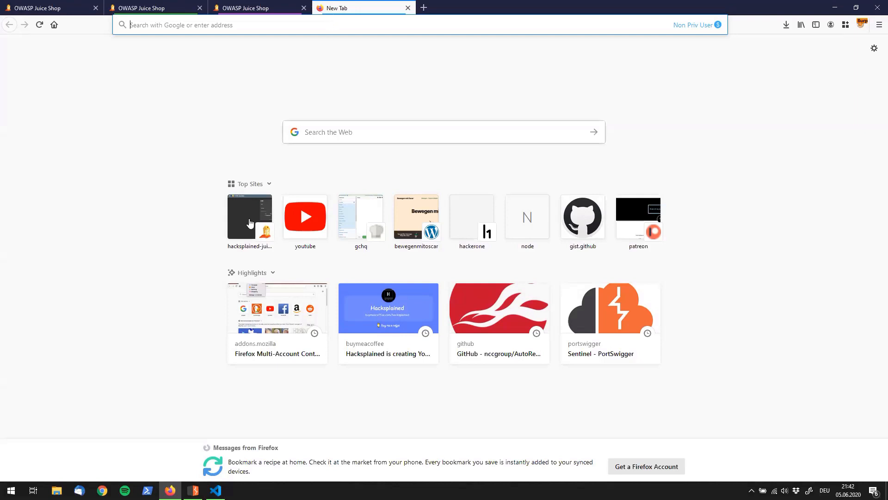
{"action": "mouse_move", "coordinate": [326, 46]}
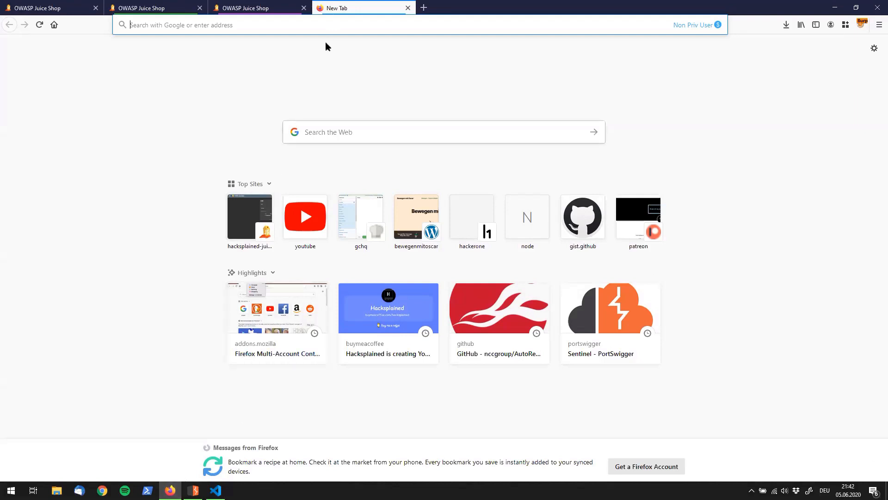
{"action": "mouse_move", "coordinate": [177, 24]}
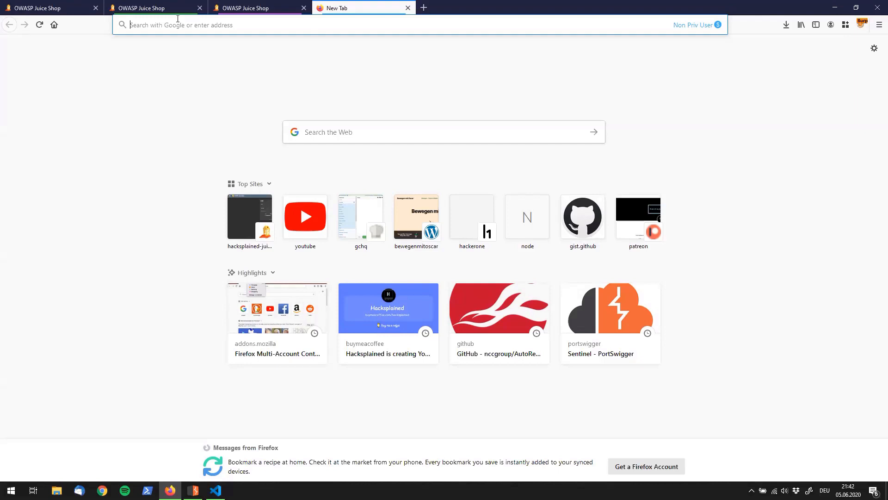
{"action": "mouse_move", "coordinate": [185, 21]}
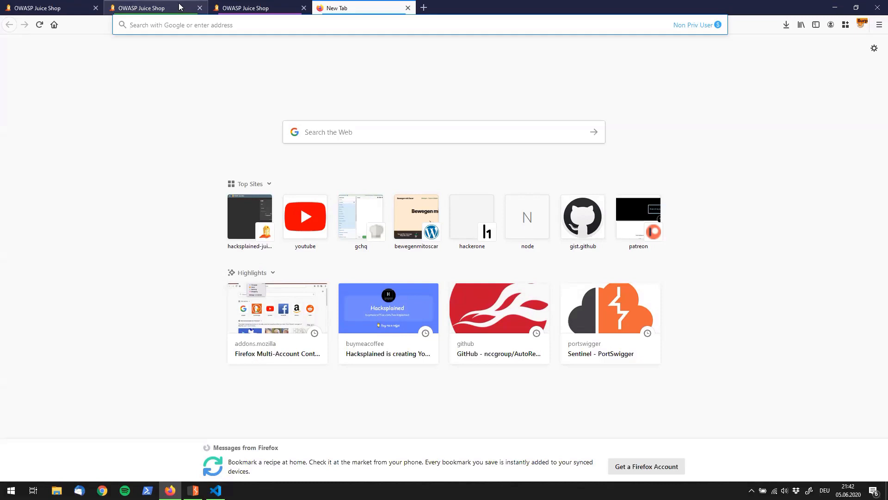
- View the Juice Shop cookies in DevTools Storage for the Admin tab, then the Low Priv tab
{"action": "left_click", "coordinate": [142, 8]}
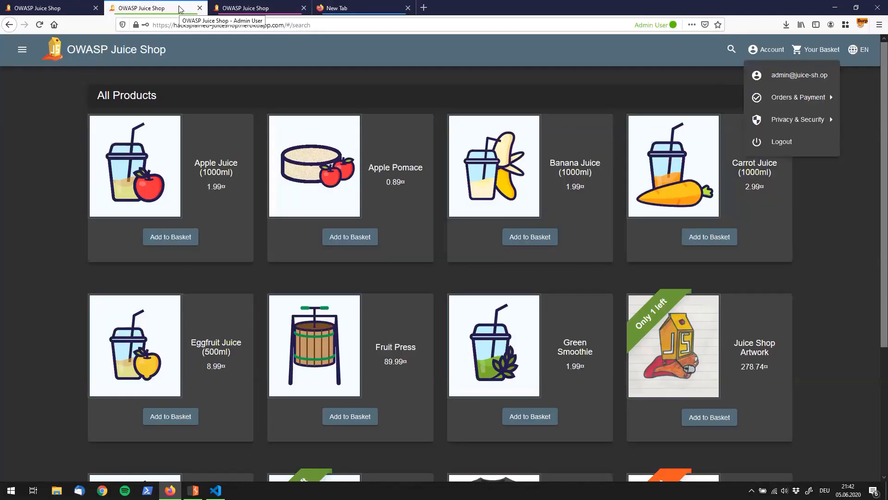
{"action": "mouse_move", "coordinate": [404, 124]}
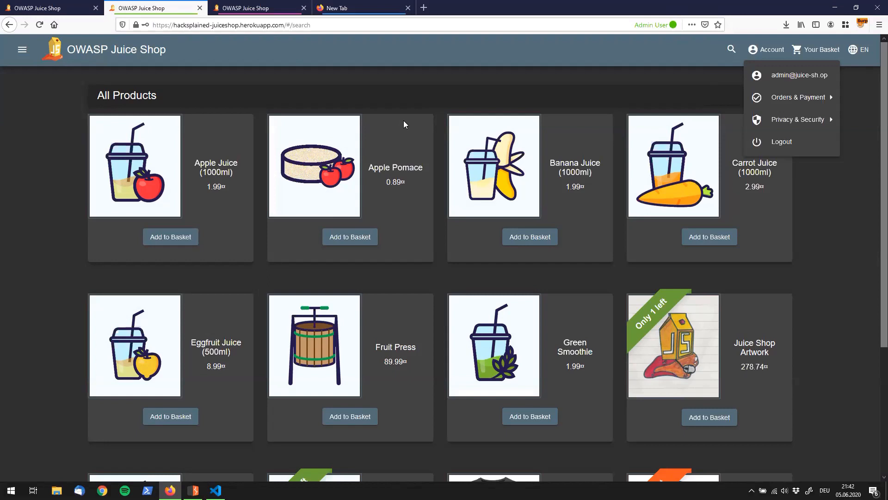
{"action": "scroll", "scroll_direction": "up", "scroll_amount": 3}
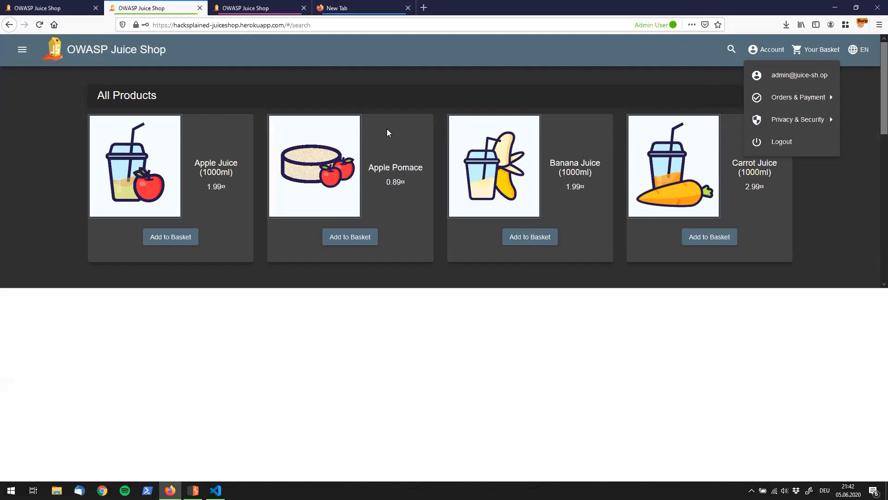
{"action": "key", "text": "F12"}
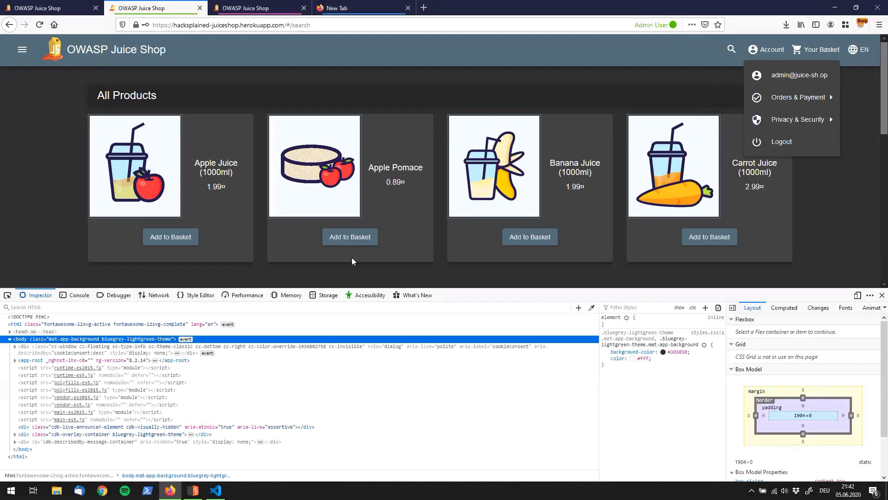
{"action": "left_click", "coordinate": [330, 295]}
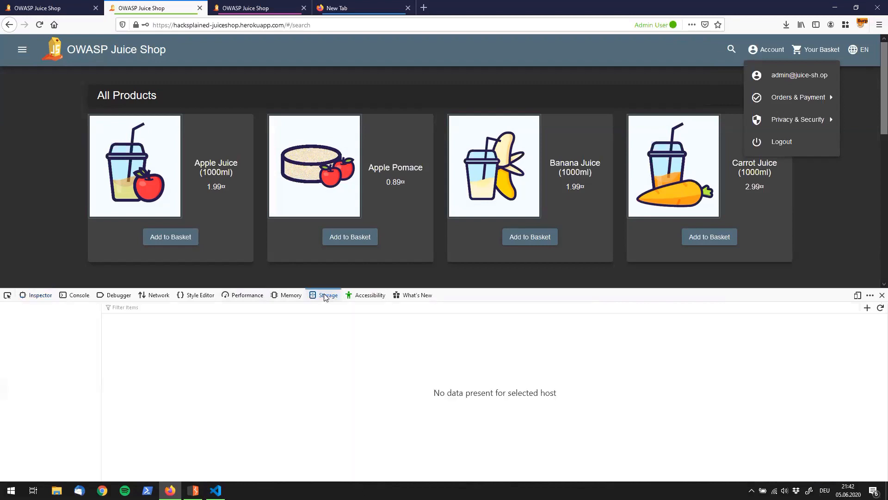
{"action": "left_click", "coordinate": [27, 318]}
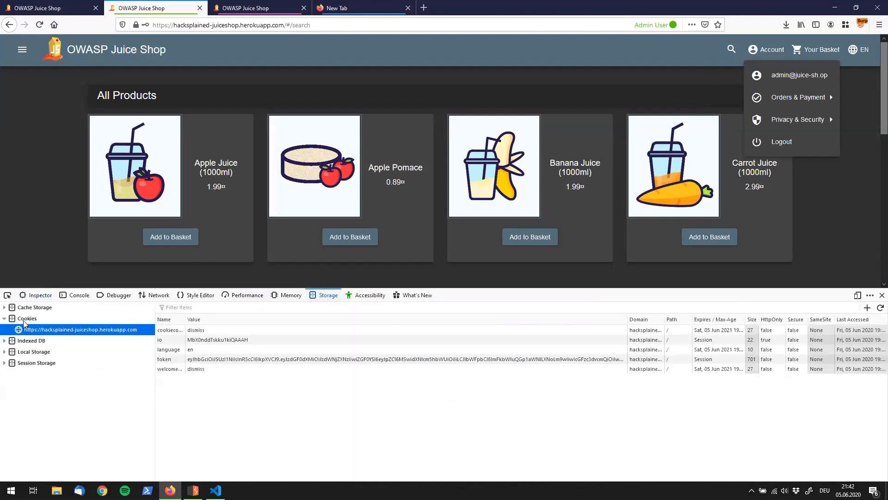
{"action": "mouse_move", "coordinate": [134, 326]}
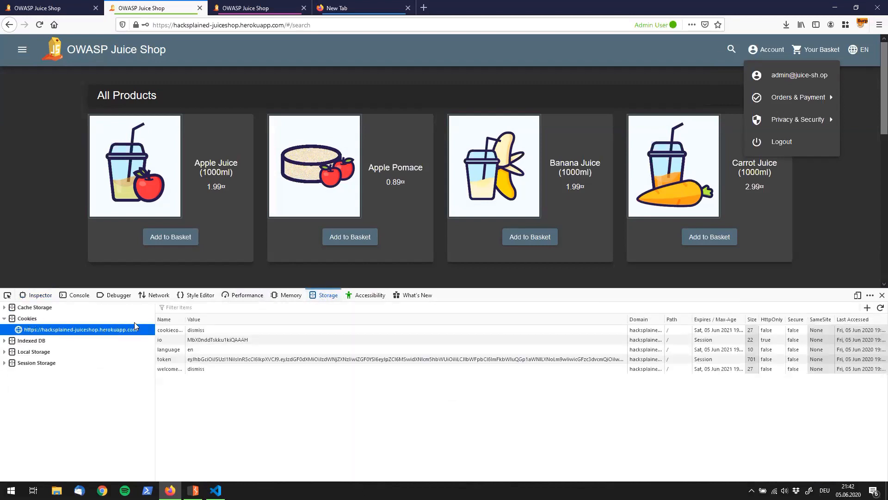
{"action": "mouse_move", "coordinate": [187, 322]}
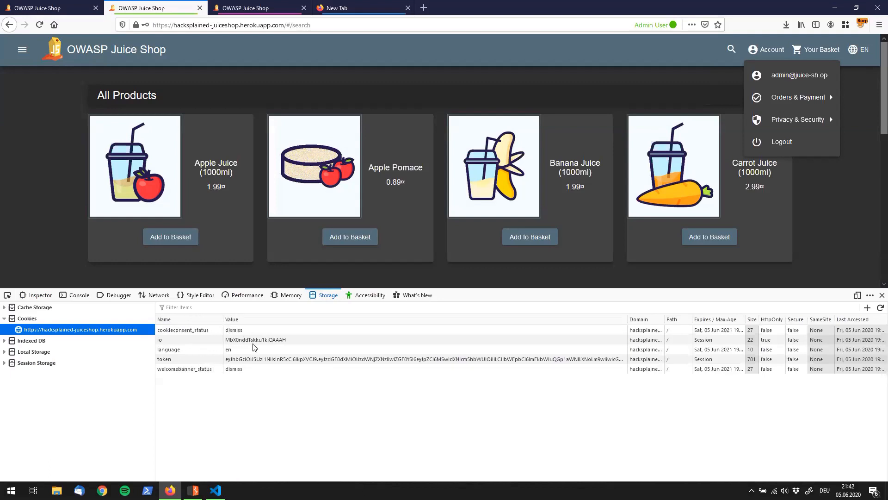
{"action": "mouse_move", "coordinate": [274, 359]}
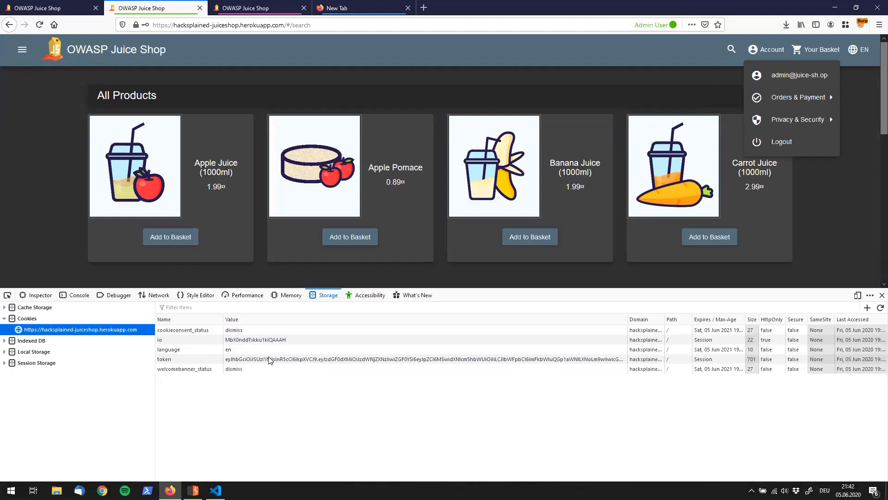
{"action": "mouse_move", "coordinate": [419, 359]}
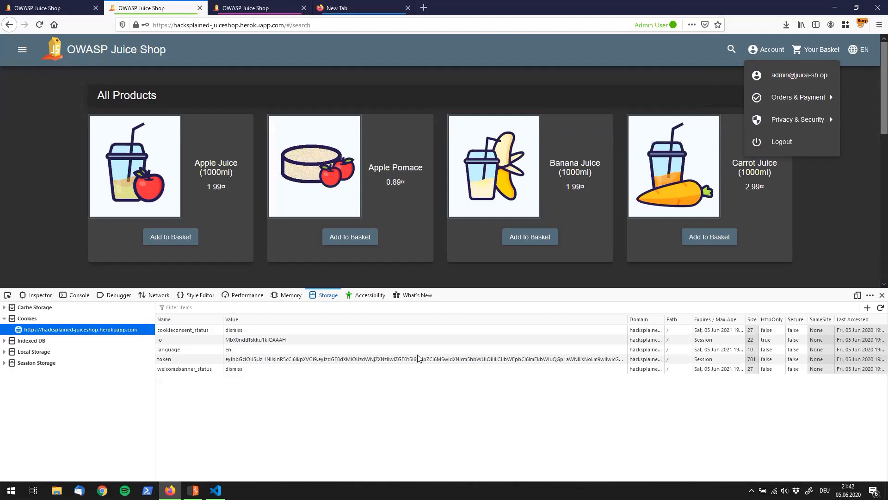
{"action": "mouse_move", "coordinate": [273, 363]}
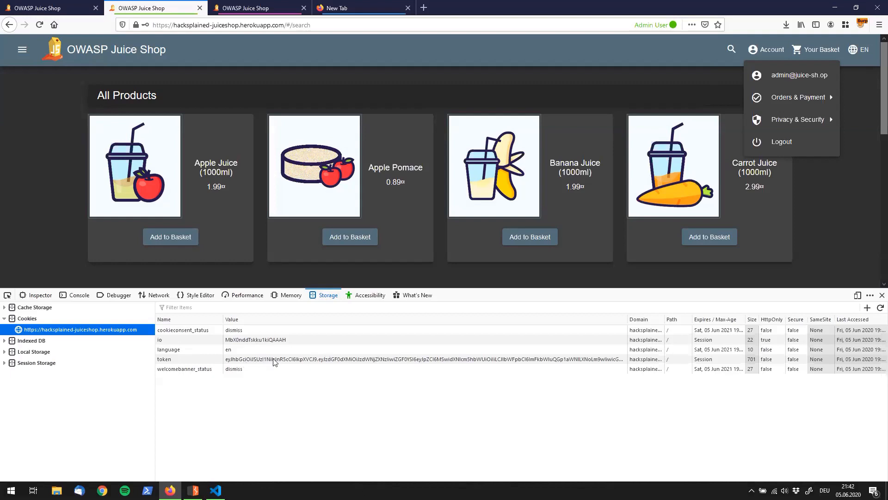
{"action": "mouse_move", "coordinate": [406, 350]}
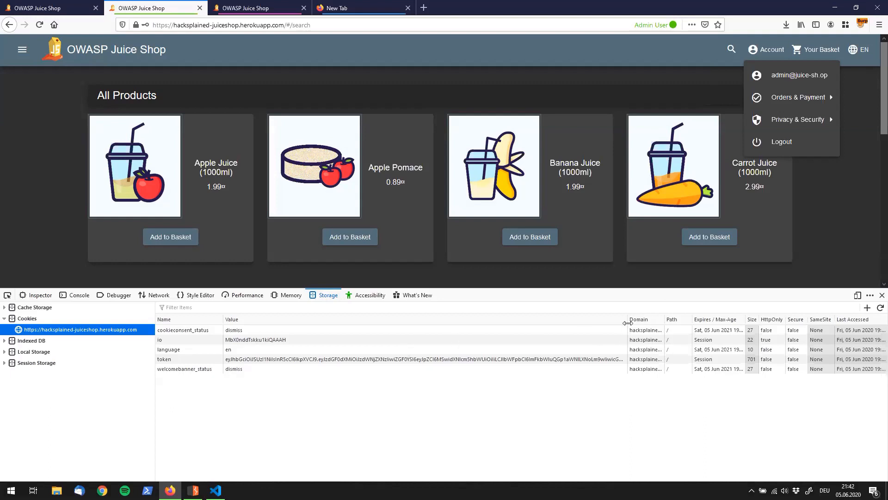
{"action": "left_click", "coordinate": [164, 359]}
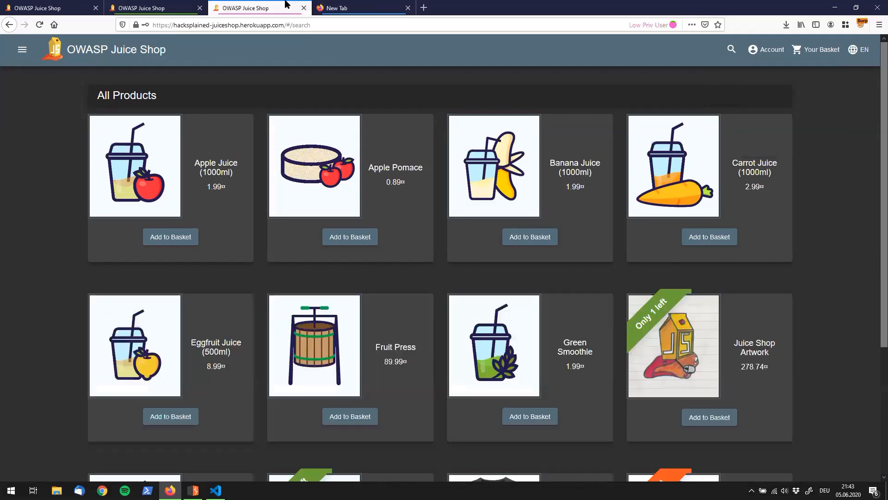
{"action": "mouse_move", "coordinate": [259, 8]}
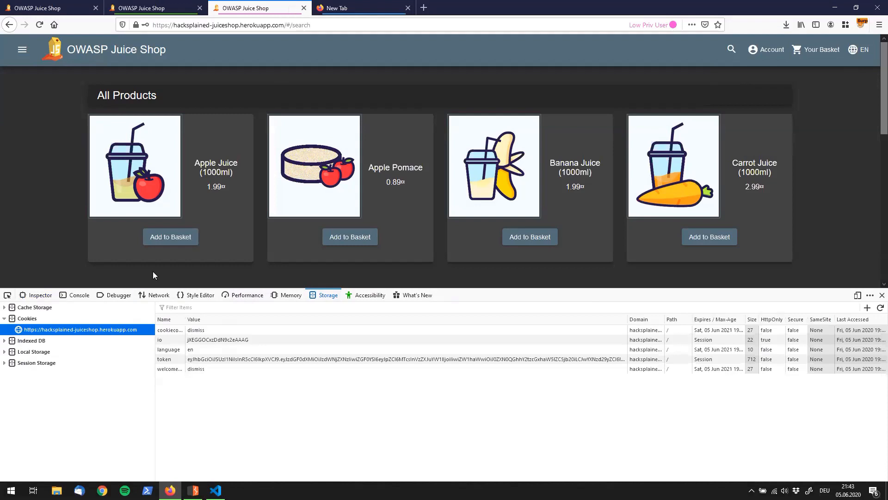
{"action": "mouse_move", "coordinate": [221, 365]}
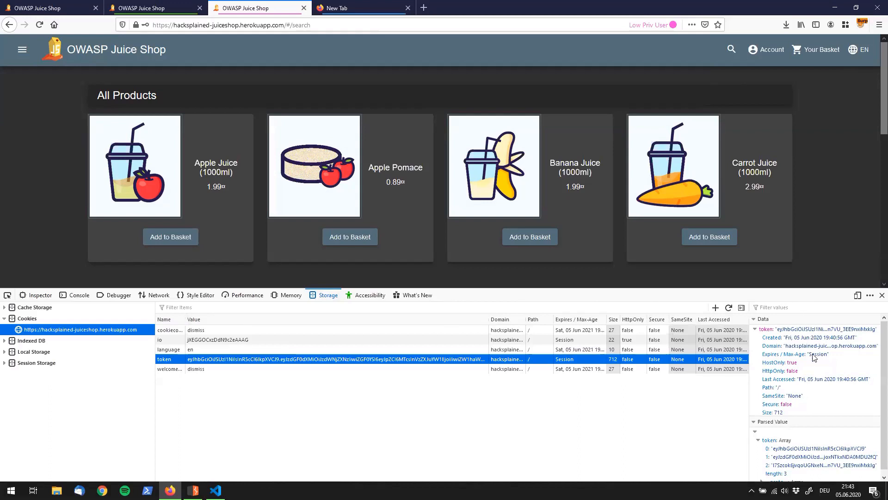
{"action": "mouse_move", "coordinate": [869, 471]}
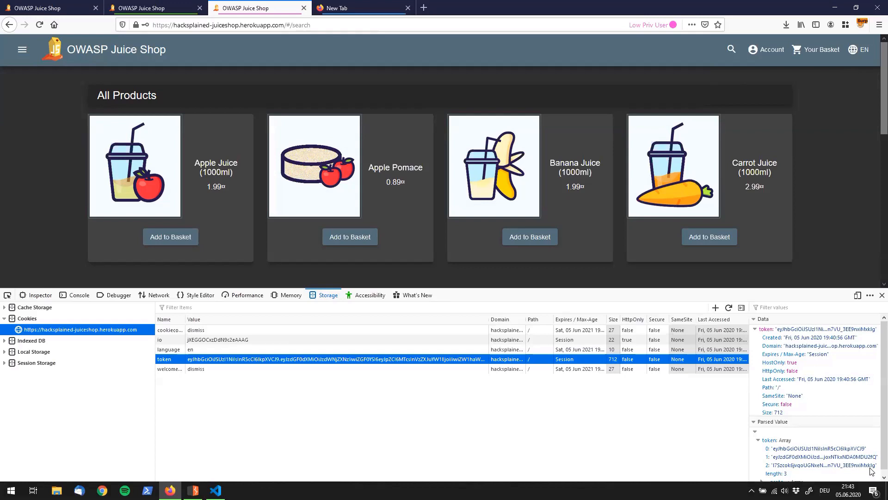
{"action": "mouse_move", "coordinate": [446, 216]}
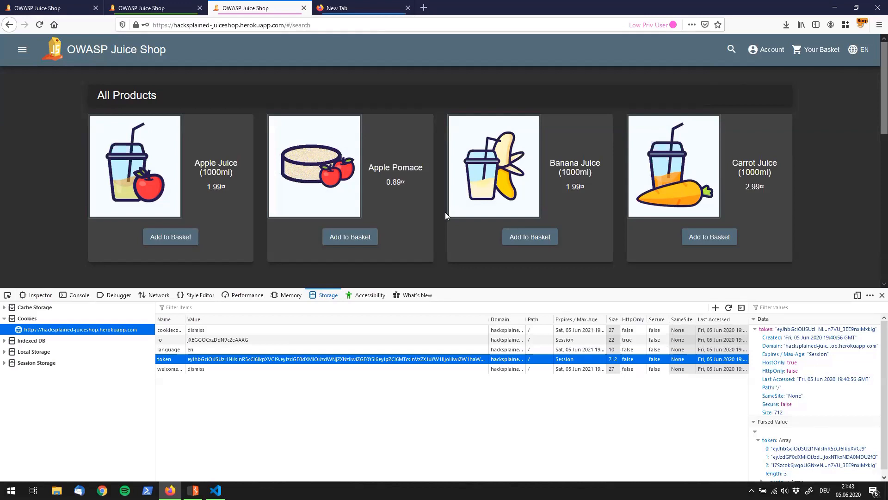
{"action": "left_click", "coordinate": [766, 49]}
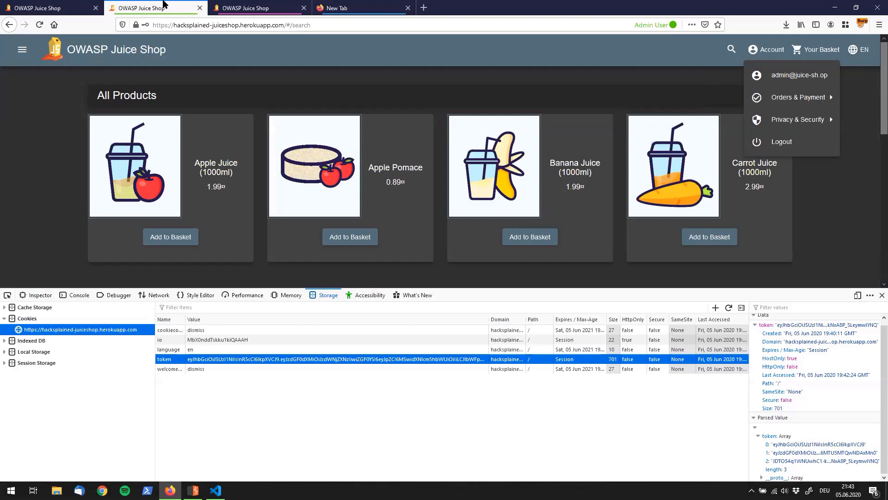
{"action": "mouse_move", "coordinate": [378, 113]}
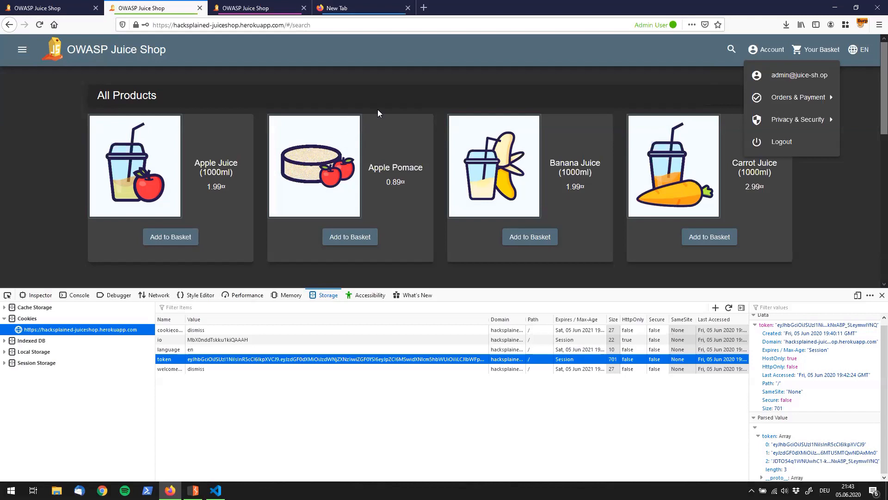
{"action": "mouse_move", "coordinate": [688, 74]}
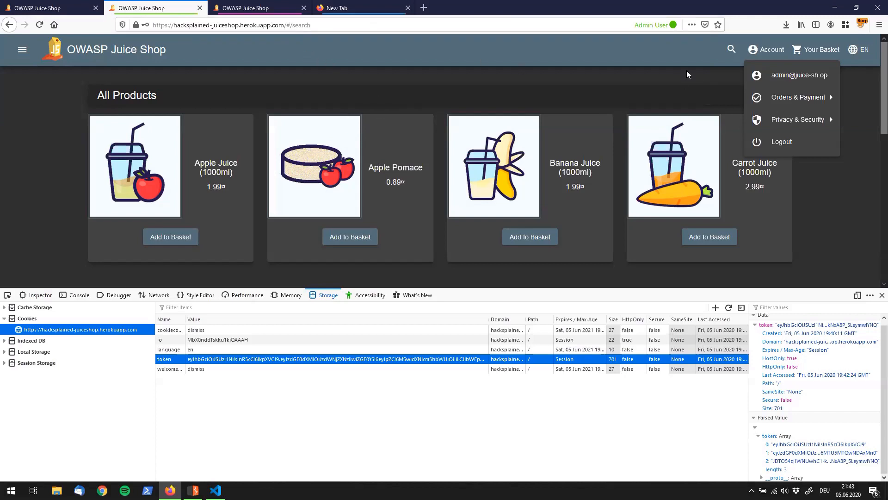
{"action": "mouse_move", "coordinate": [529, 53]}
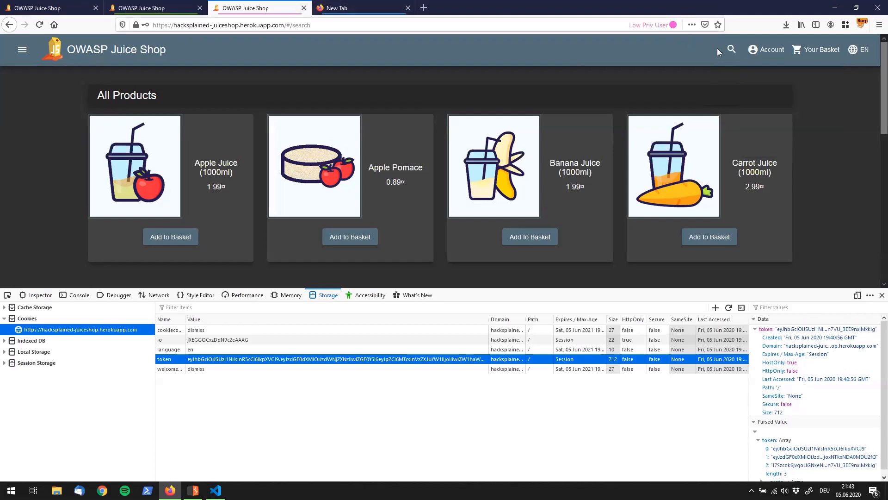
{"action": "left_click", "coordinate": [766, 49]}
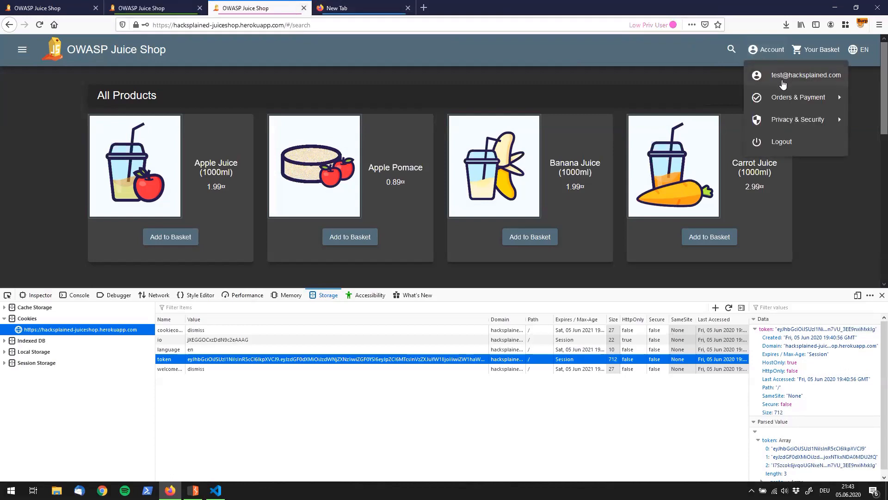
{"action": "mouse_move", "coordinate": [274, 62]}
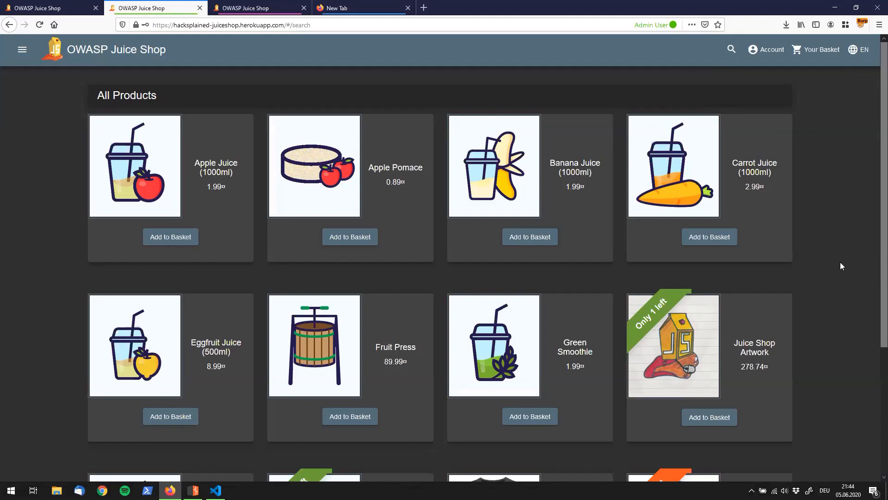
{"action": "mouse_move", "coordinate": [838, 278]}
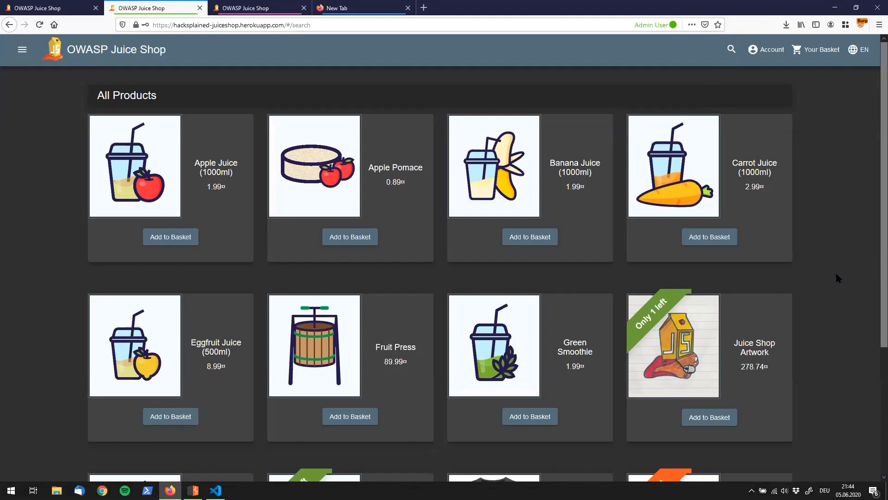
{"action": "mouse_move", "coordinate": [834, 277]}
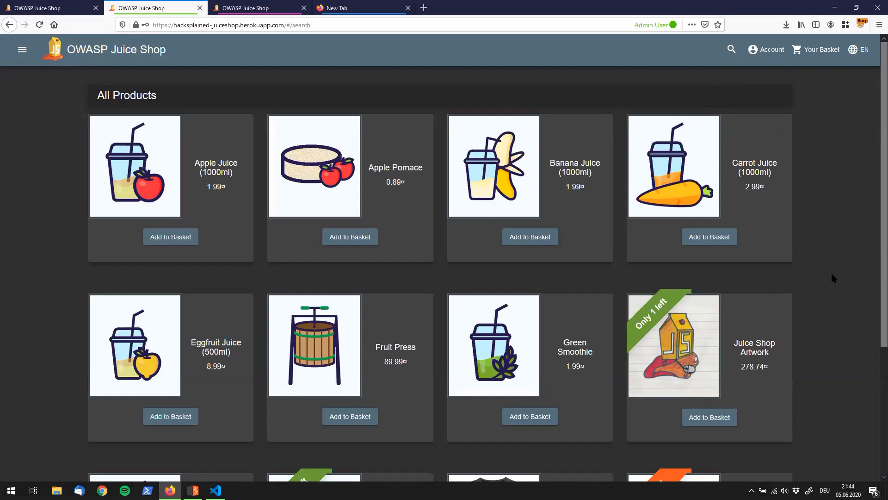
{"action": "mouse_move", "coordinate": [832, 277]}
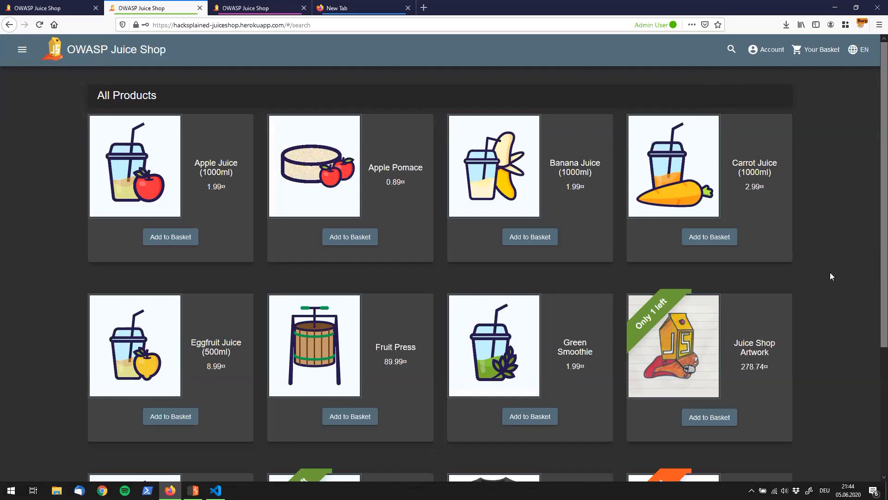
{"action": "mouse_move", "coordinate": [796, 61]}
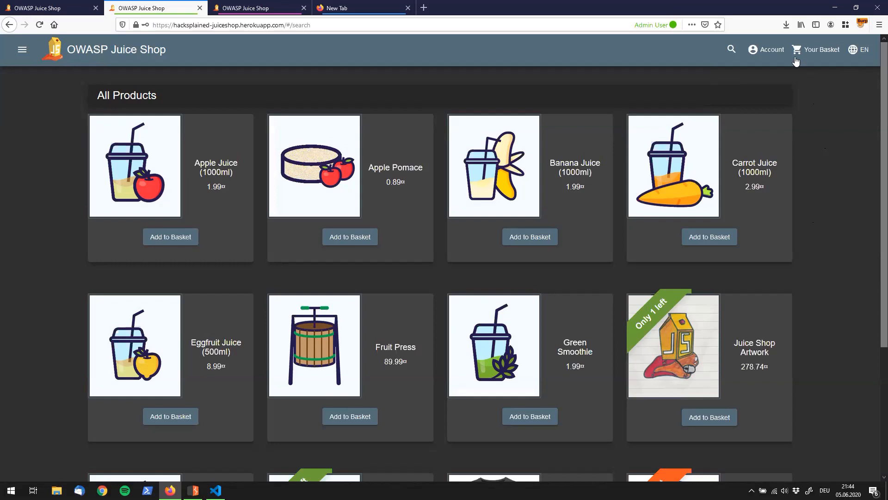
{"action": "left_click", "coordinate": [766, 49]}
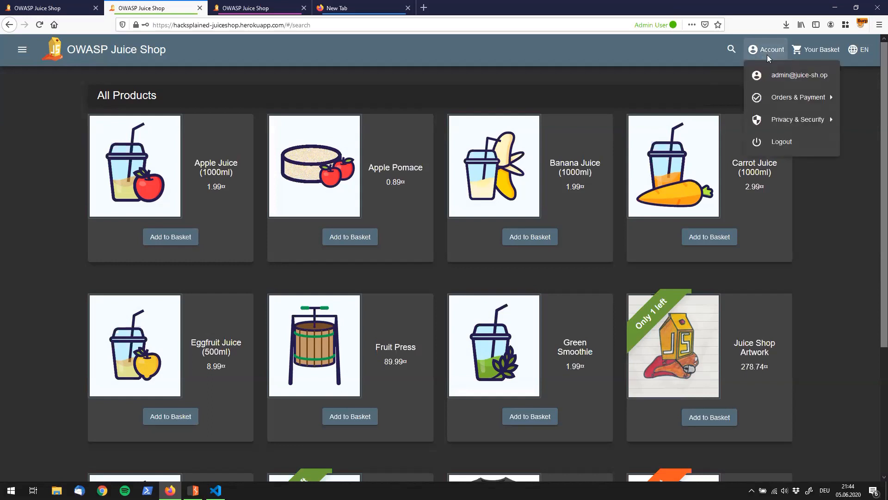
{"action": "mouse_move", "coordinate": [766, 72]}
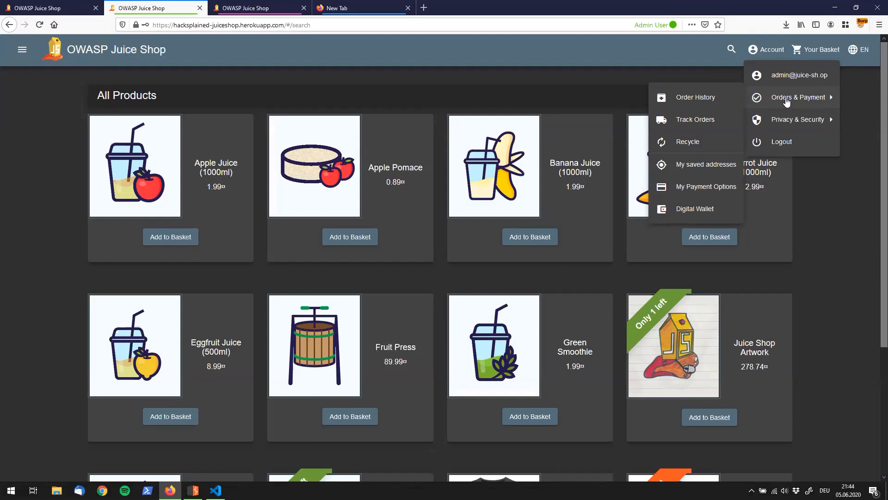
{"action": "mouse_move", "coordinate": [695, 98]}
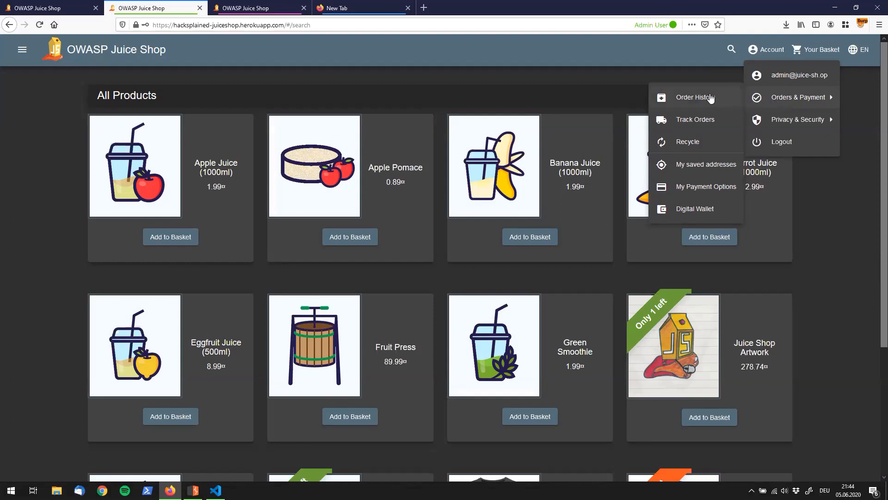
{"action": "mouse_move", "coordinate": [703, 146]}
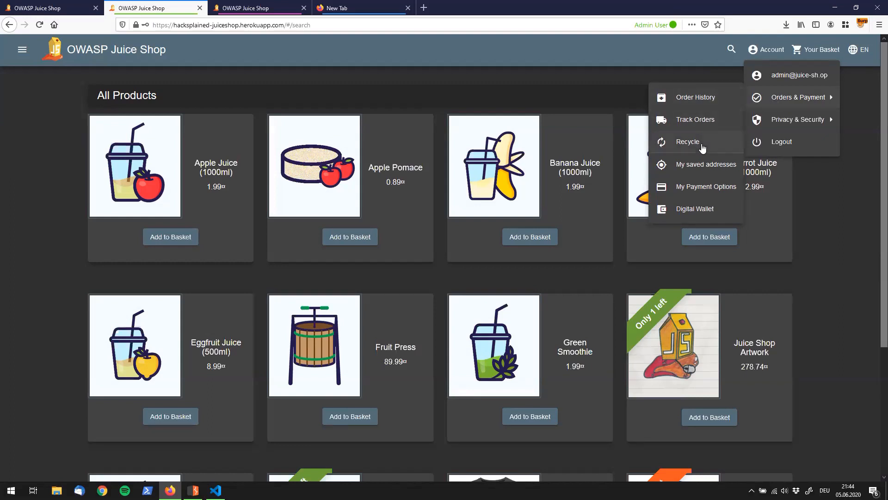
{"action": "mouse_move", "coordinate": [710, 101]}
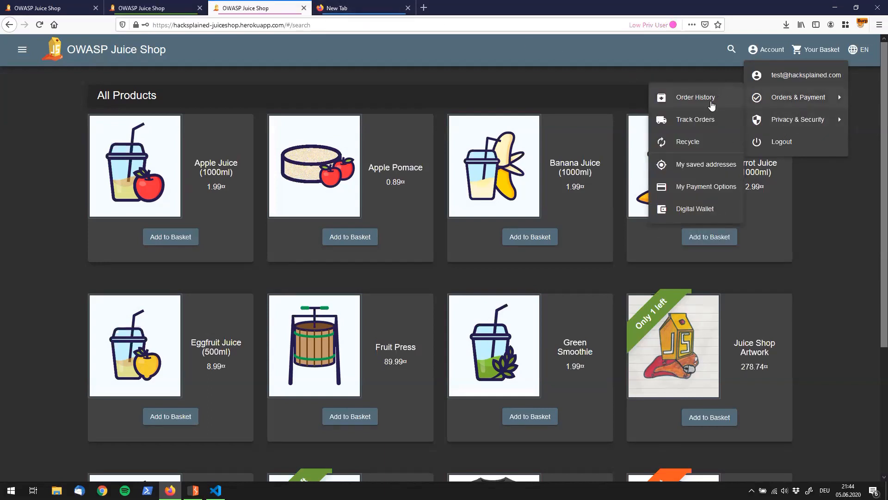
{"action": "mouse_move", "coordinate": [684, 204]}
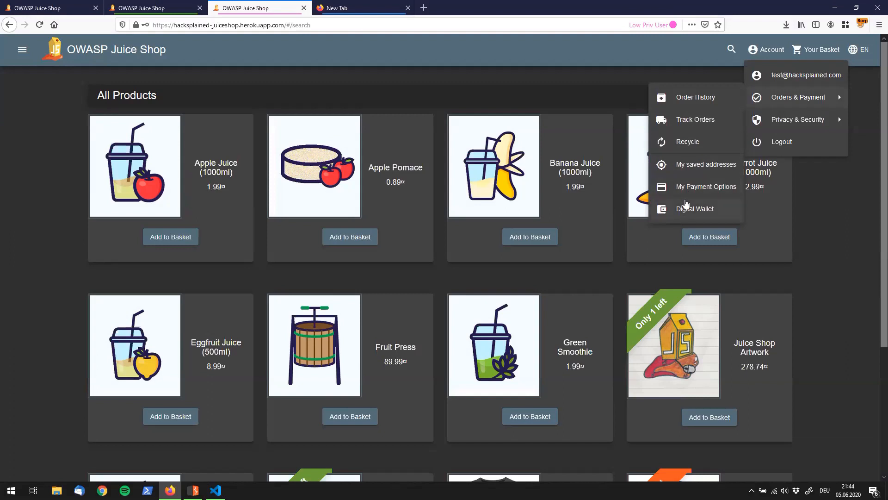
{"action": "mouse_move", "coordinate": [695, 119]}
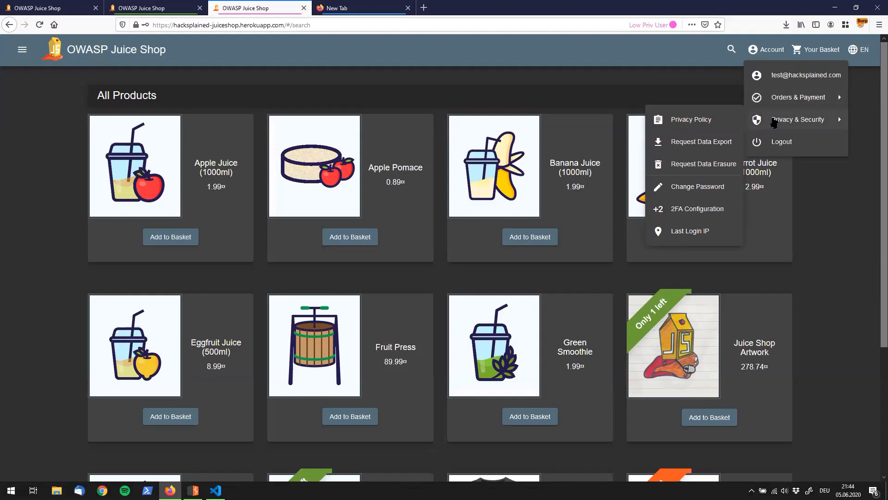
{"action": "mouse_move", "coordinate": [742, 113]}
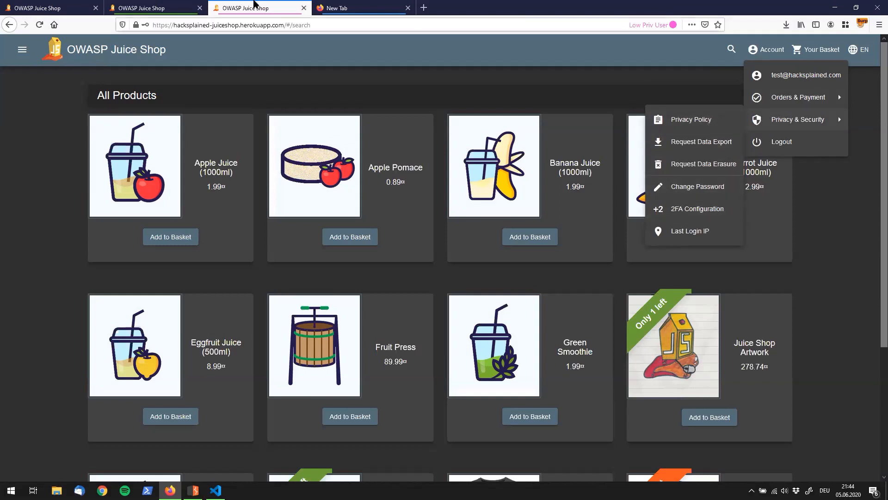
{"action": "left_click", "coordinate": [153, 8]}
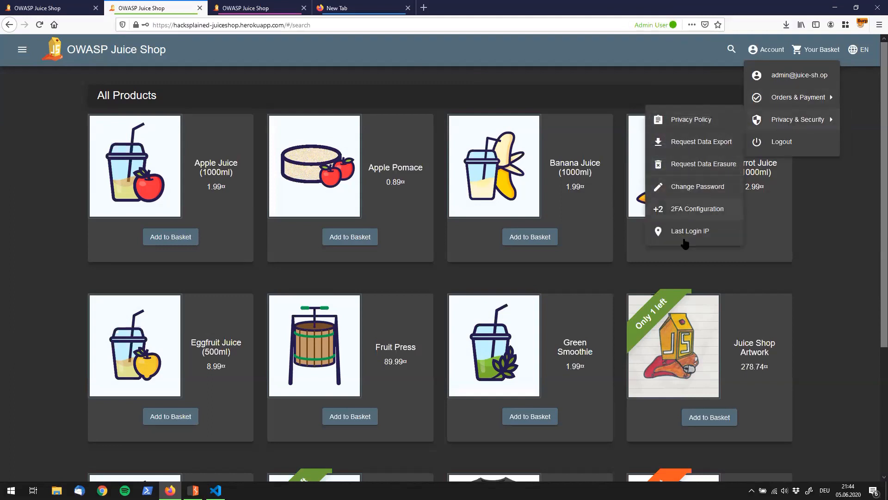
{"action": "mouse_move", "coordinate": [737, 112]}
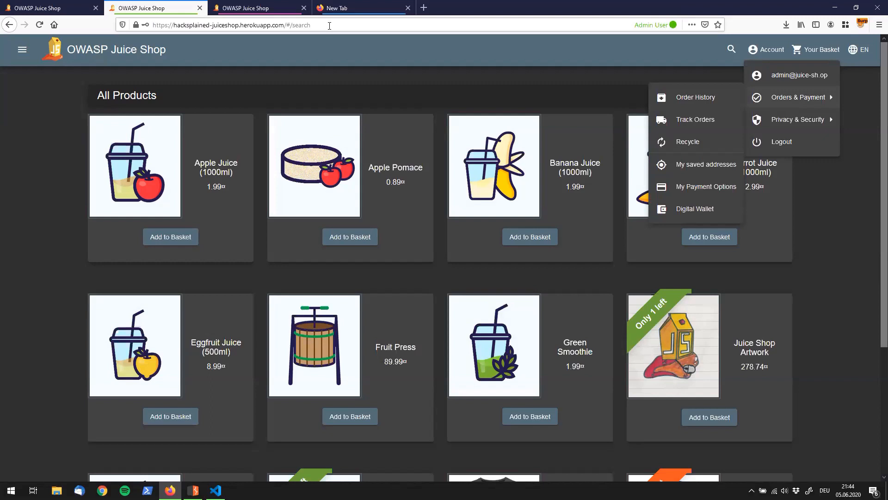
- Navigate the admin tab to /administration and scroll through the users and feedback lists
{"action": "left_click", "coordinate": [231, 24]}
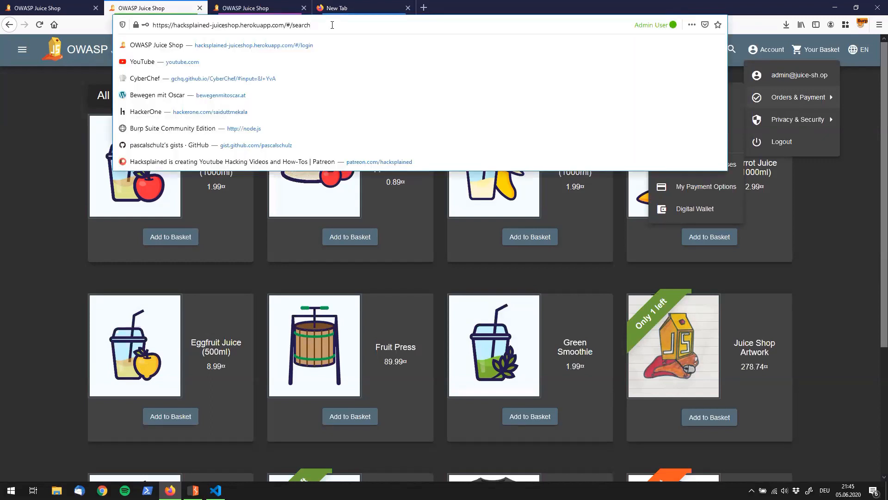
{"action": "double_click", "coordinate": [302, 25]}
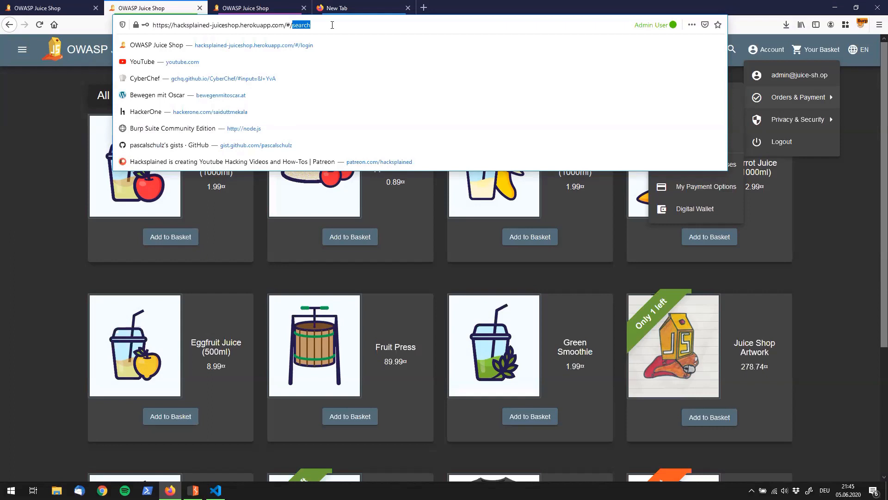
{"action": "type", "text": "administration"}
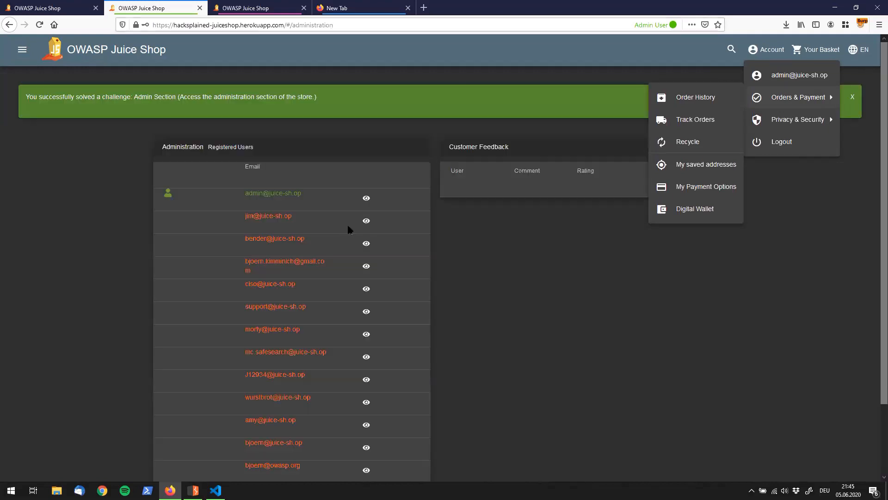
{"action": "left_click", "coordinate": [335, 144]}
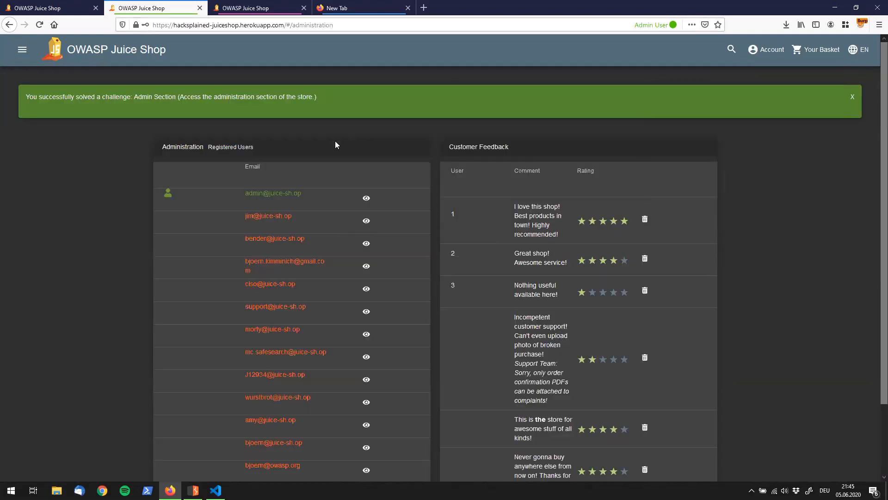
{"action": "mouse_move", "coordinate": [120, 227]}
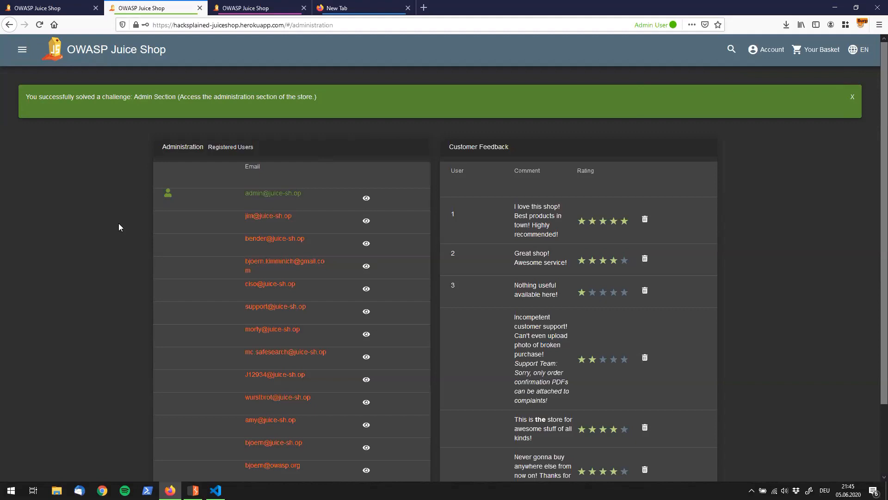
{"action": "scroll", "scroll_direction": "down", "scroll_amount": 3}
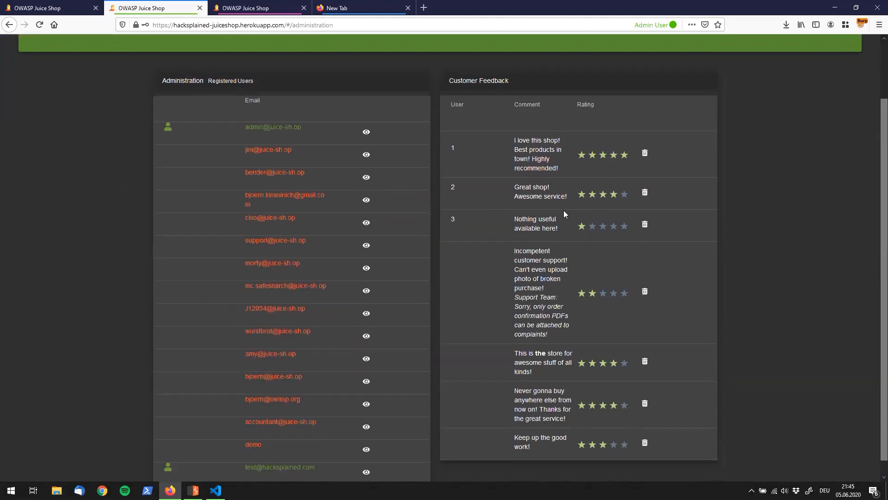
{"action": "mouse_move", "coordinate": [380, 80]}
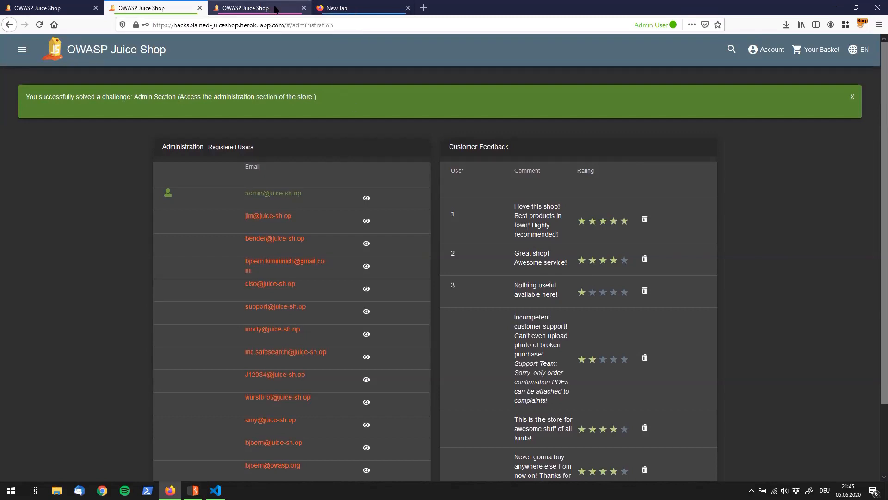
{"action": "left_click", "coordinate": [766, 49]}
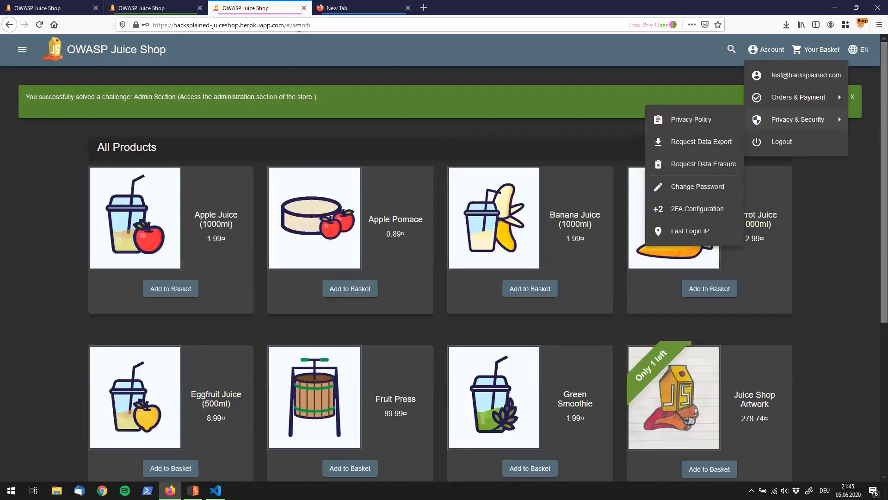
{"action": "left_click", "coordinate": [255, 24]}
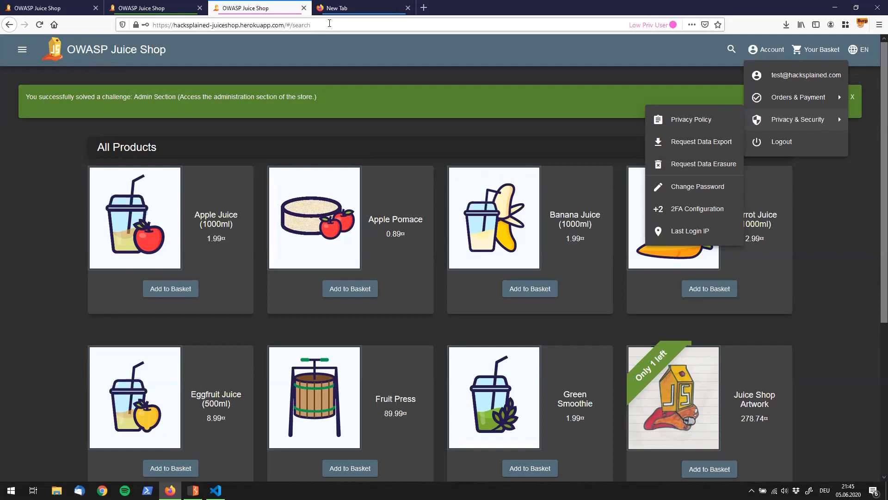
{"action": "left_click", "coordinate": [230, 24]}
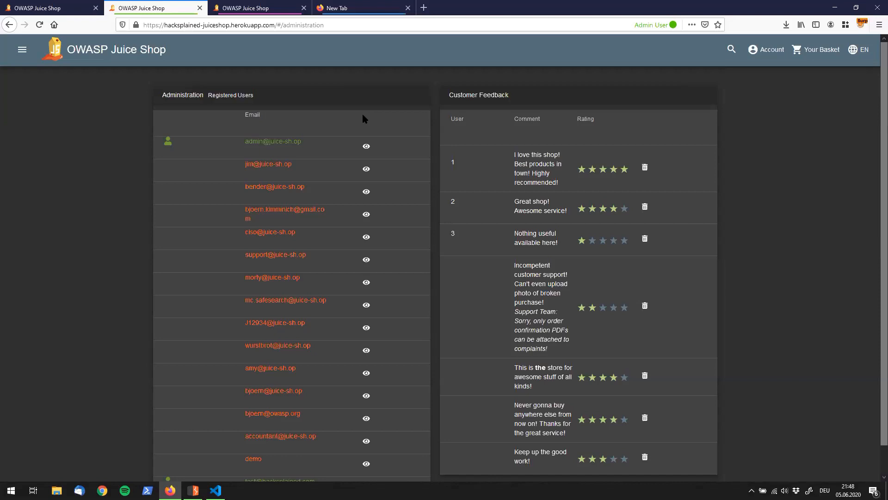
{"action": "mouse_move", "coordinate": [306, 138]}
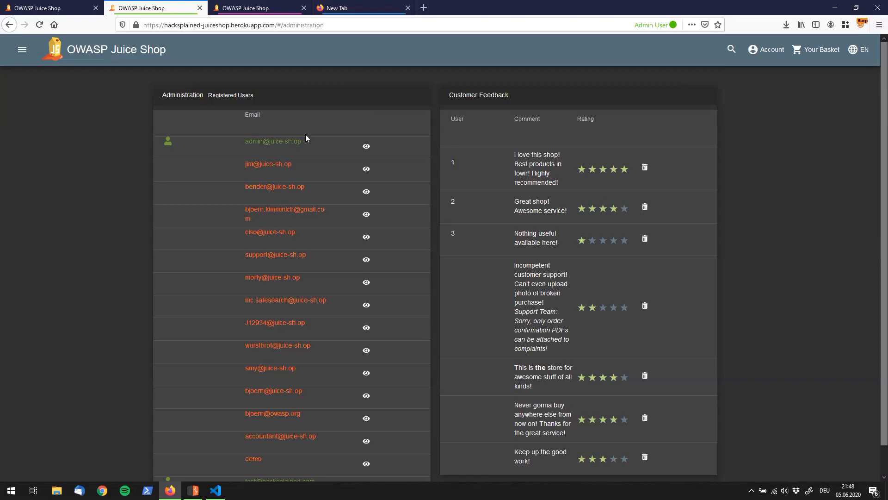
{"action": "mouse_move", "coordinate": [313, 135]}
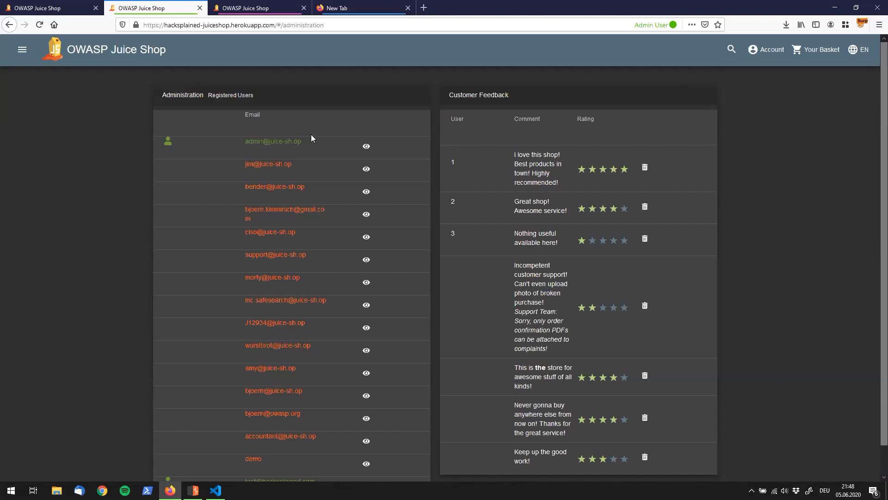
{"action": "mouse_move", "coordinate": [309, 140]}
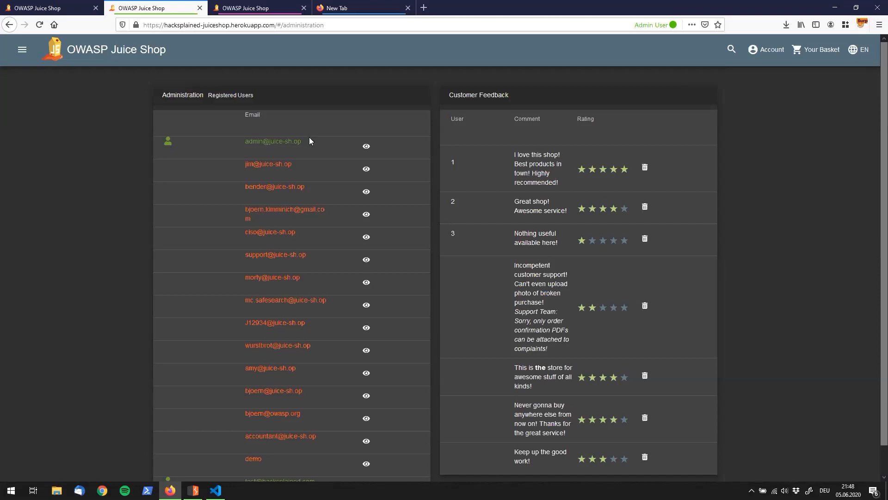